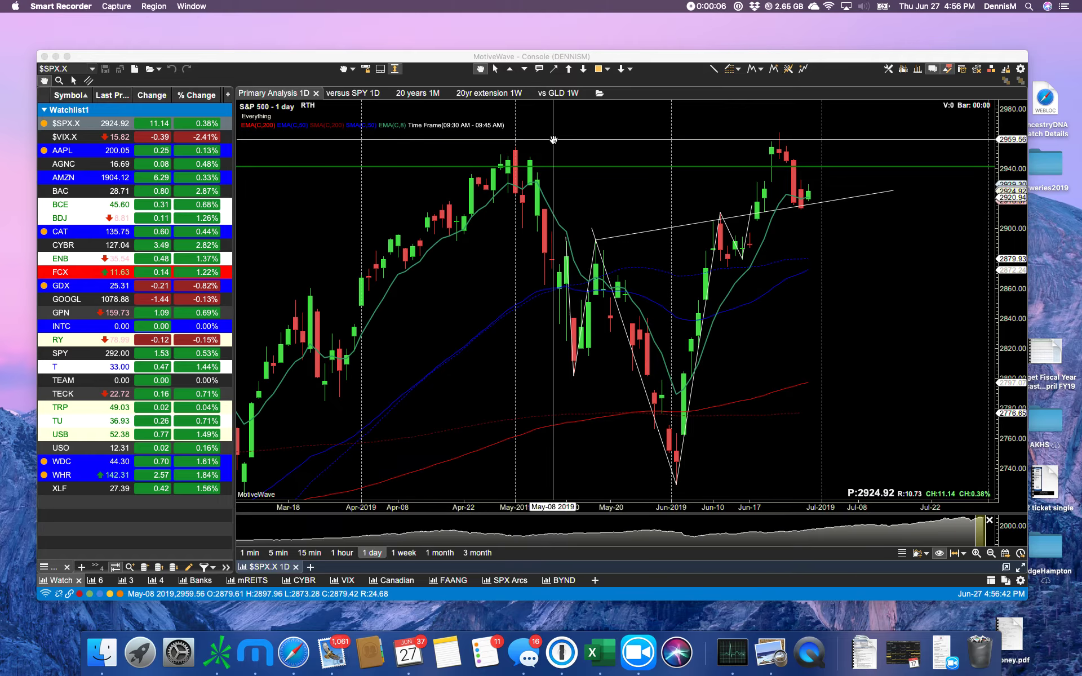
# Bring Safari forward to show the NYSE McClellan Oscillator breadth page for 06/26/2019
pyautogui.click(292, 653)
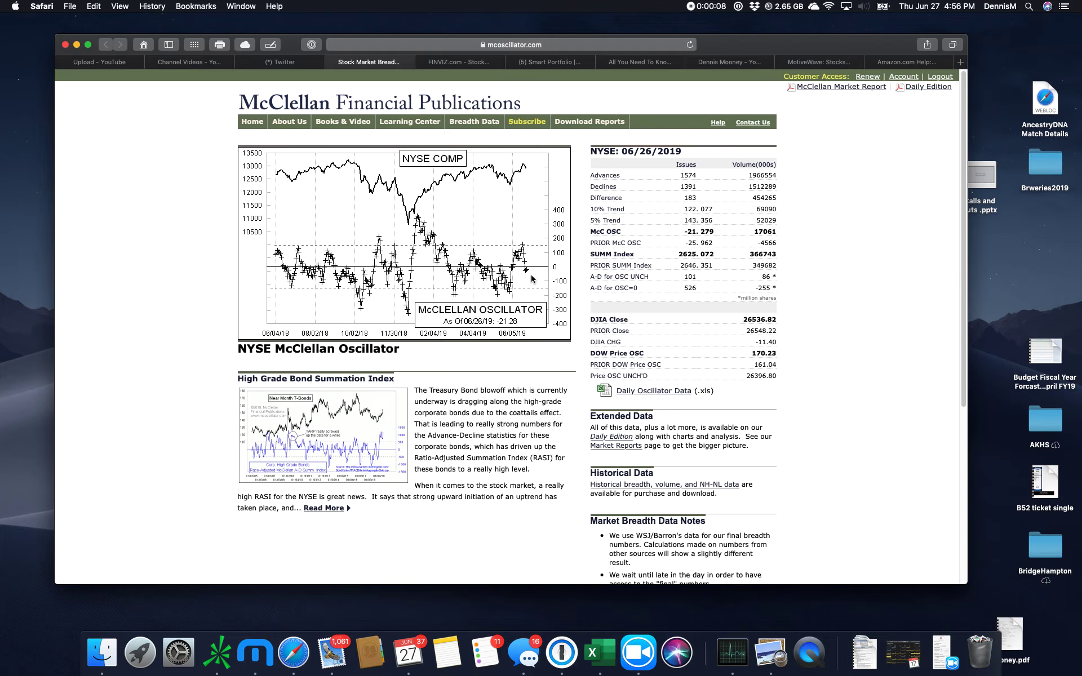
pyautogui.moveTo(532, 277)
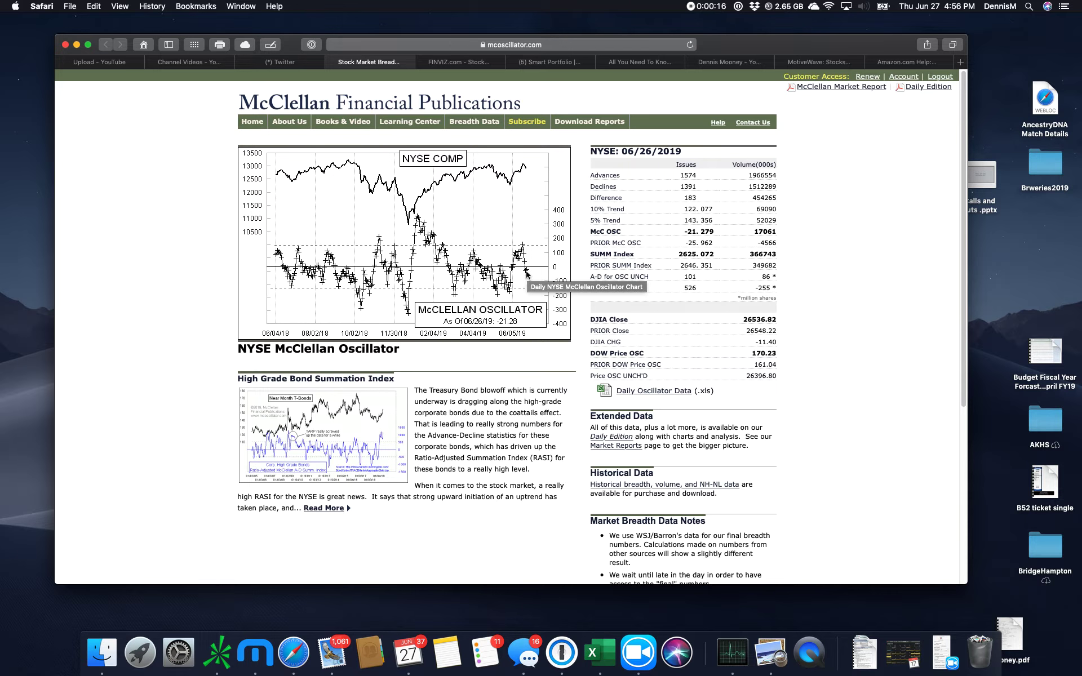
pyautogui.moveTo(500, 24)
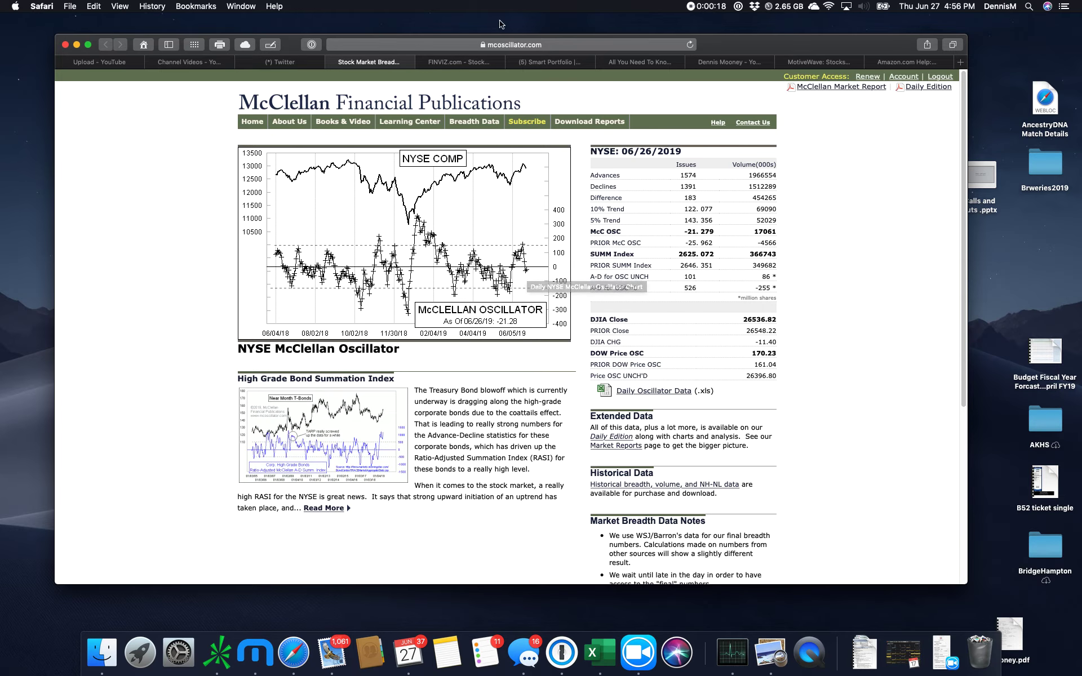
pyautogui.click(459, 62)
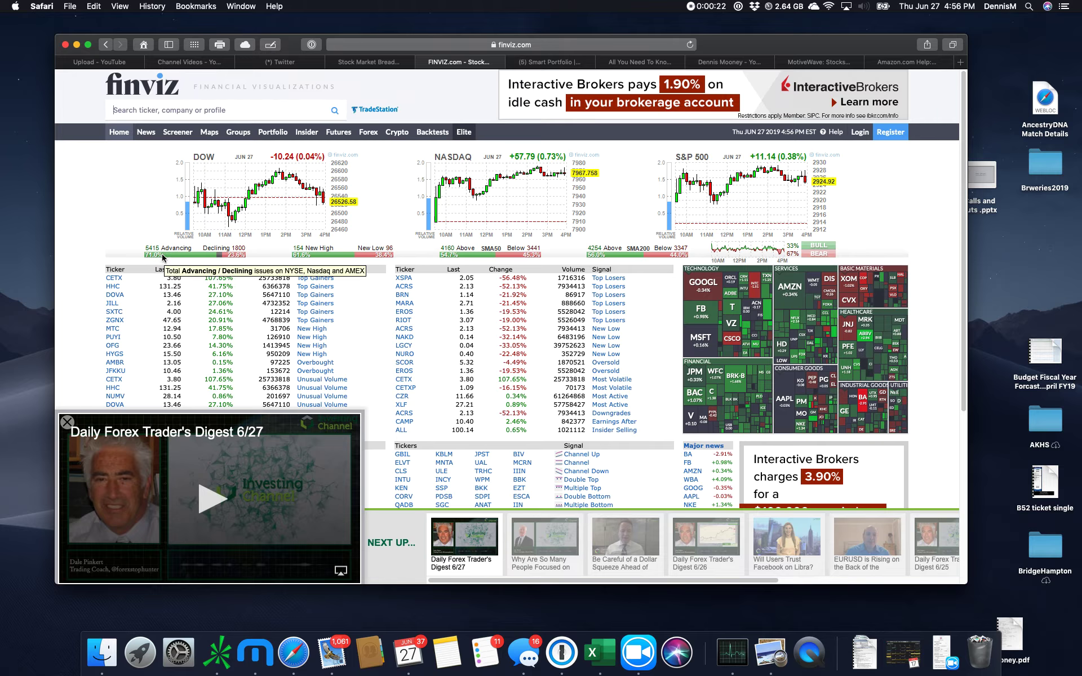
pyautogui.moveTo(396, 62)
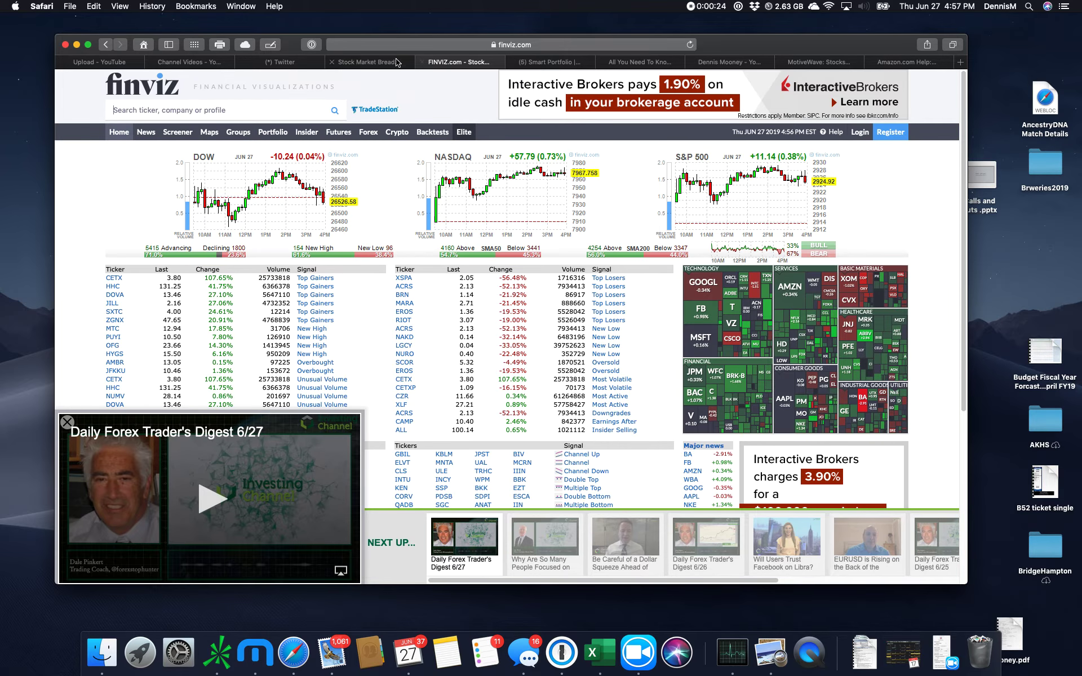
pyautogui.click(369, 62)
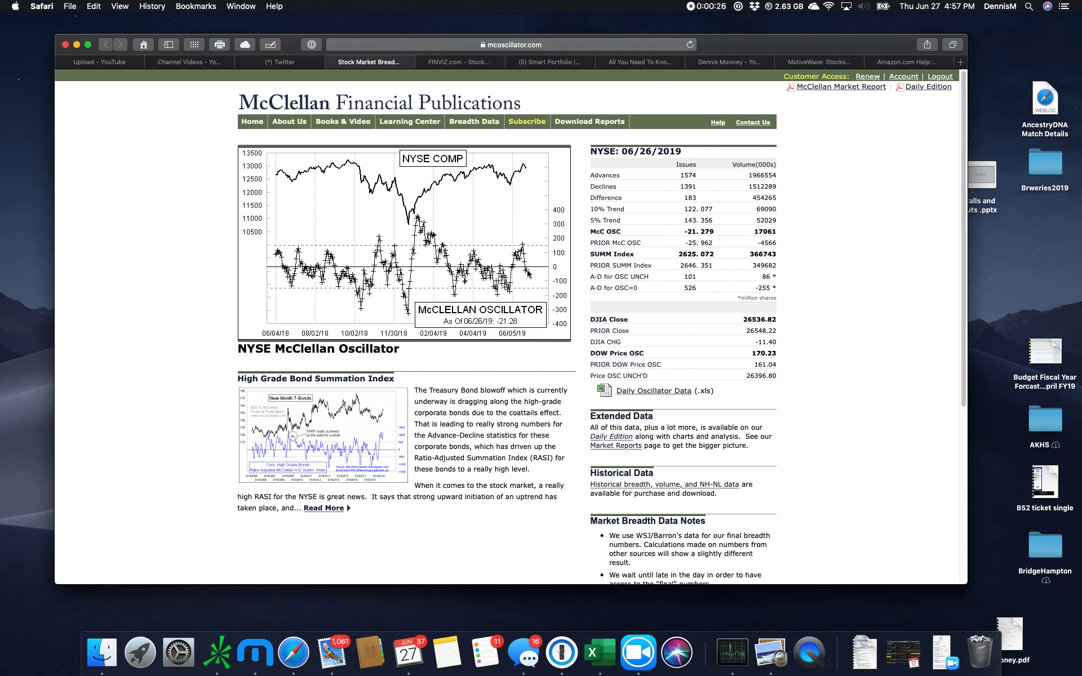
pyautogui.moveTo(528, 268)
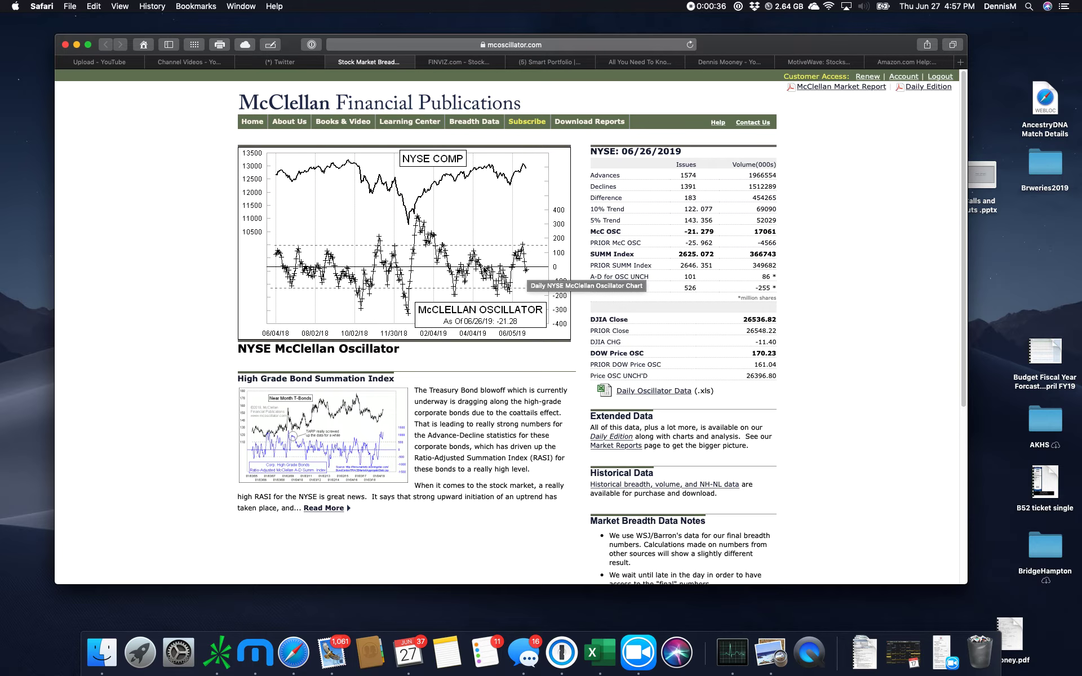
pyautogui.moveTo(532, 273)
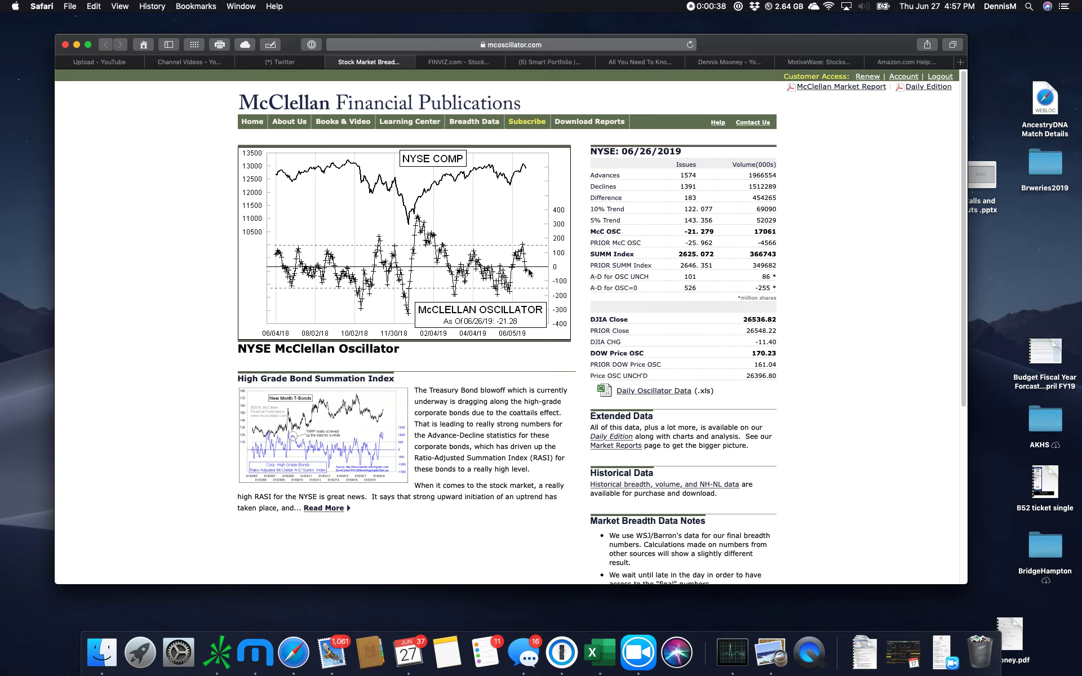
pyautogui.moveTo(531, 265)
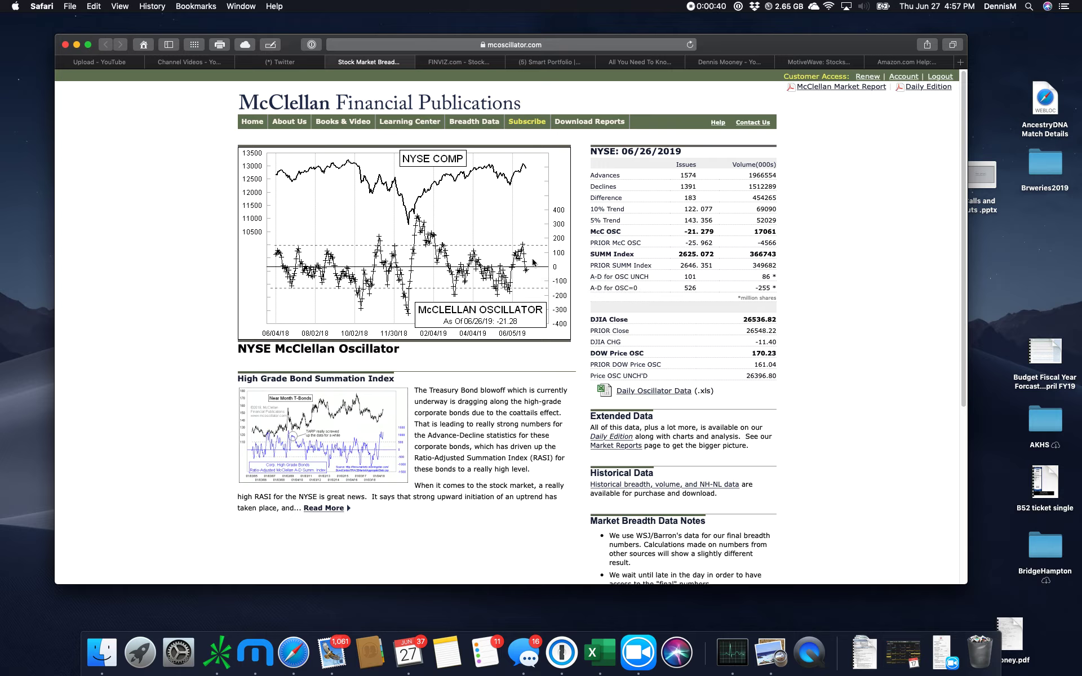
pyautogui.moveTo(537, 269)
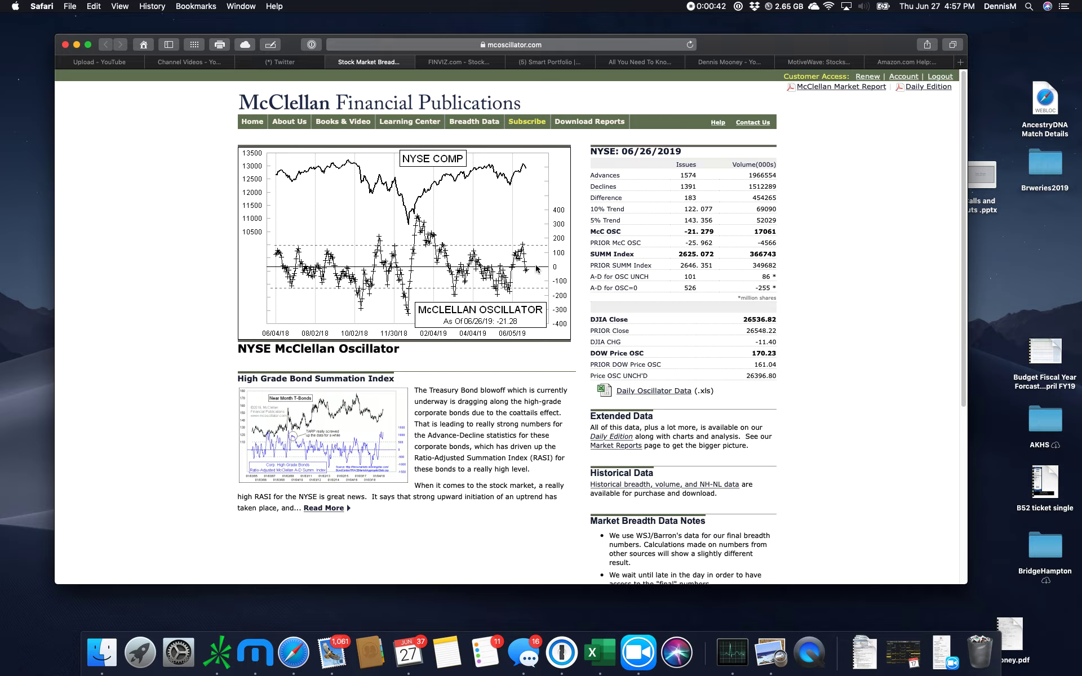
pyautogui.moveTo(349, 69)
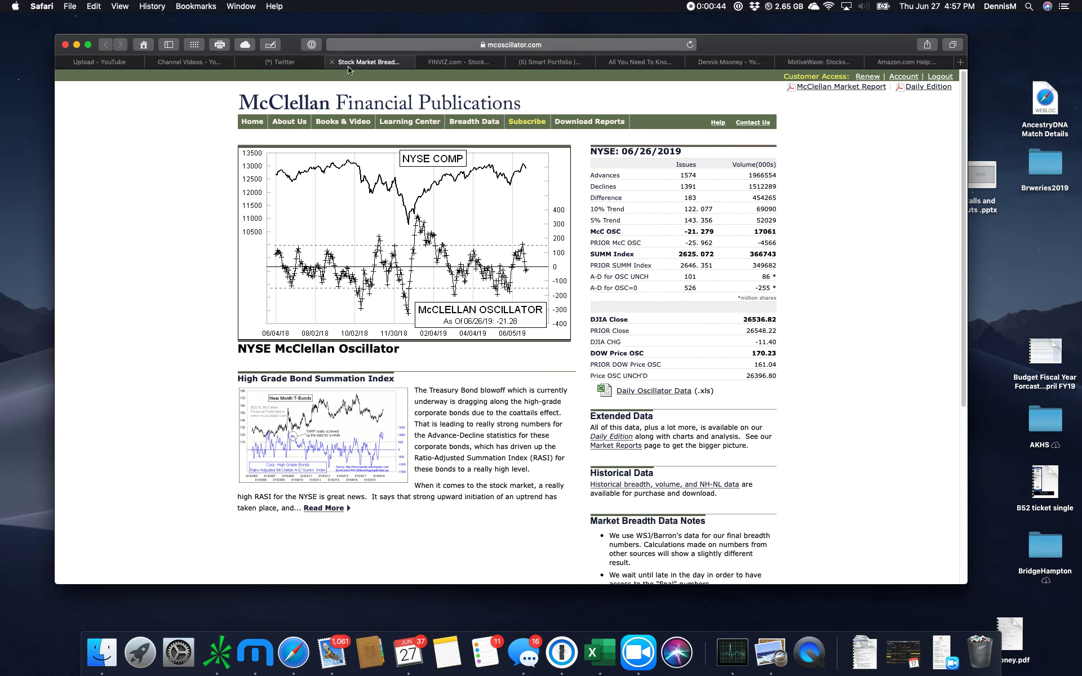
# Switch to the FINVIZ.com tab with DOW, NASDAQ and S&P 500 intraday charts
pyautogui.click(459, 62)
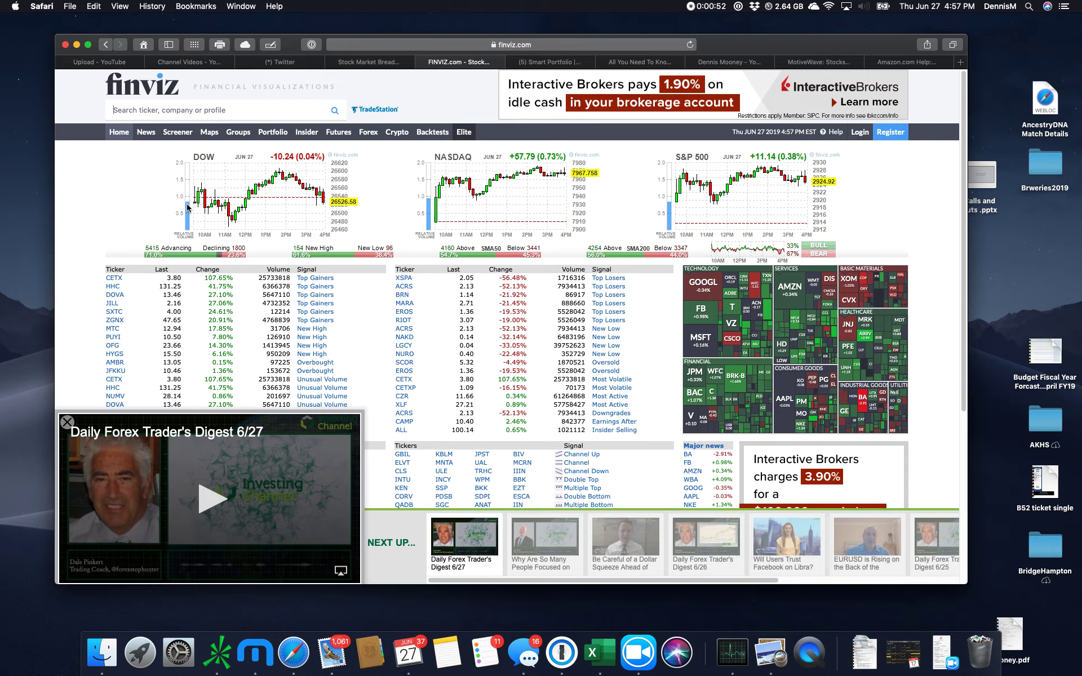
pyautogui.moveTo(431, 202)
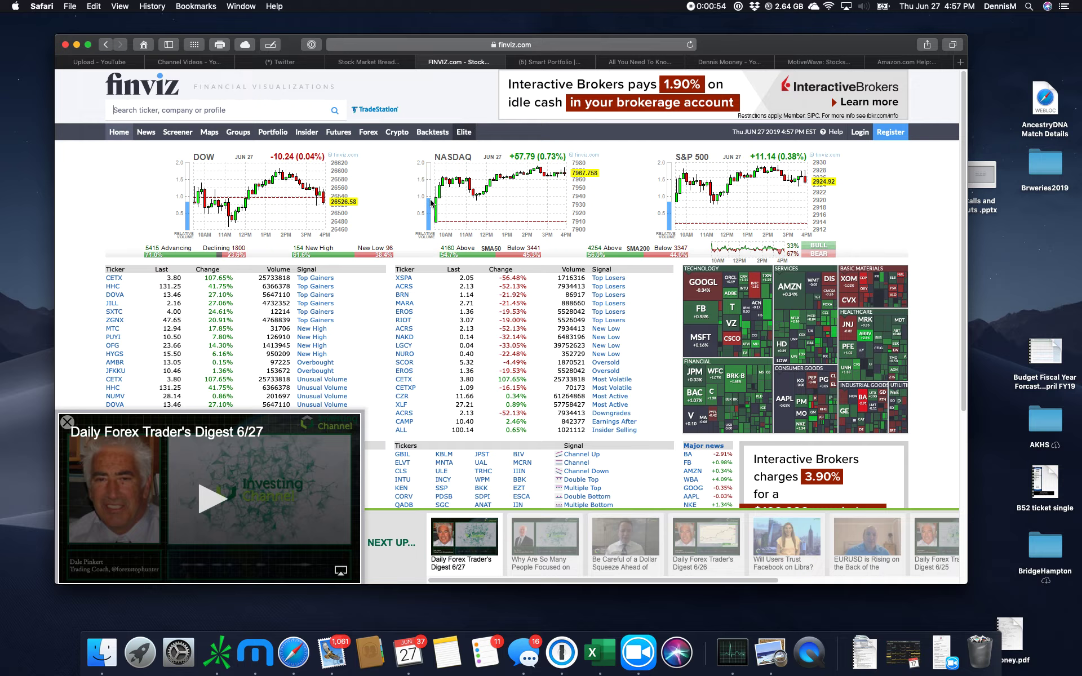
pyautogui.moveTo(670, 207)
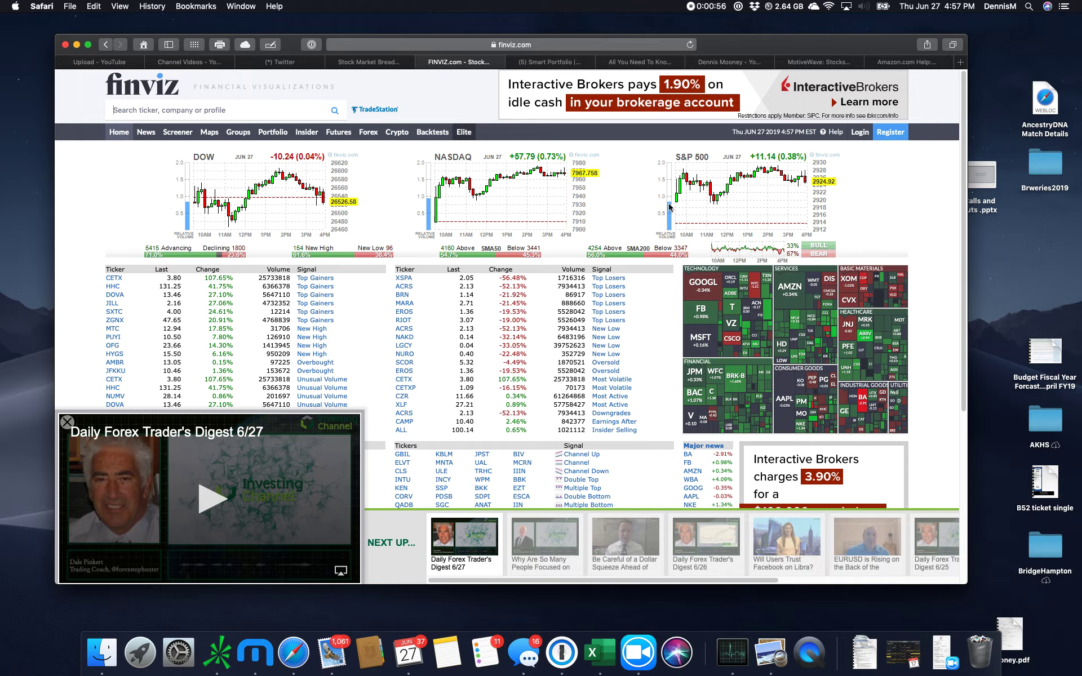
pyautogui.moveTo(814, 344)
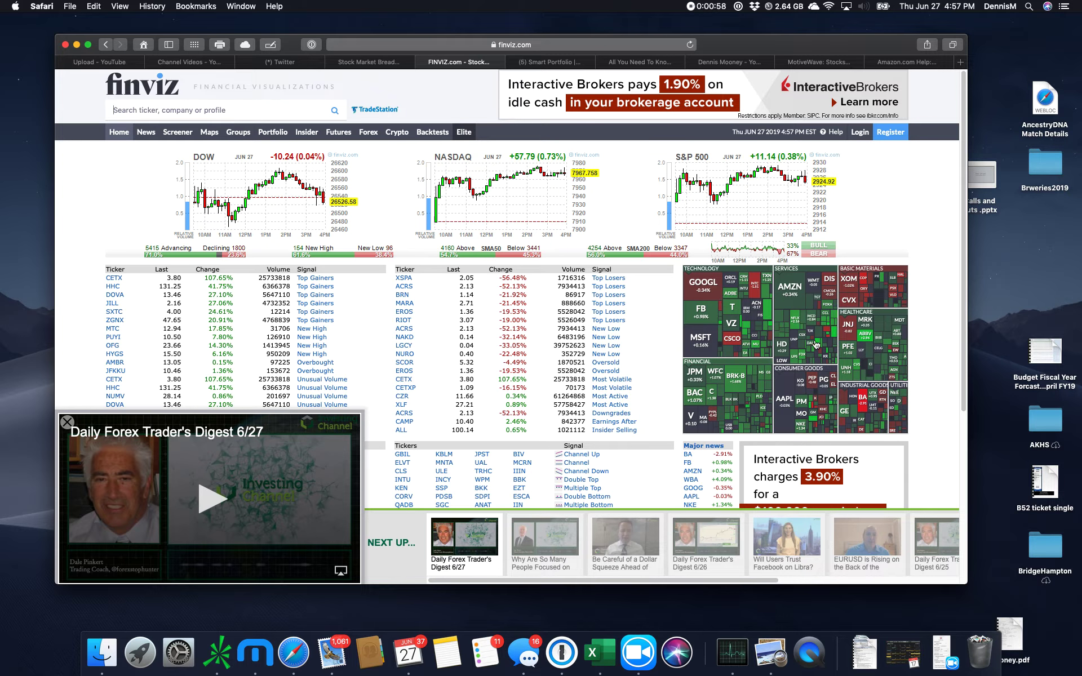
pyautogui.moveTo(172, 234)
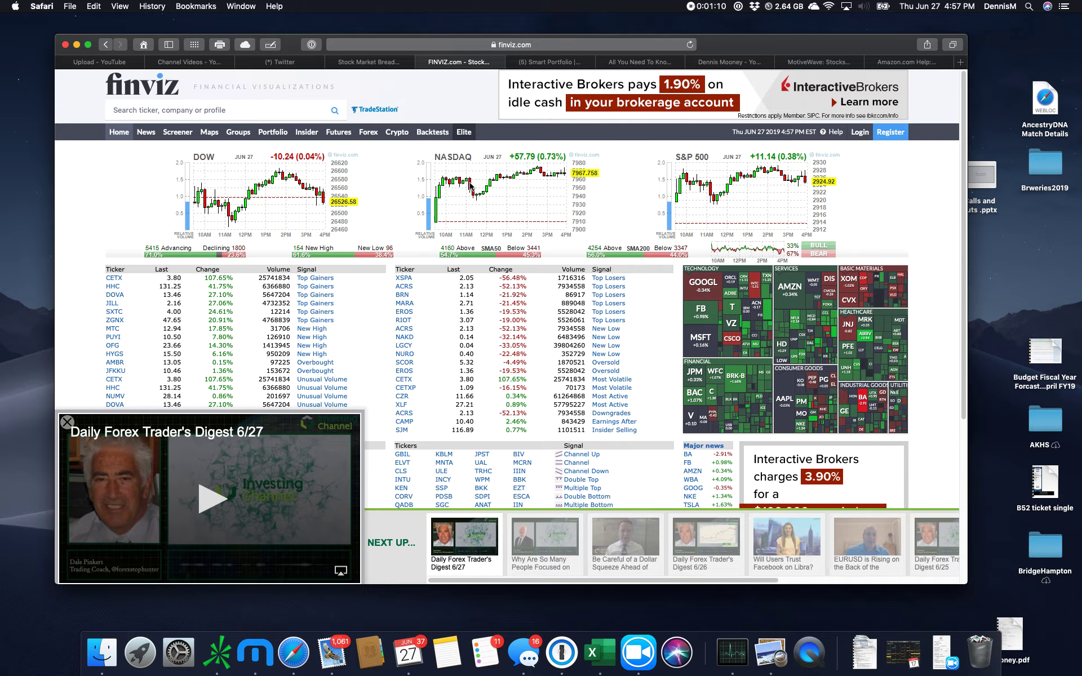
pyautogui.moveTo(447, 201)
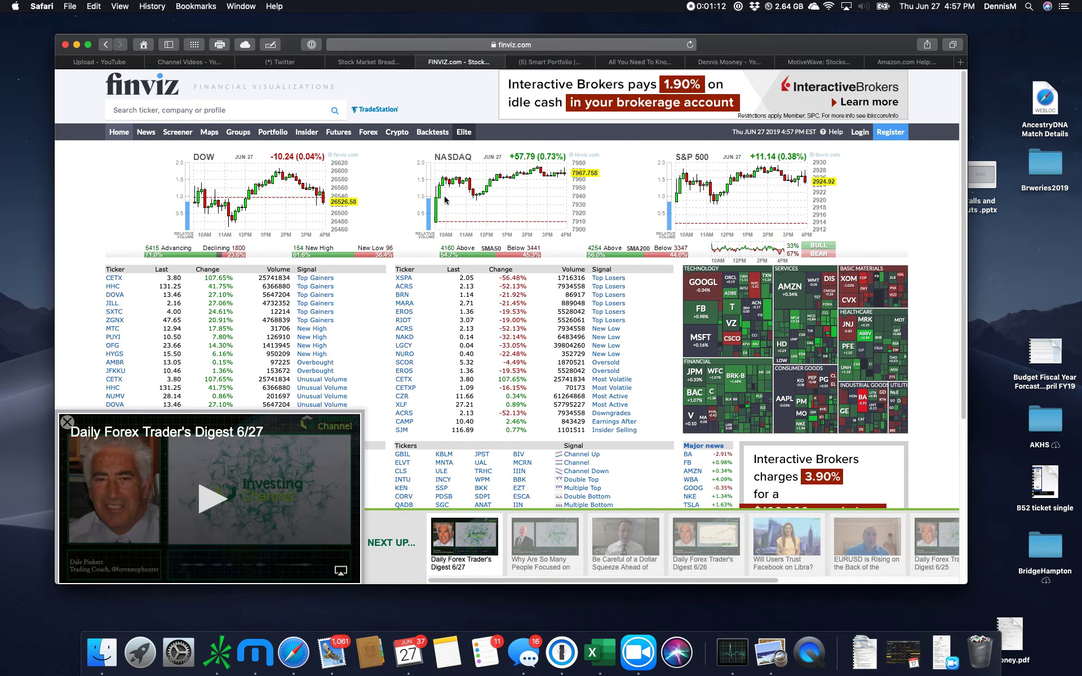
pyautogui.moveTo(682, 206)
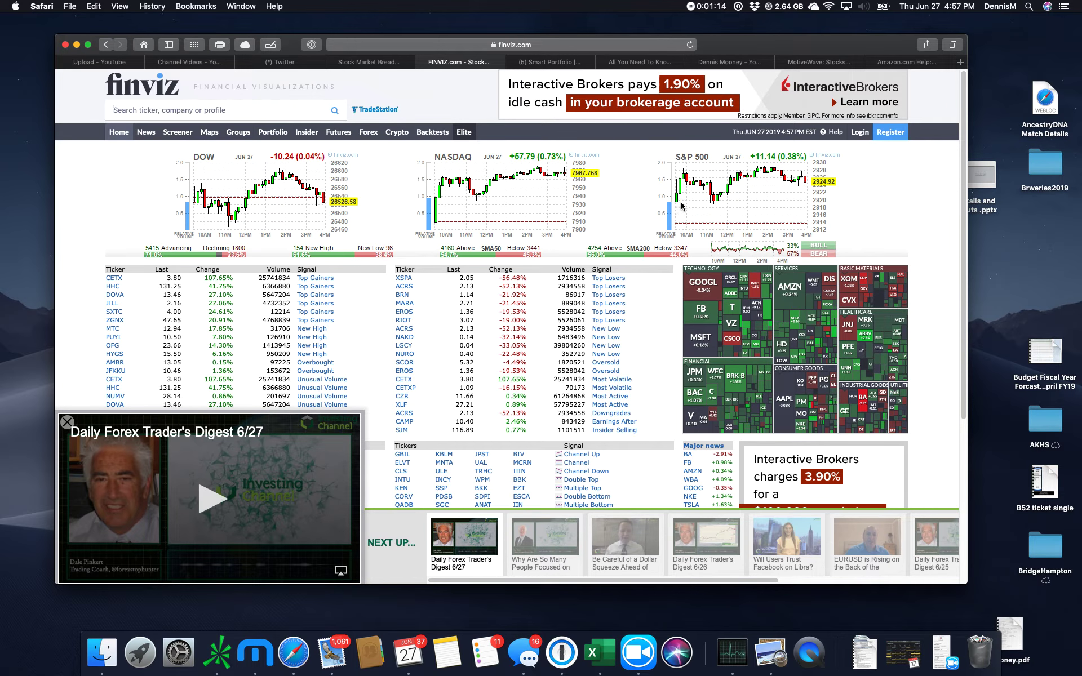
pyautogui.moveTo(714, 200)
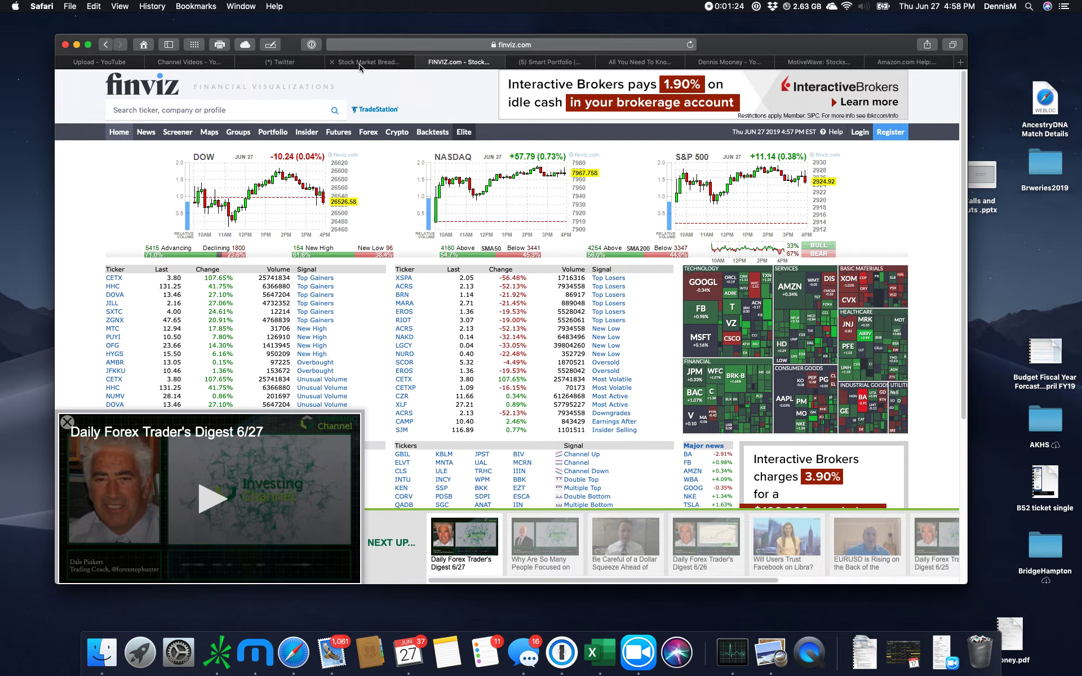
pyautogui.moveTo(361, 62)
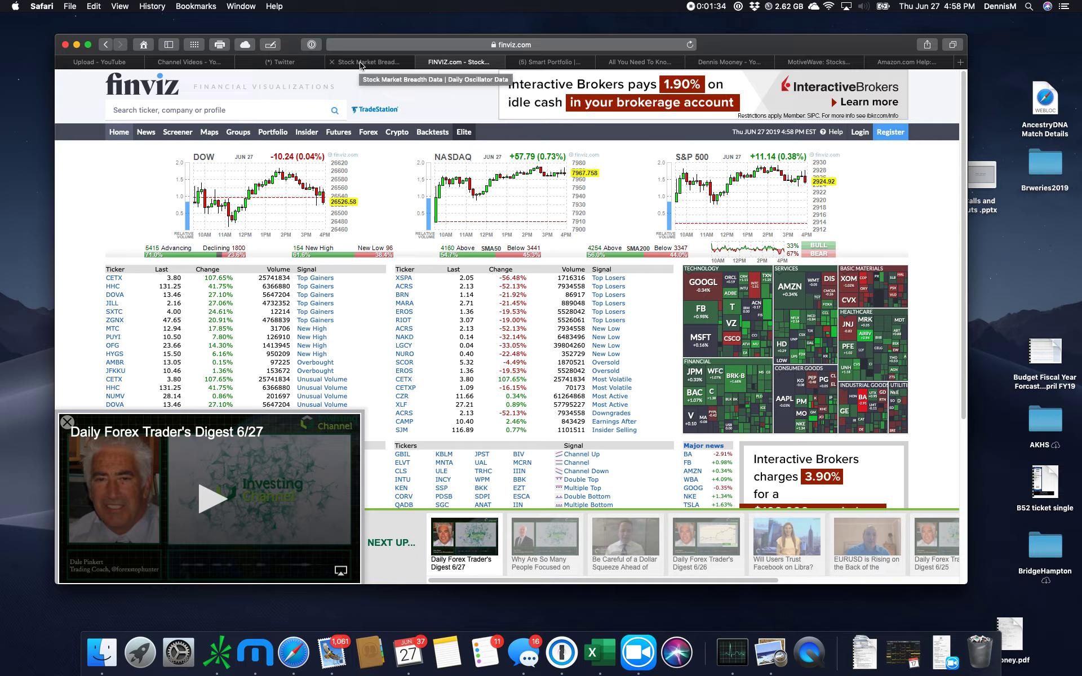
pyautogui.moveTo(366, 62)
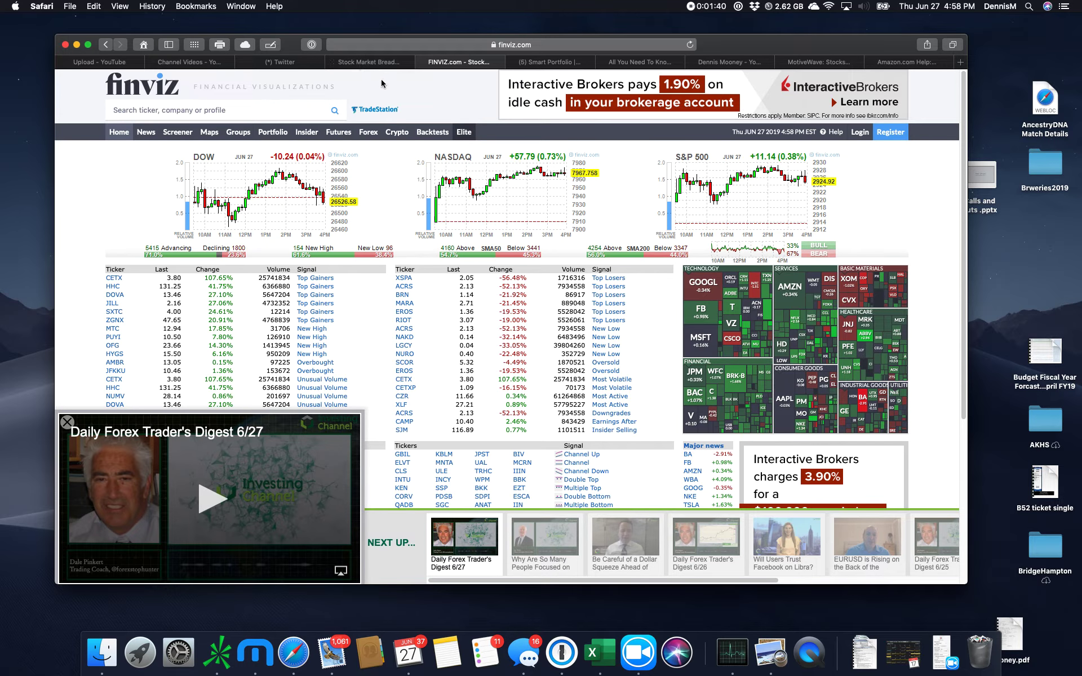
# Bring MotiveWave forward showing the $SPX.X daily chart beside Watchlist1
pyautogui.click(730, 652)
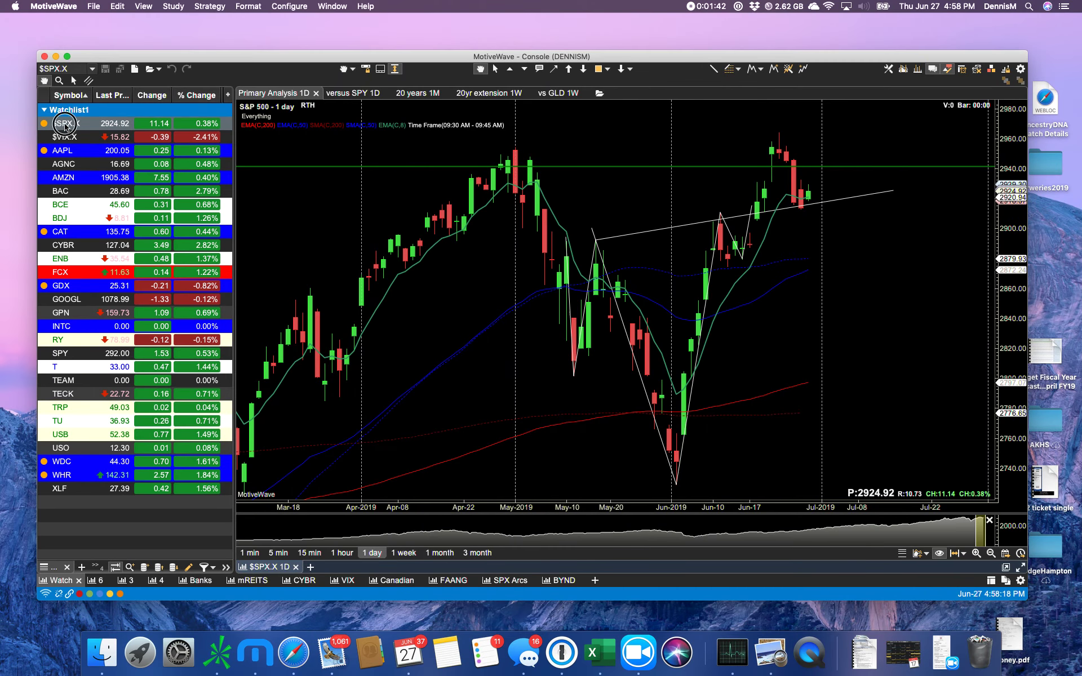
pyautogui.moveTo(597, 242)
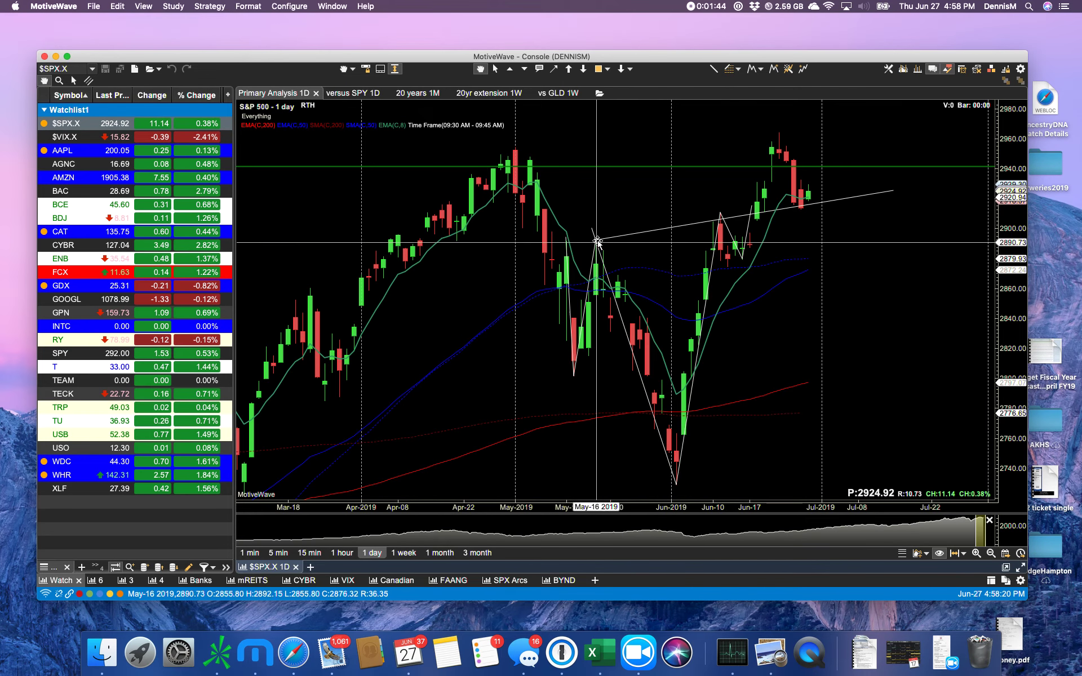
pyautogui.moveTo(719, 219)
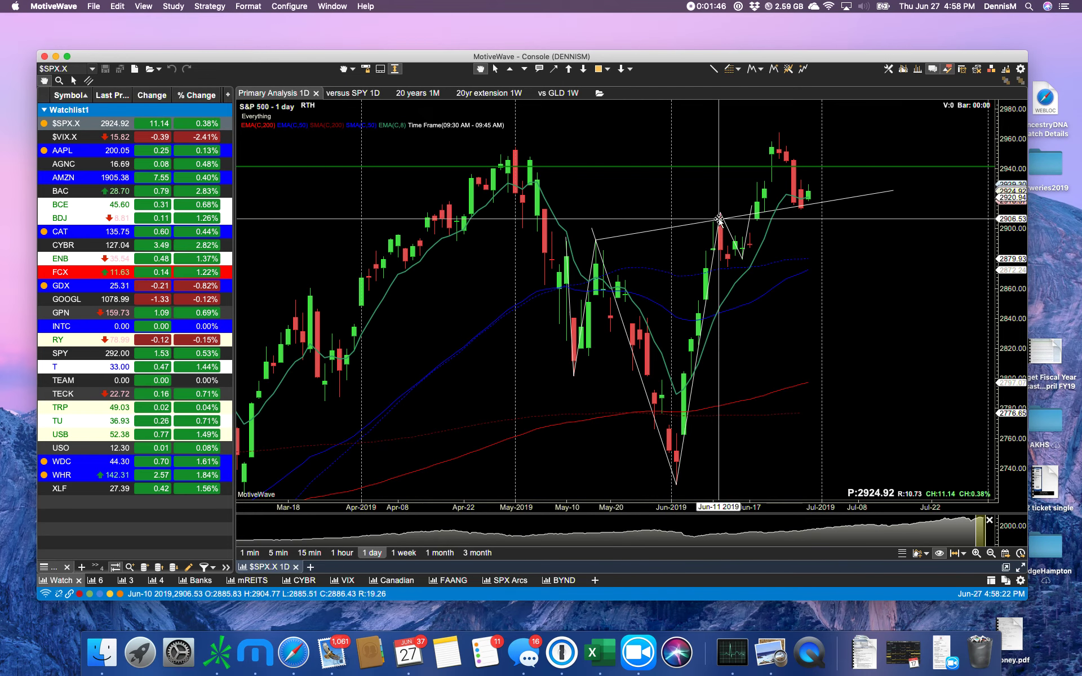
pyautogui.moveTo(791, 216)
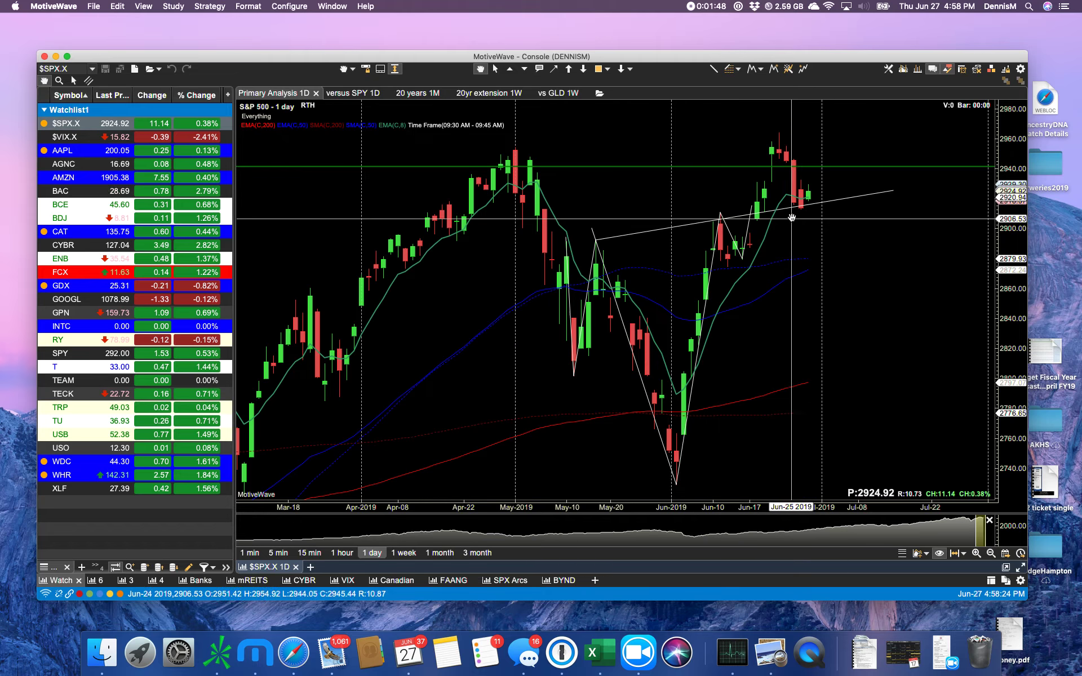
pyautogui.moveTo(780, 145)
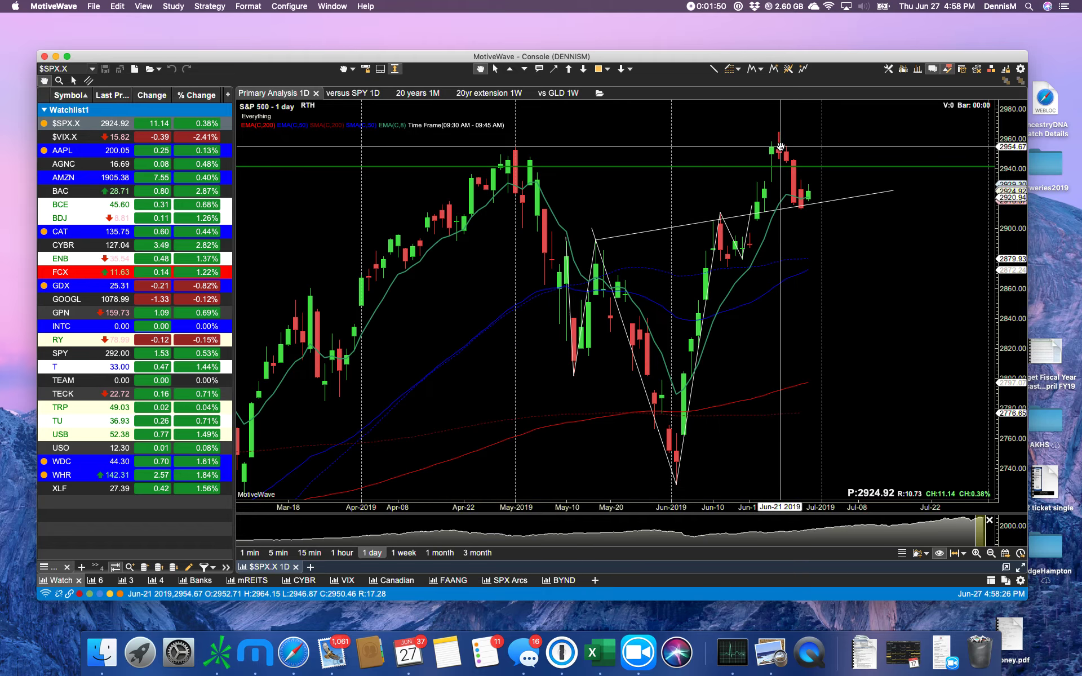
pyautogui.moveTo(763, 151)
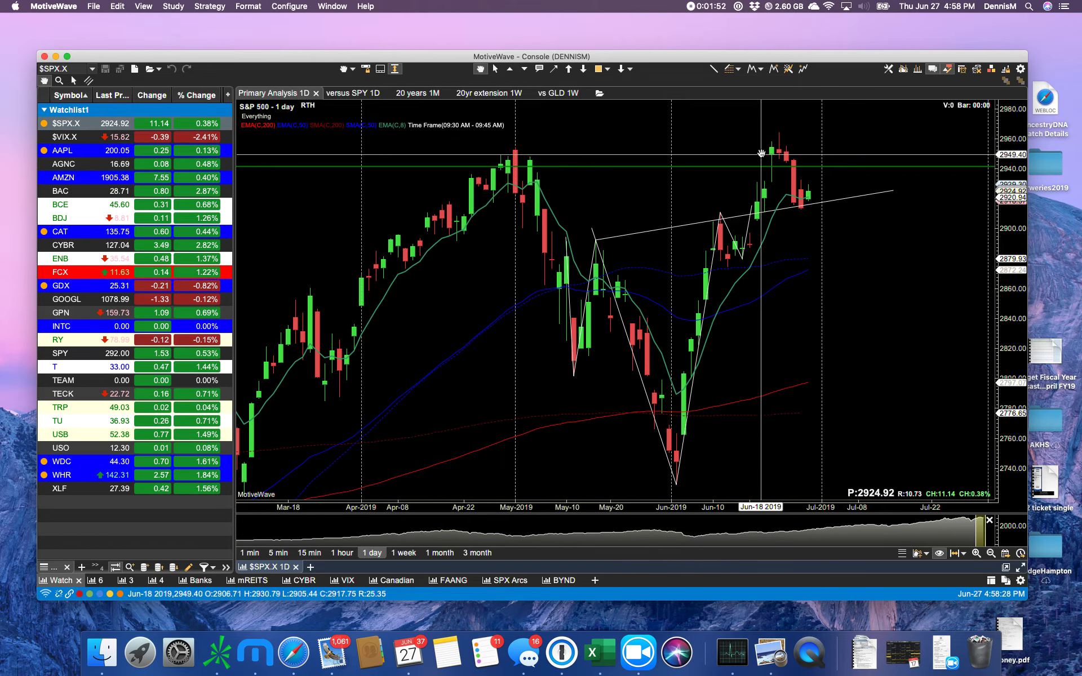
pyautogui.moveTo(790, 205)
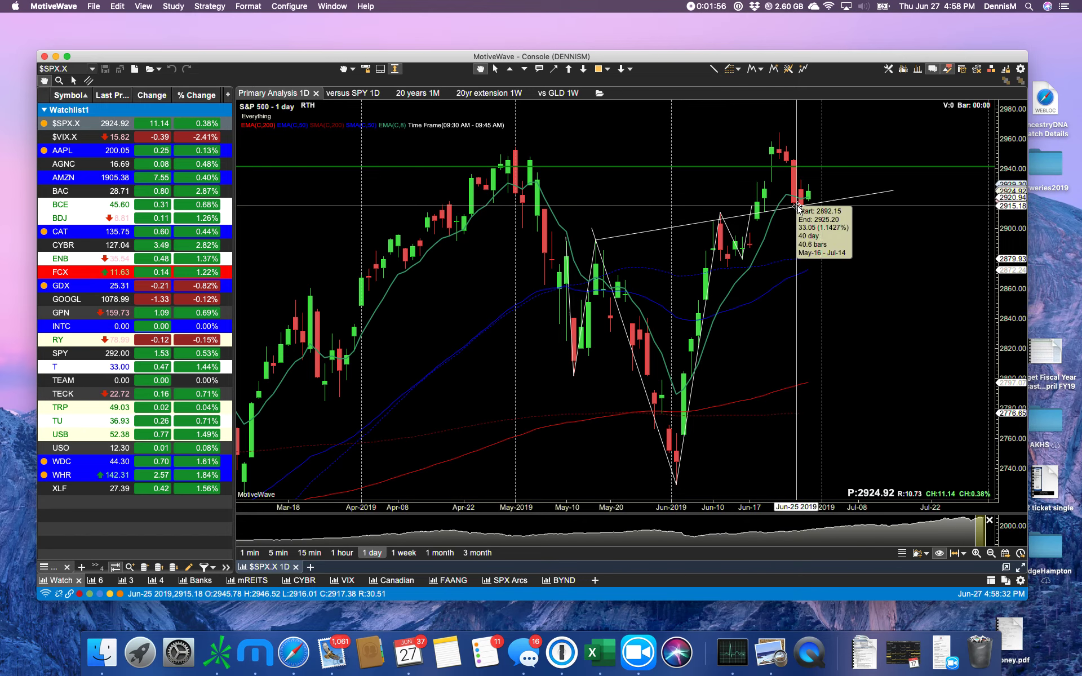
pyautogui.moveTo(807, 197)
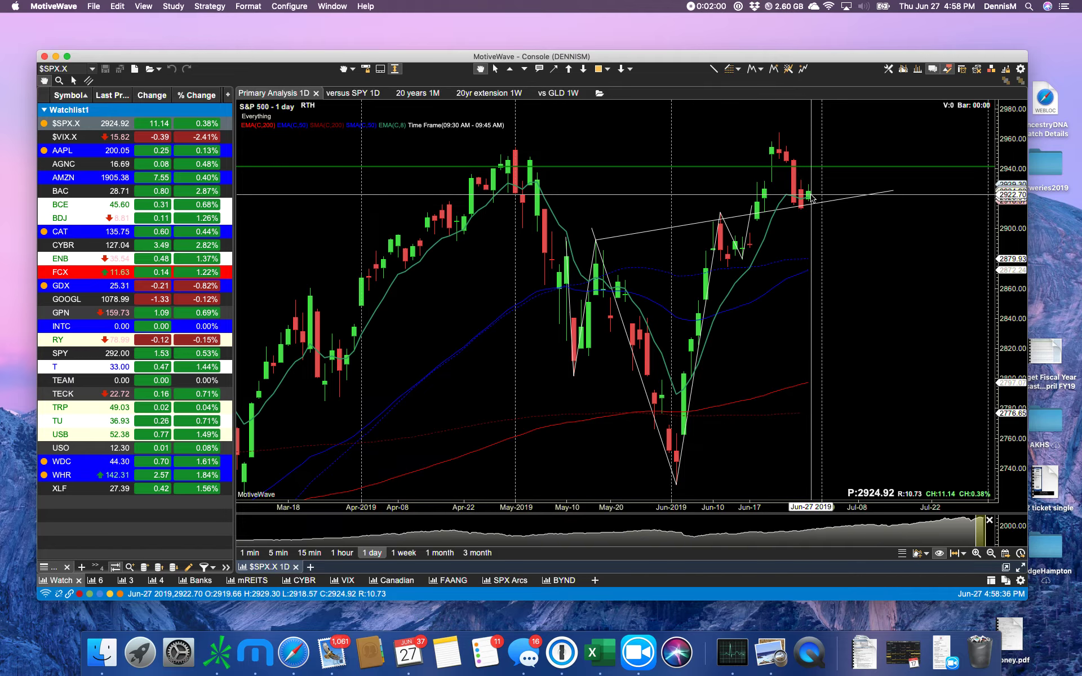
pyautogui.moveTo(815, 181)
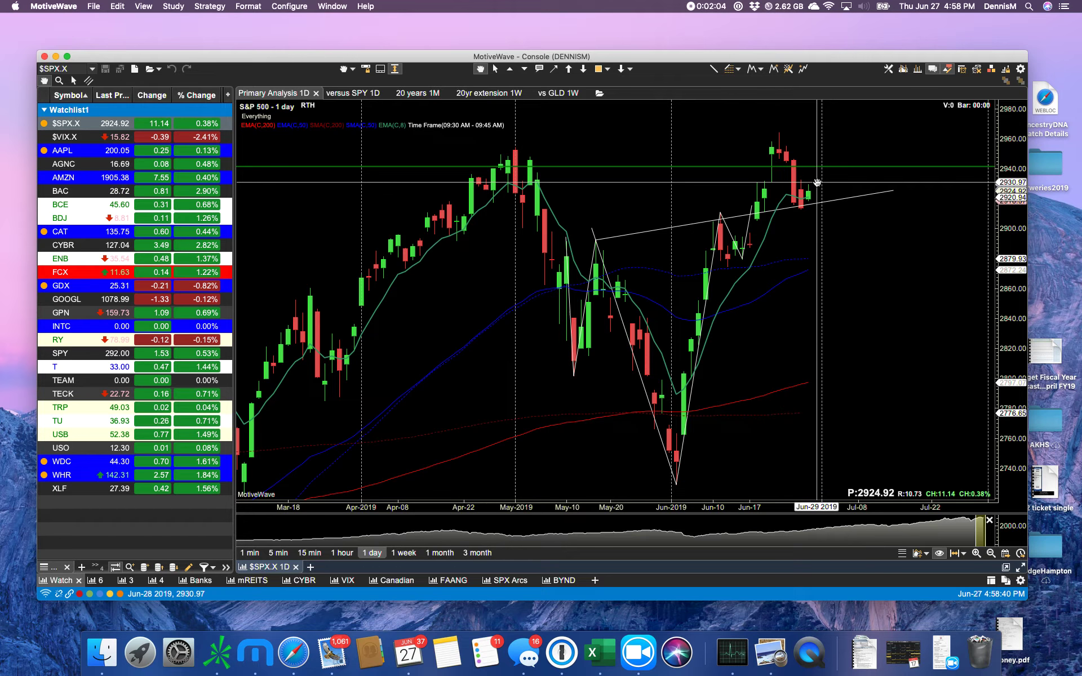
pyautogui.moveTo(781, 183)
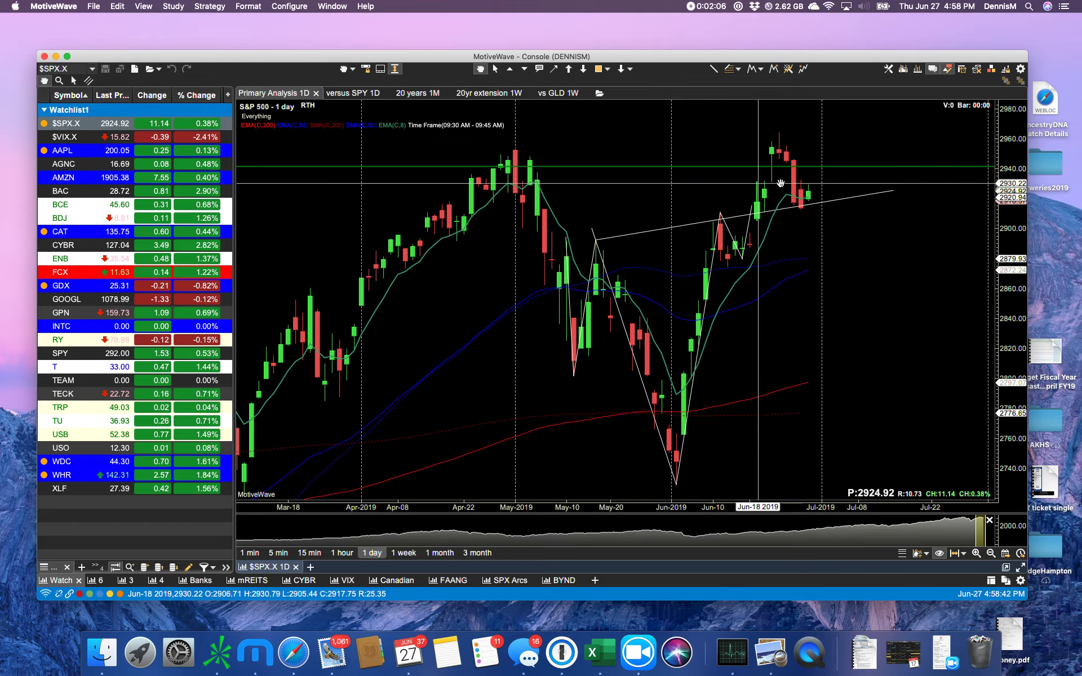
pyautogui.moveTo(813, 187)
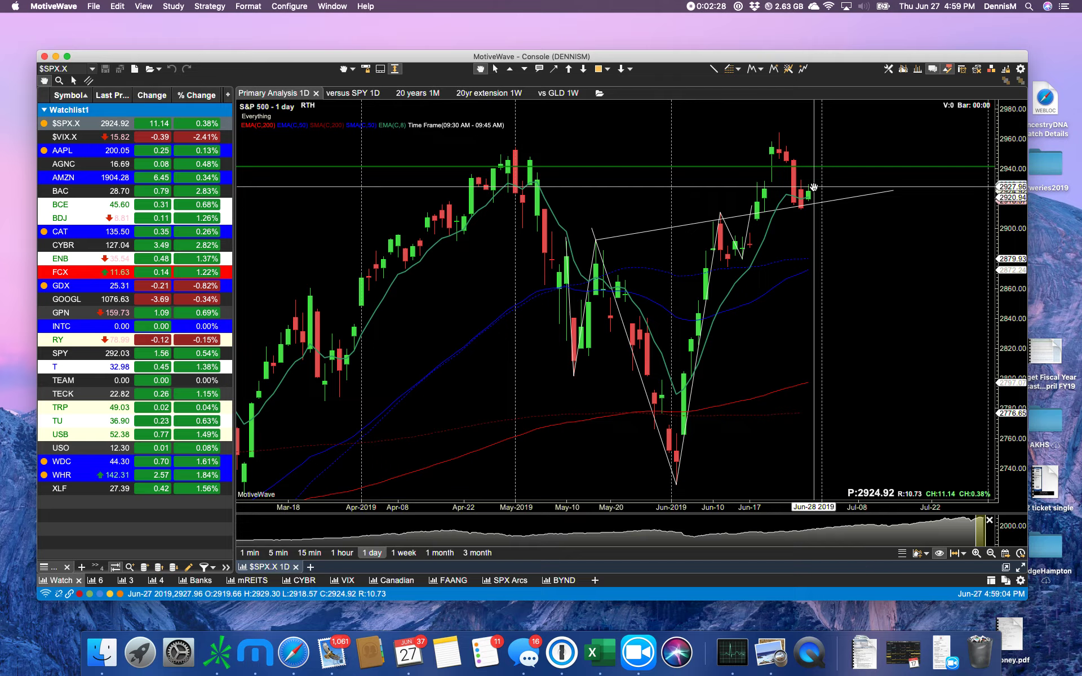
pyautogui.moveTo(317, 200)
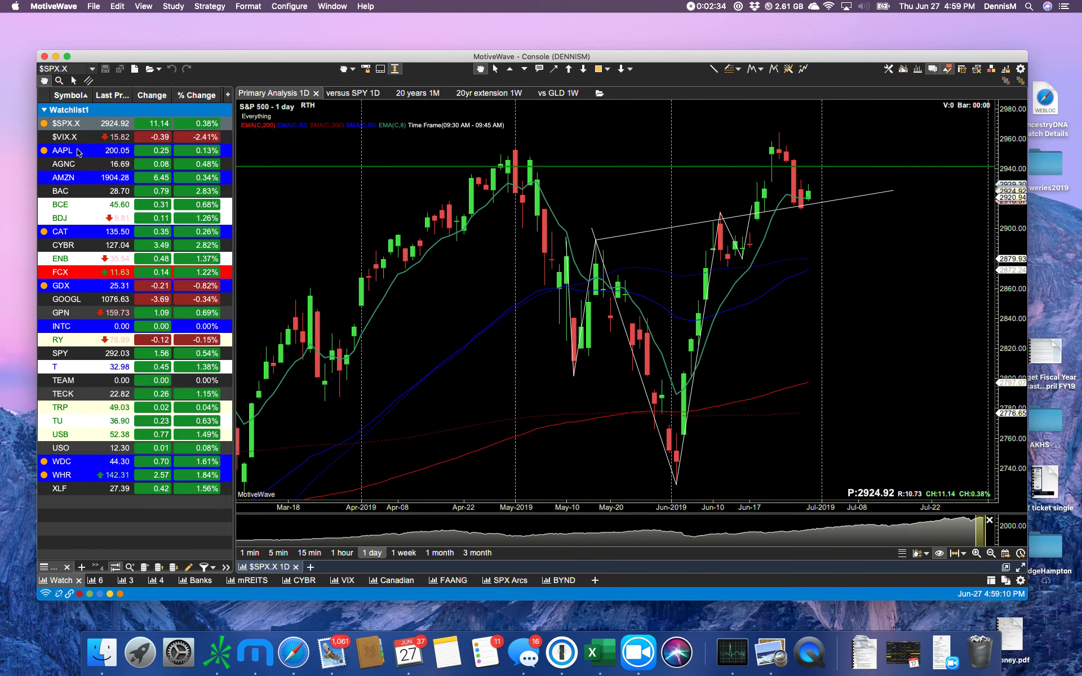
# Load AAPL from the watchlist, glance at weekly bars, then return to daily
pyautogui.click(62, 151)
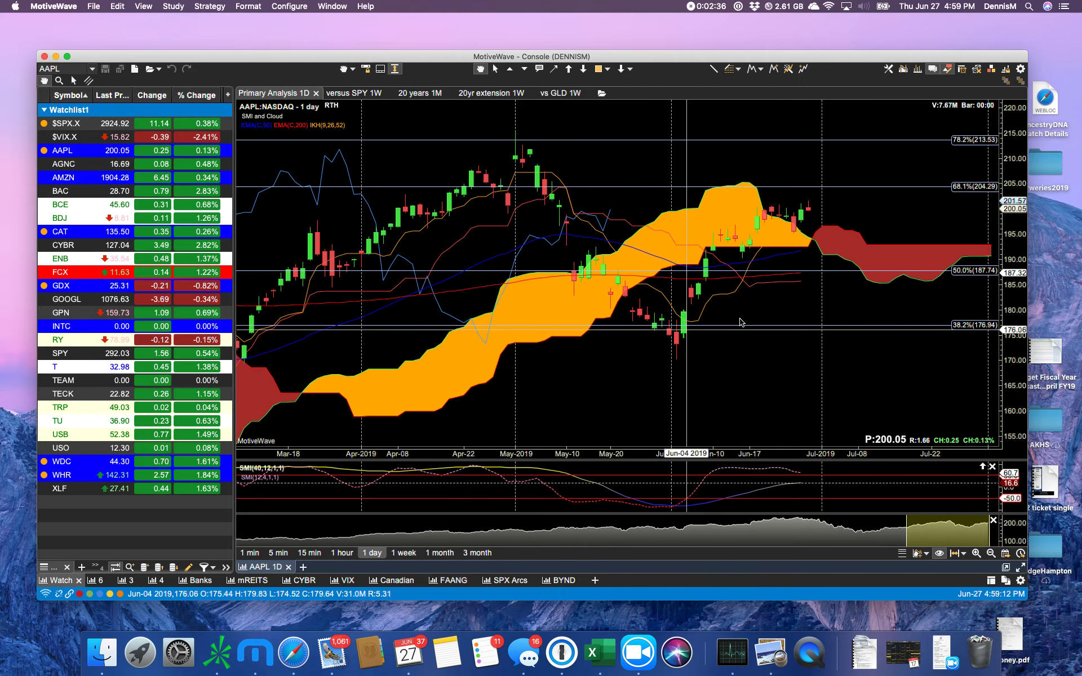
pyautogui.moveTo(811, 210)
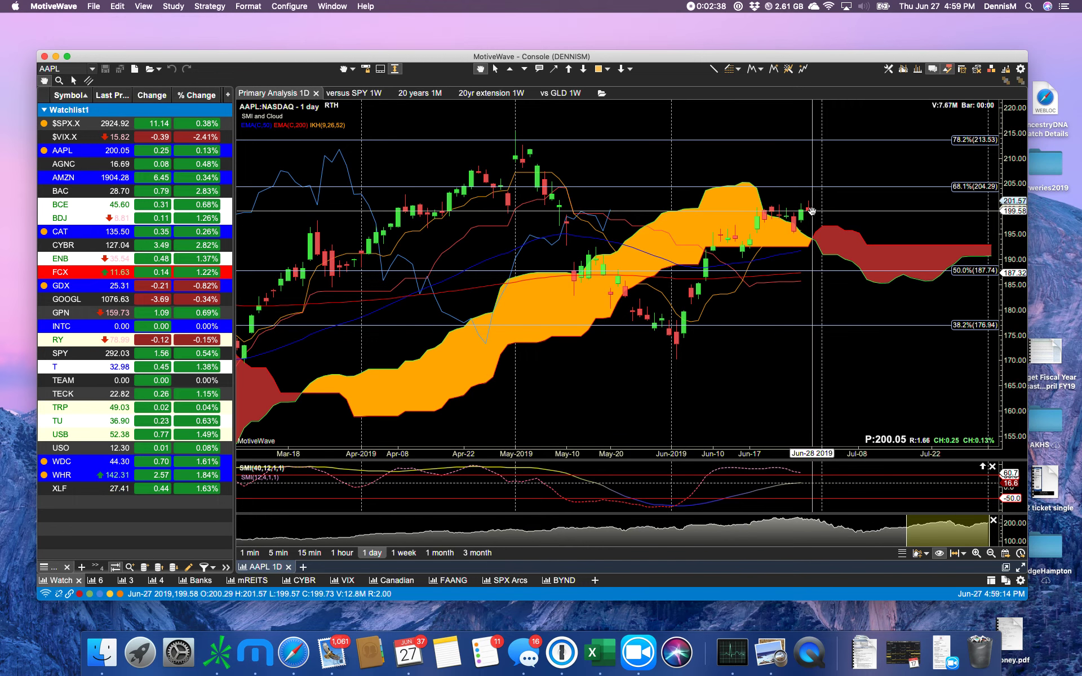
pyautogui.moveTo(608, 214)
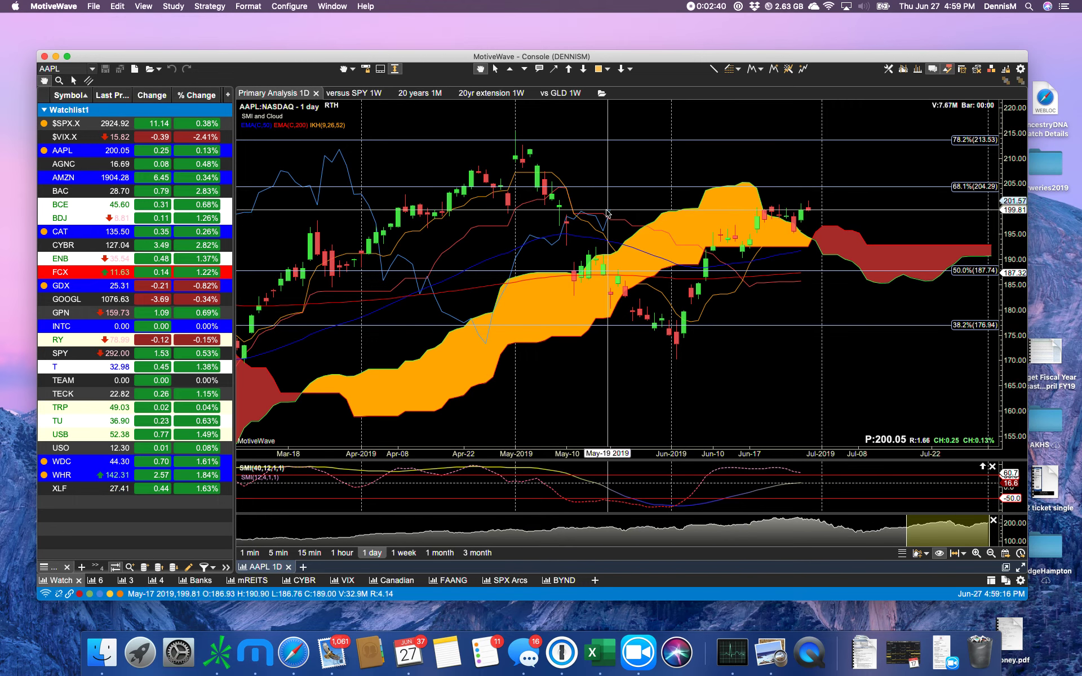
pyautogui.moveTo(605, 220)
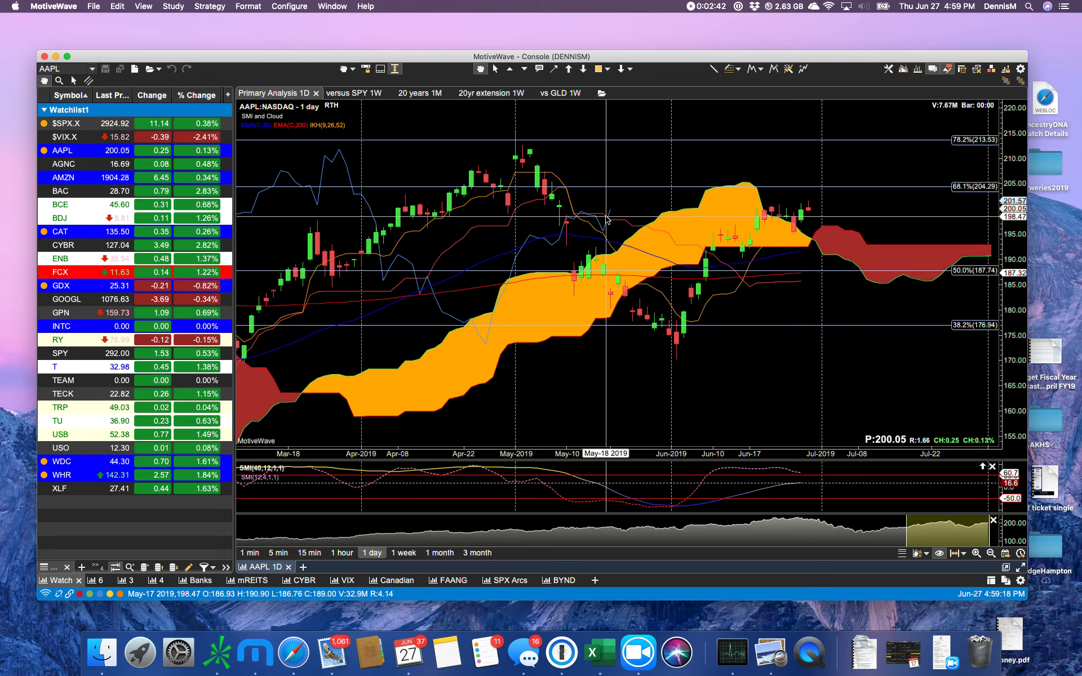
pyautogui.moveTo(608, 212)
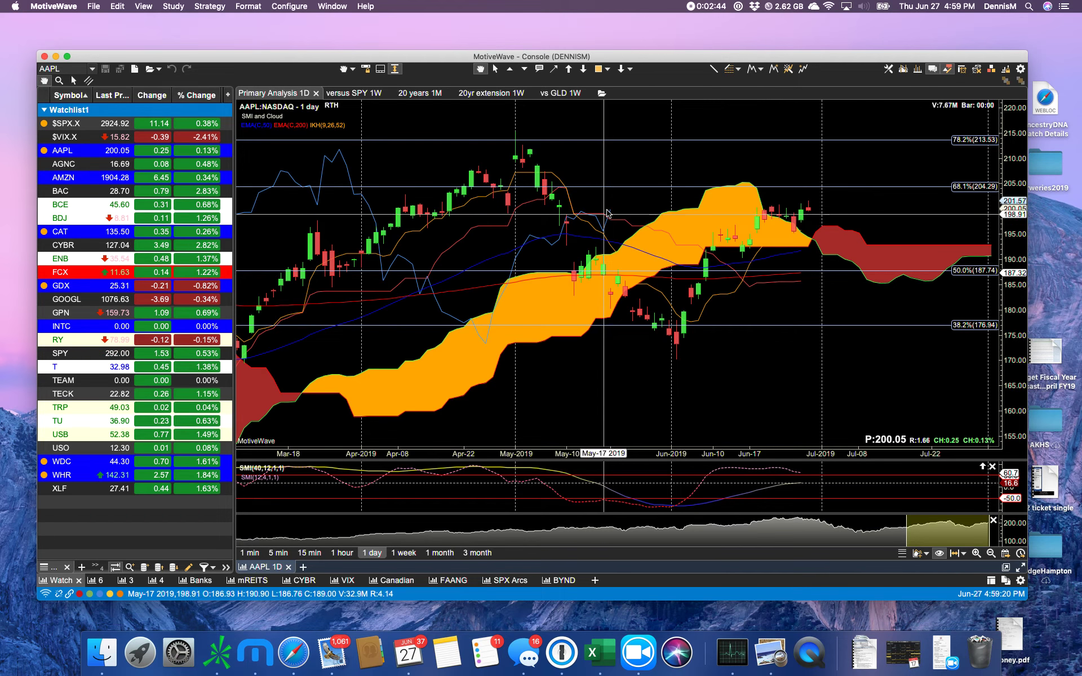
pyautogui.moveTo(473, 574)
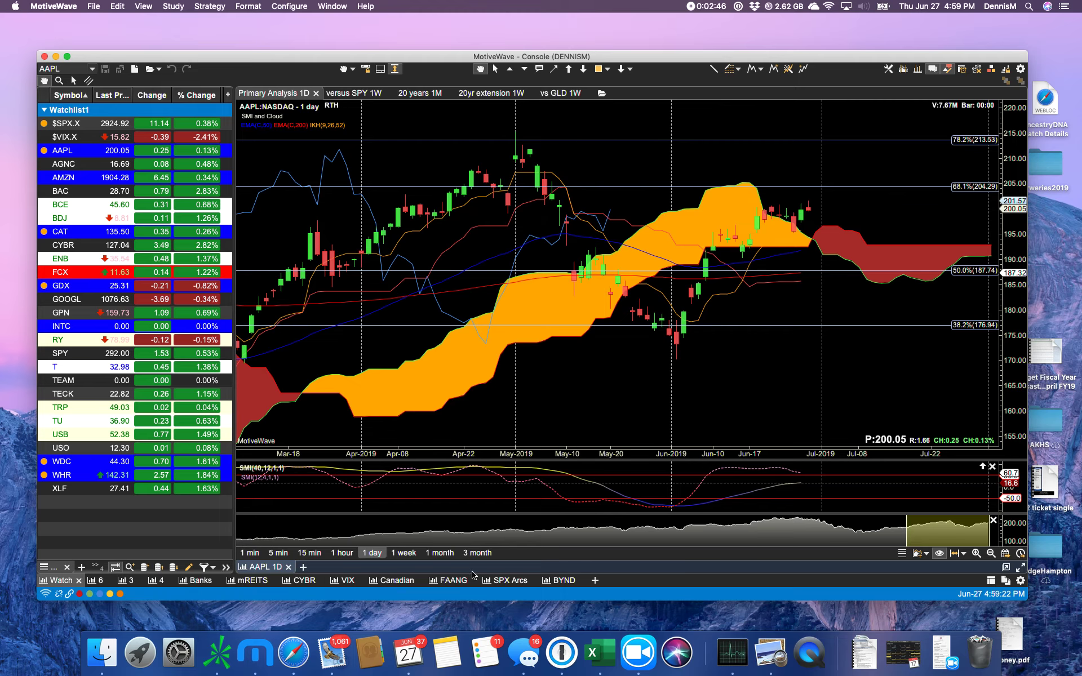
pyautogui.click(403, 552)
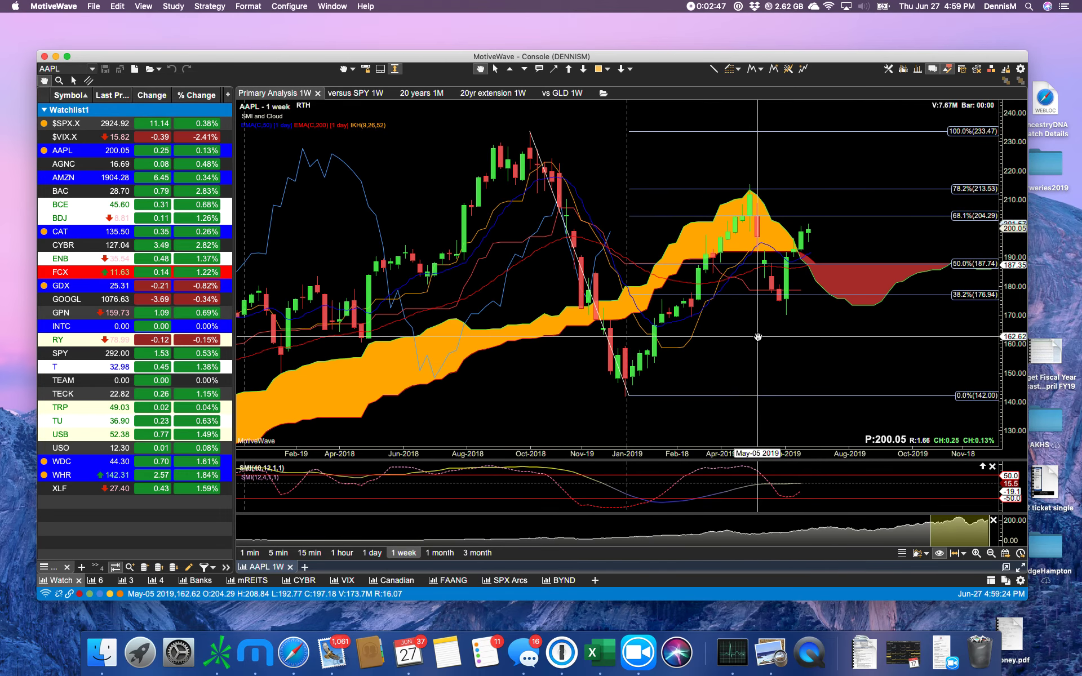
pyautogui.moveTo(522, 431)
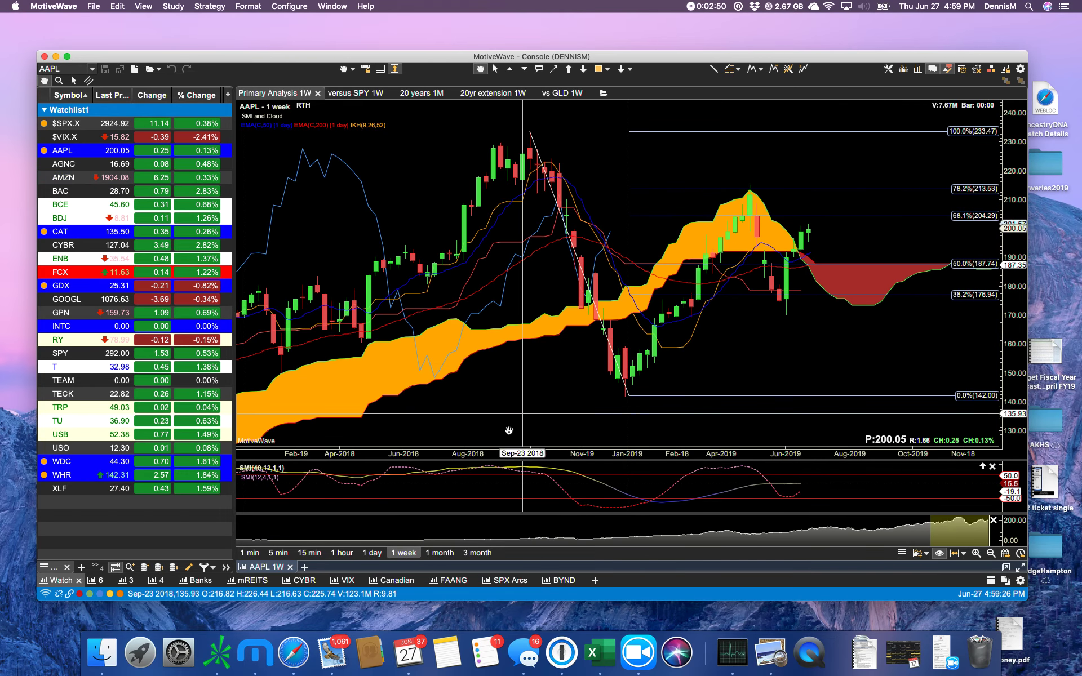
pyautogui.click(372, 553)
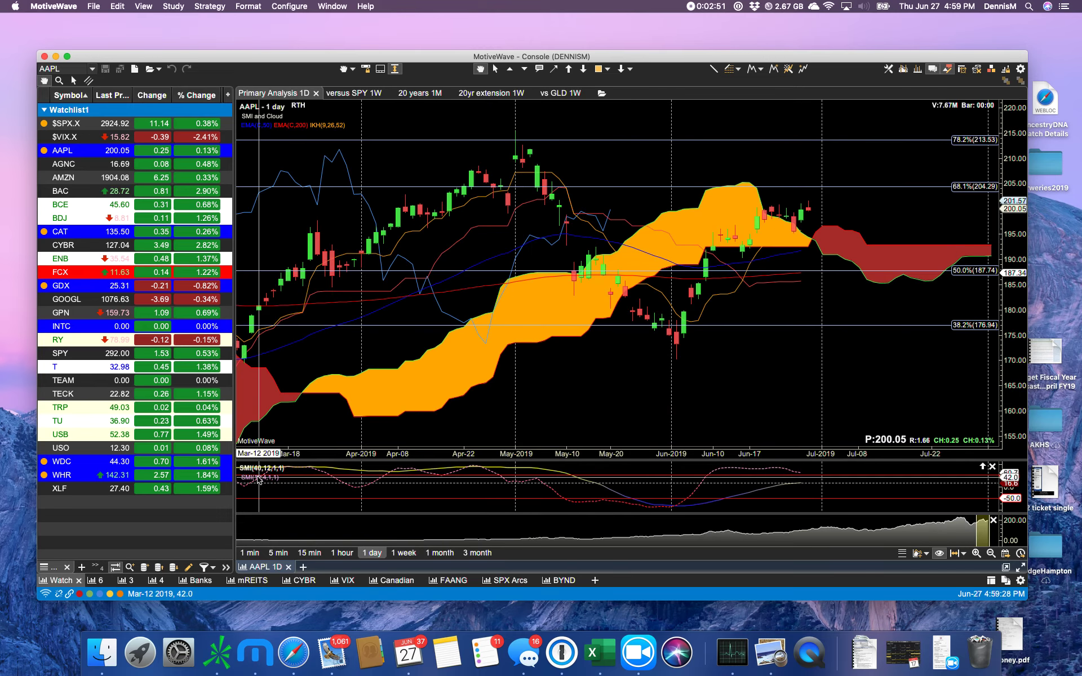
pyautogui.moveTo(542, 491)
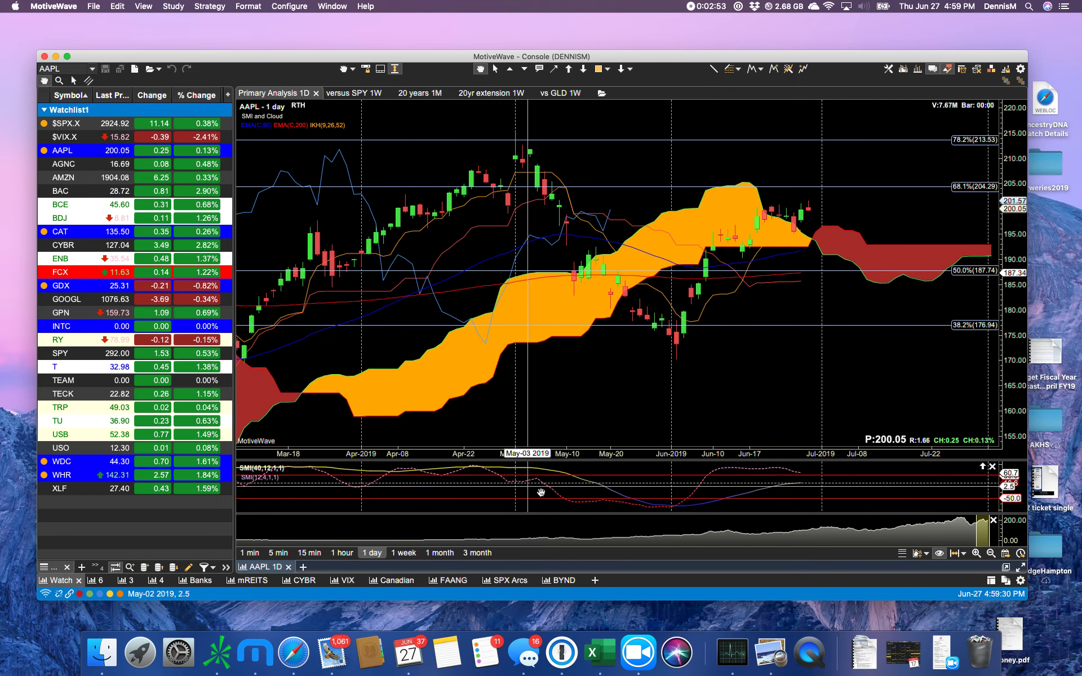
pyautogui.moveTo(648, 501)
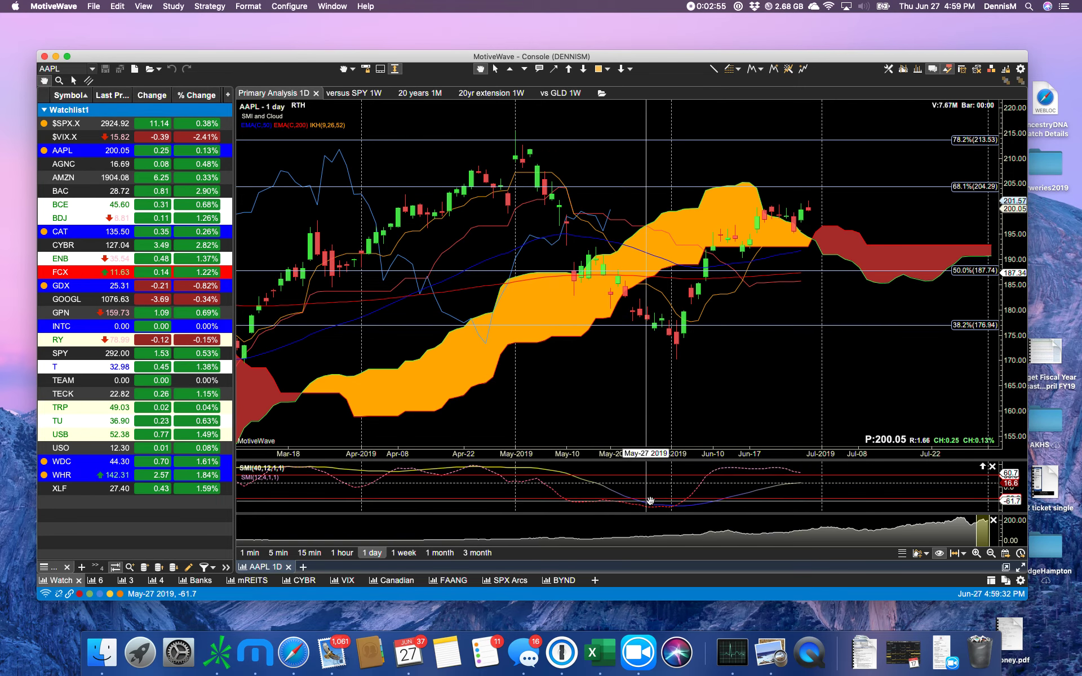
pyautogui.moveTo(735, 490)
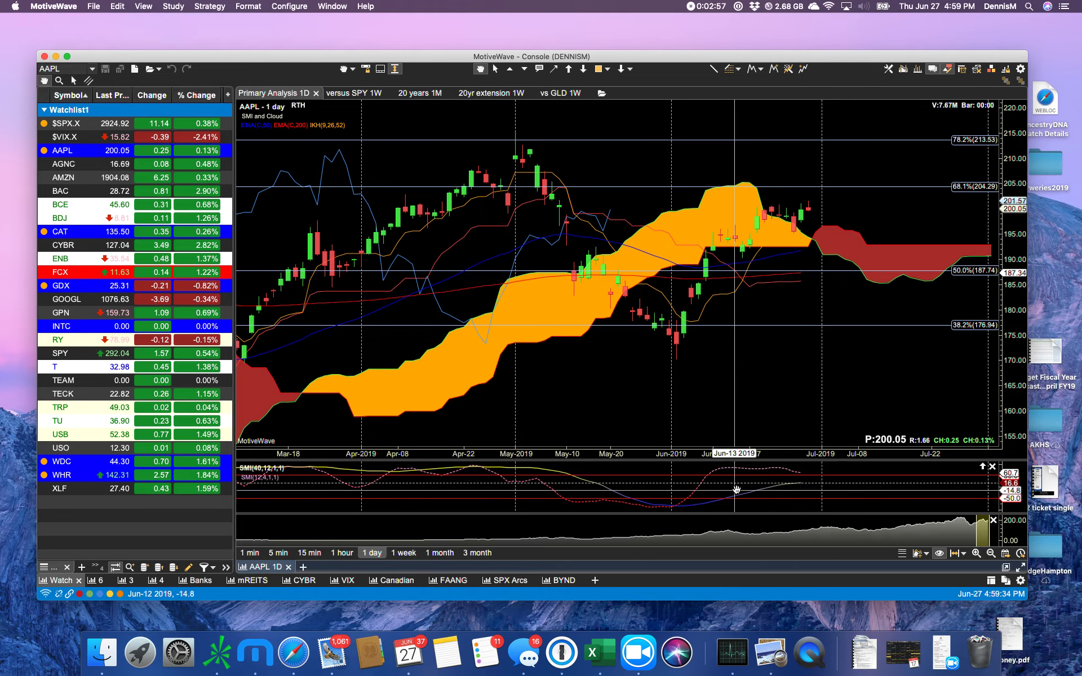
pyautogui.moveTo(699, 502)
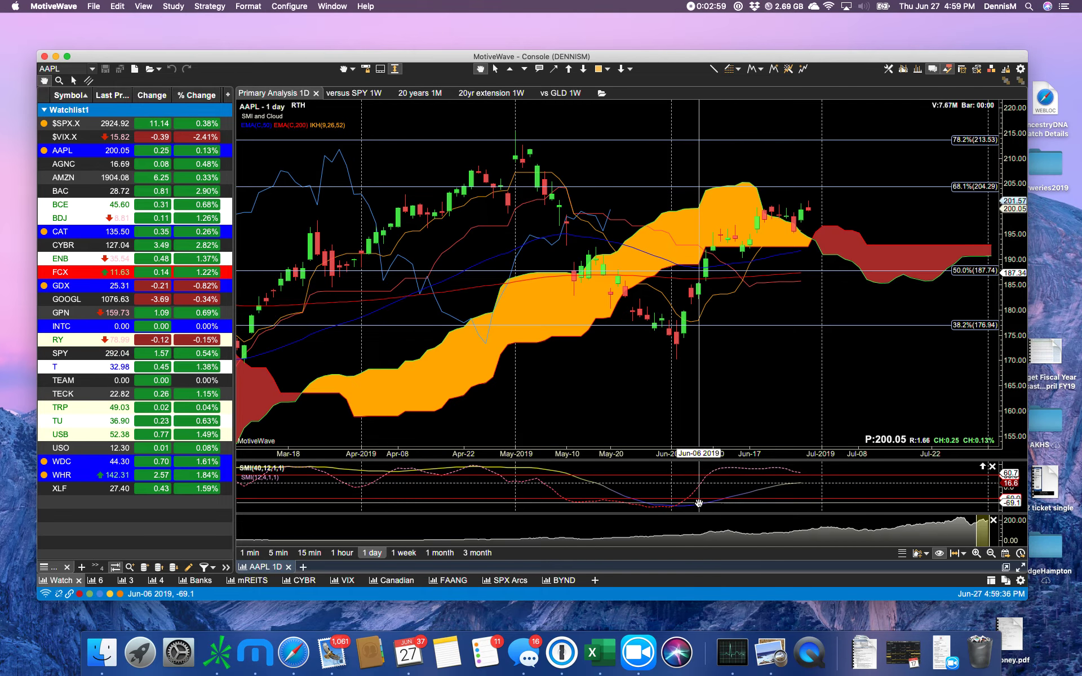
pyautogui.moveTo(694, 505)
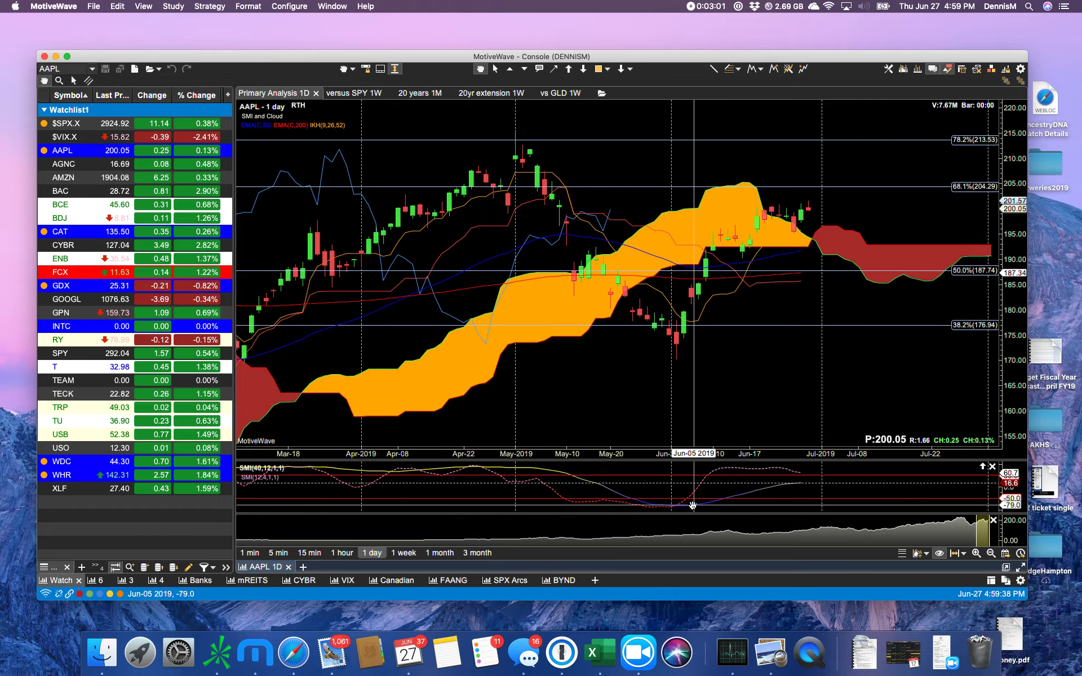
pyautogui.moveTo(683, 507)
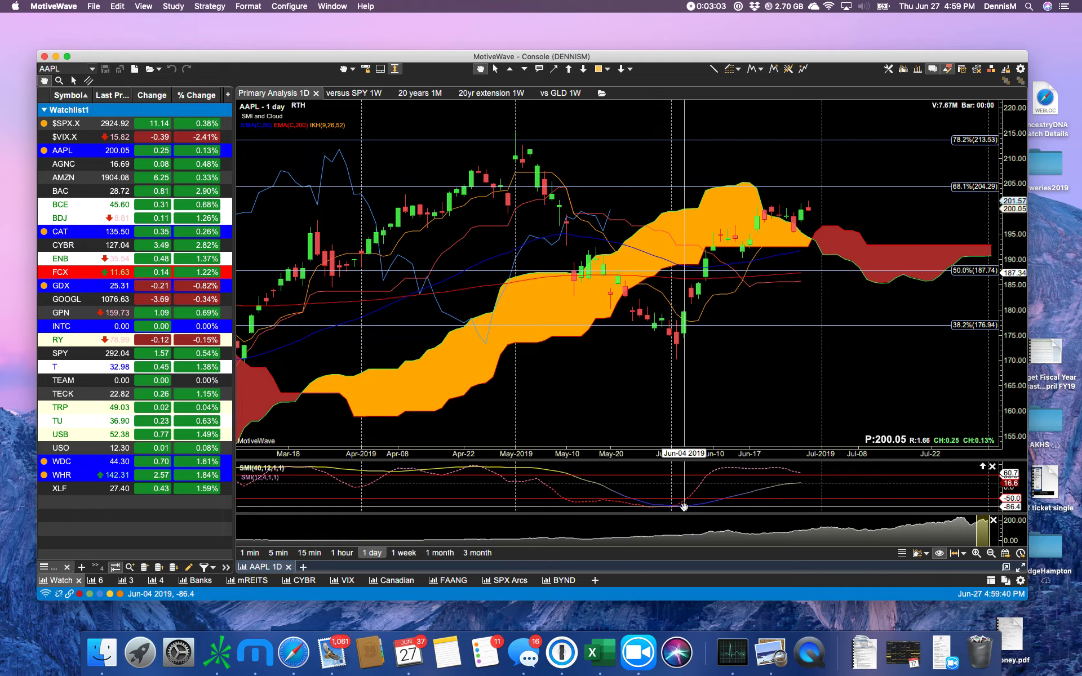
pyautogui.moveTo(673, 507)
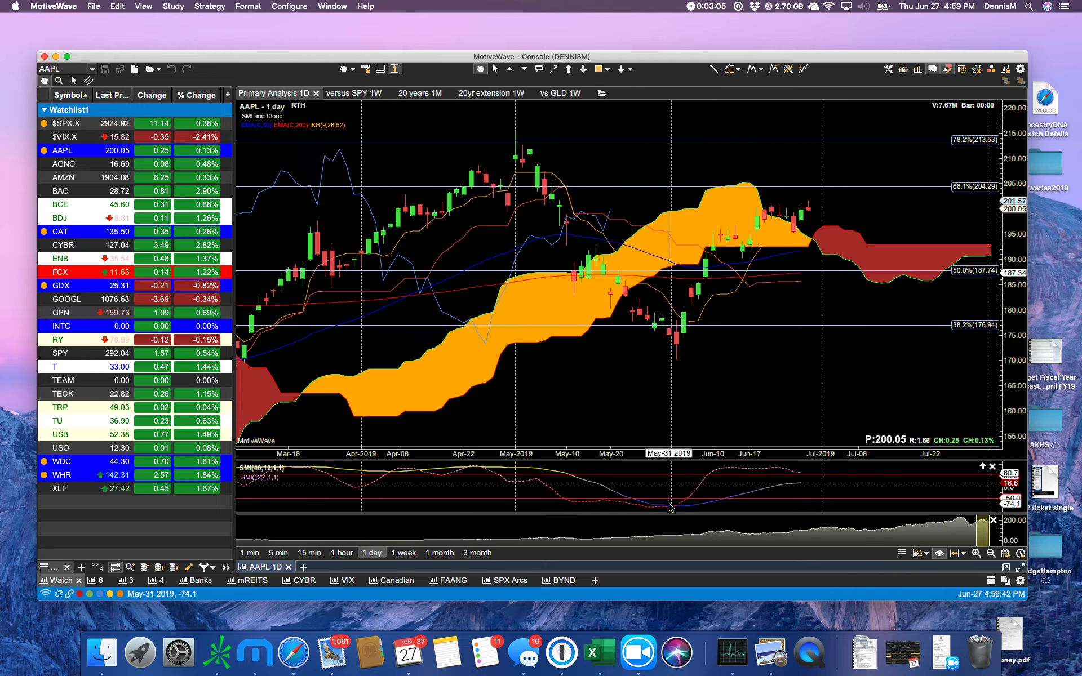
pyautogui.moveTo(792, 485)
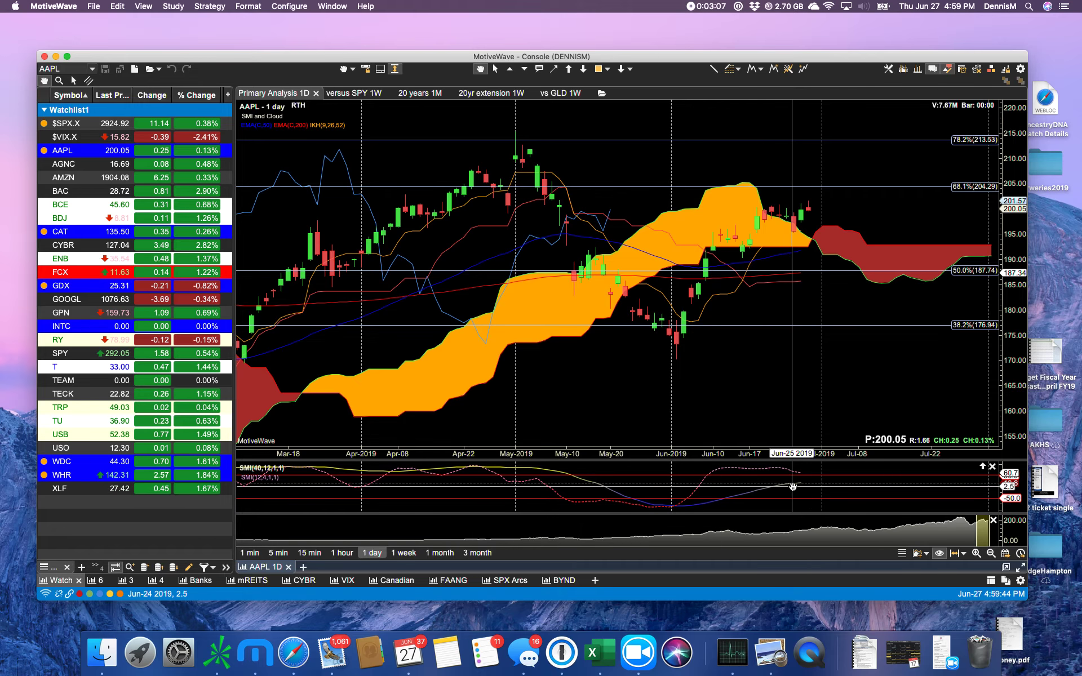
pyautogui.moveTo(697, 489)
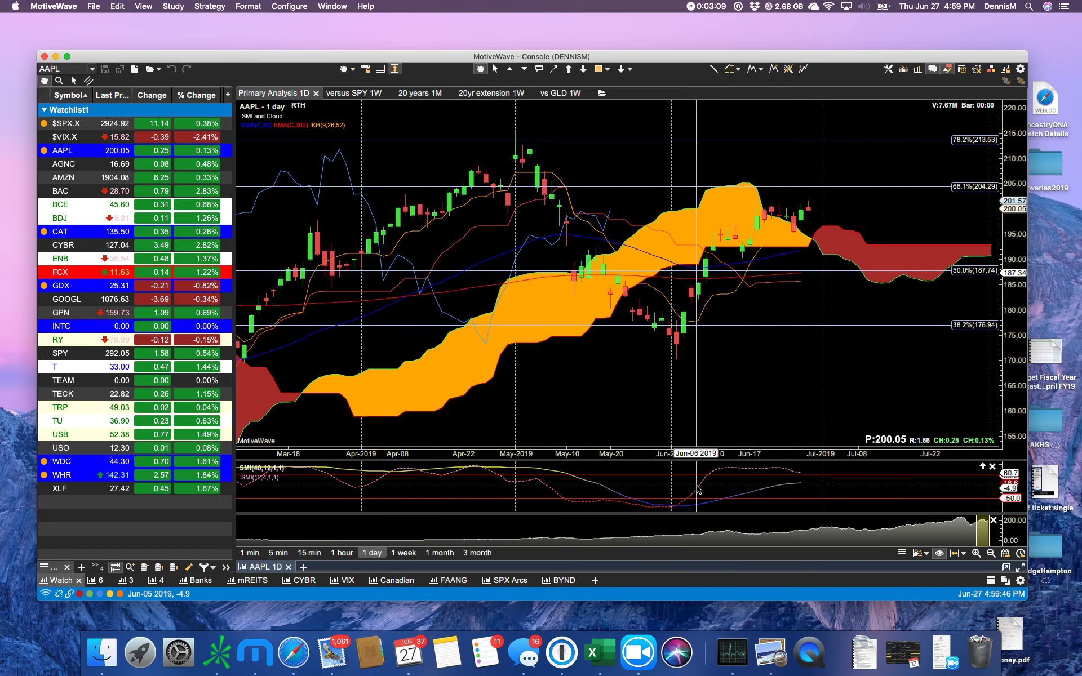
pyautogui.moveTo(785, 471)
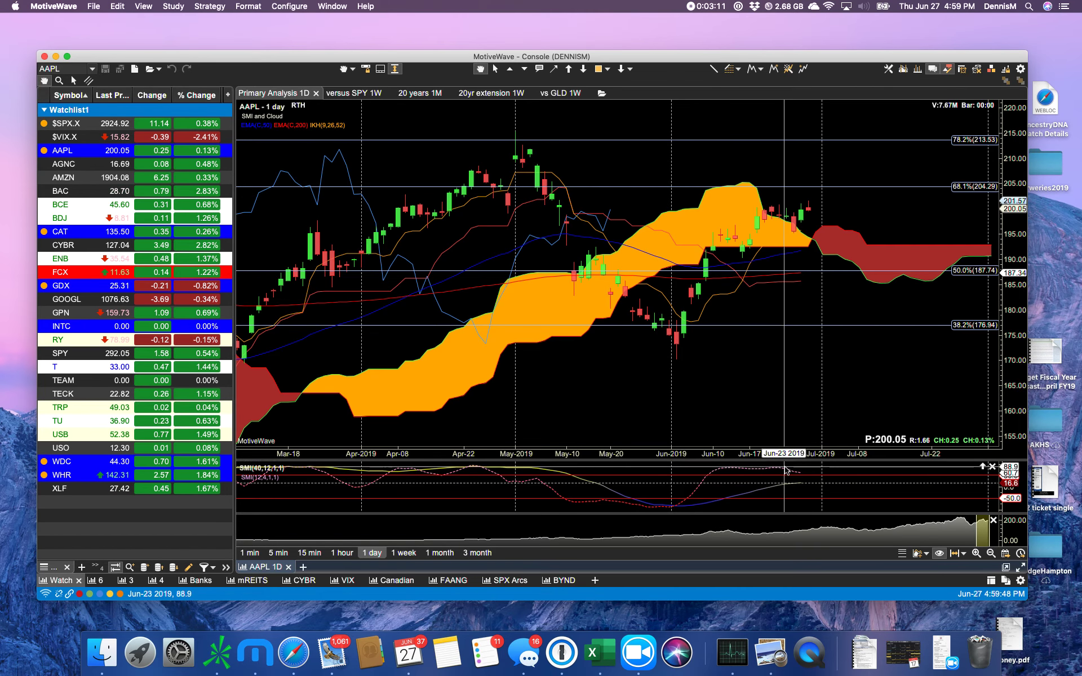
pyautogui.moveTo(636, 478)
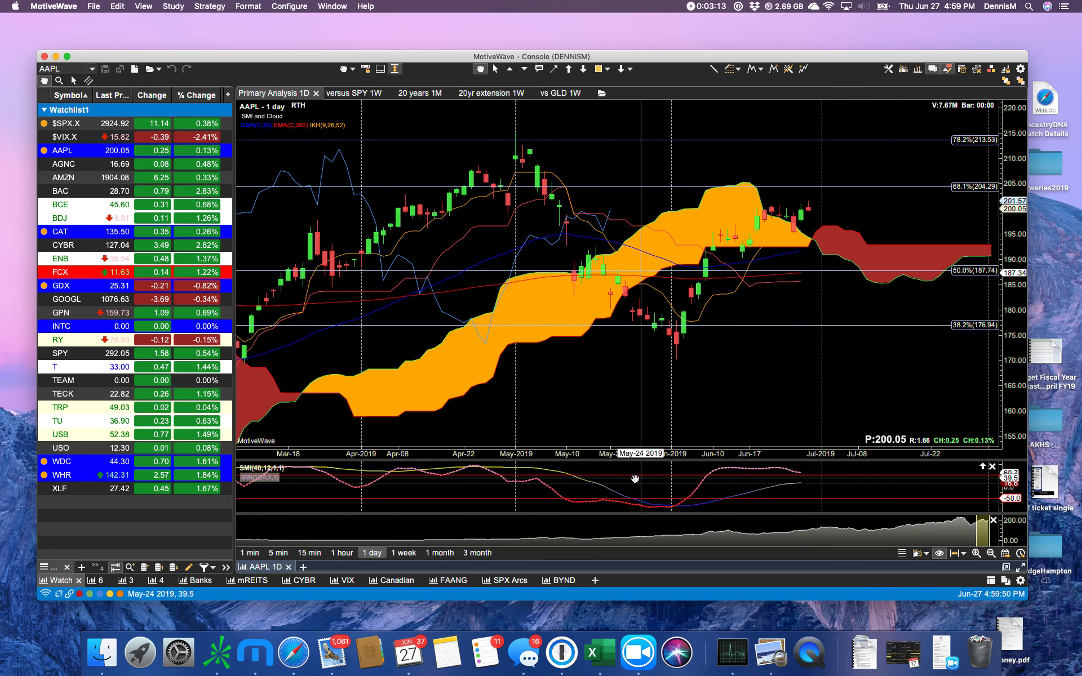
pyautogui.moveTo(472, 469)
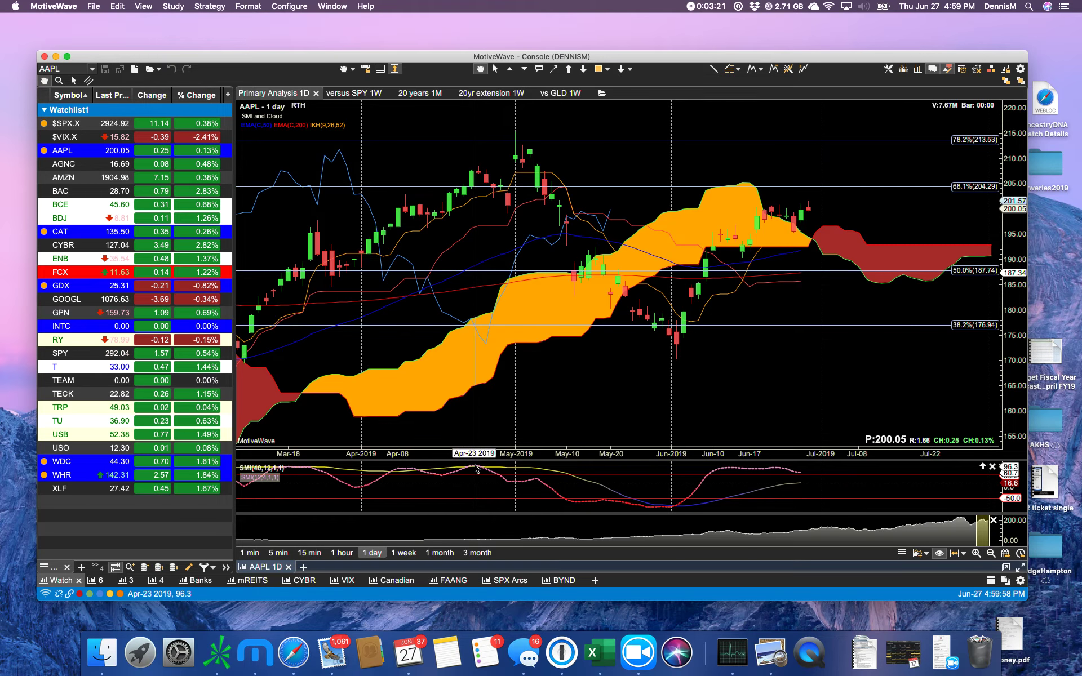
pyautogui.moveTo(504, 476)
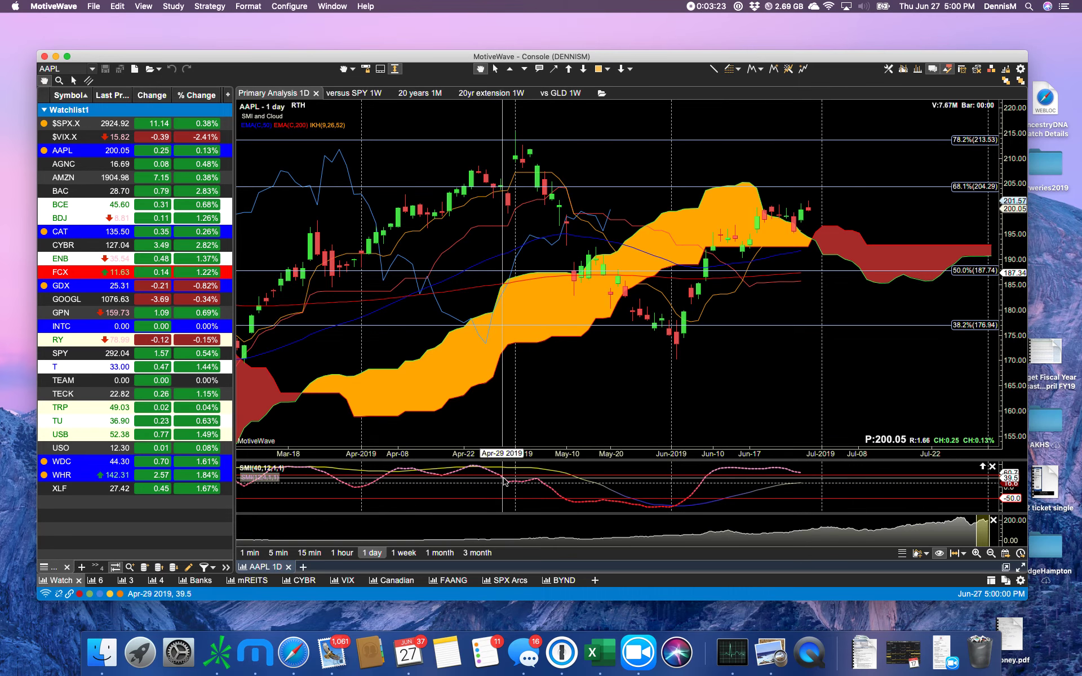
pyautogui.moveTo(531, 480)
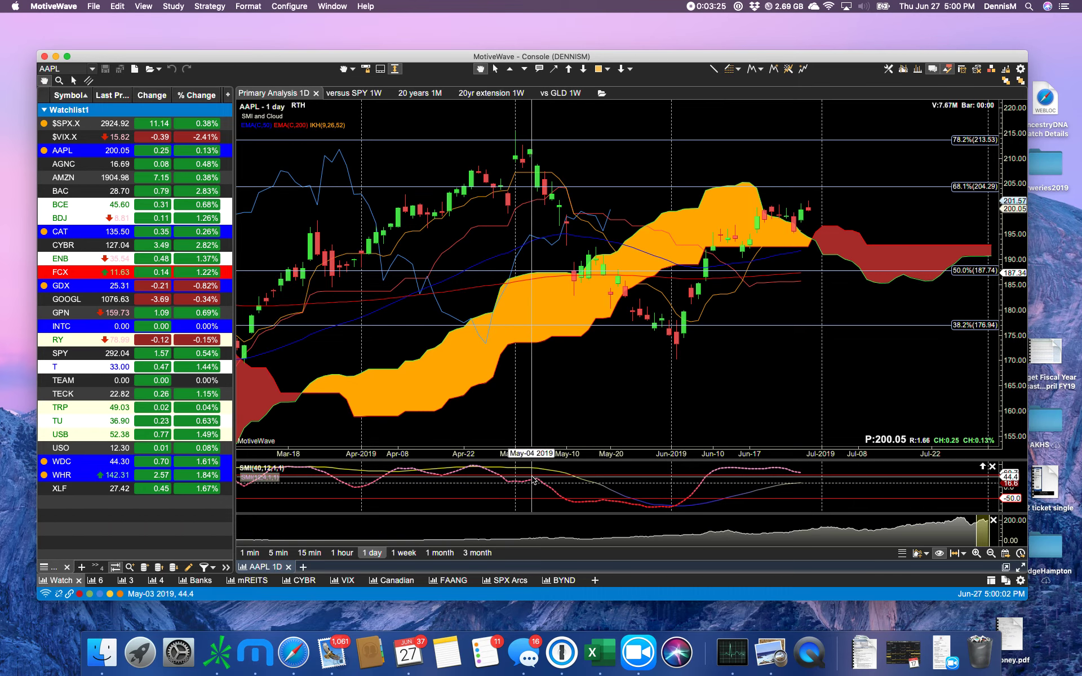
pyautogui.moveTo(550, 496)
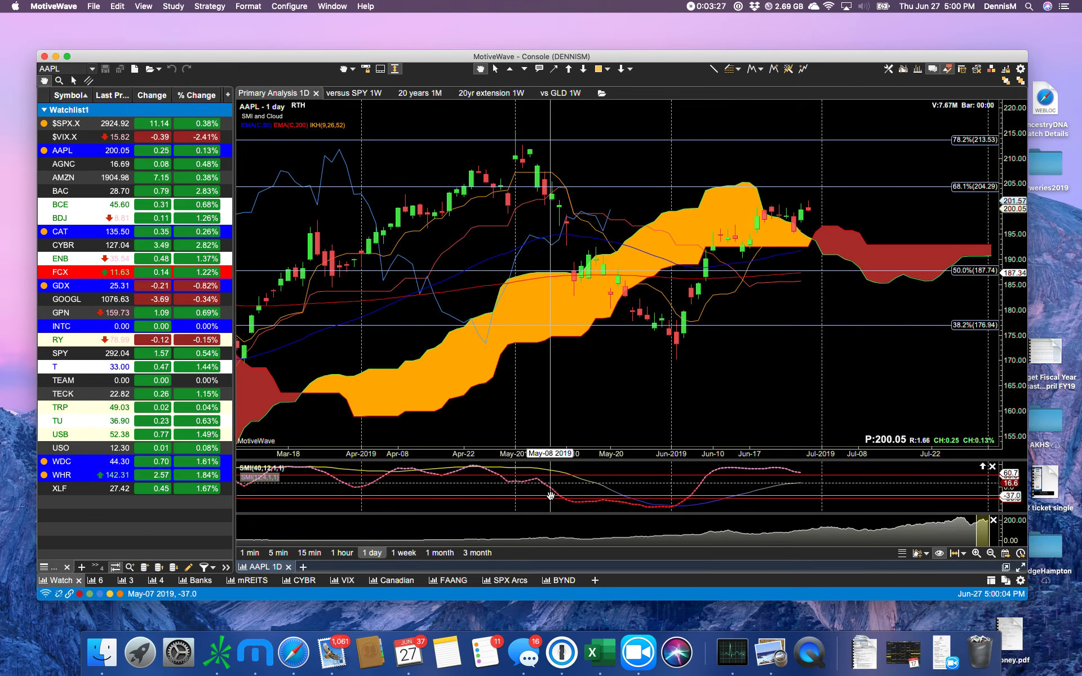
pyautogui.moveTo(594, 504)
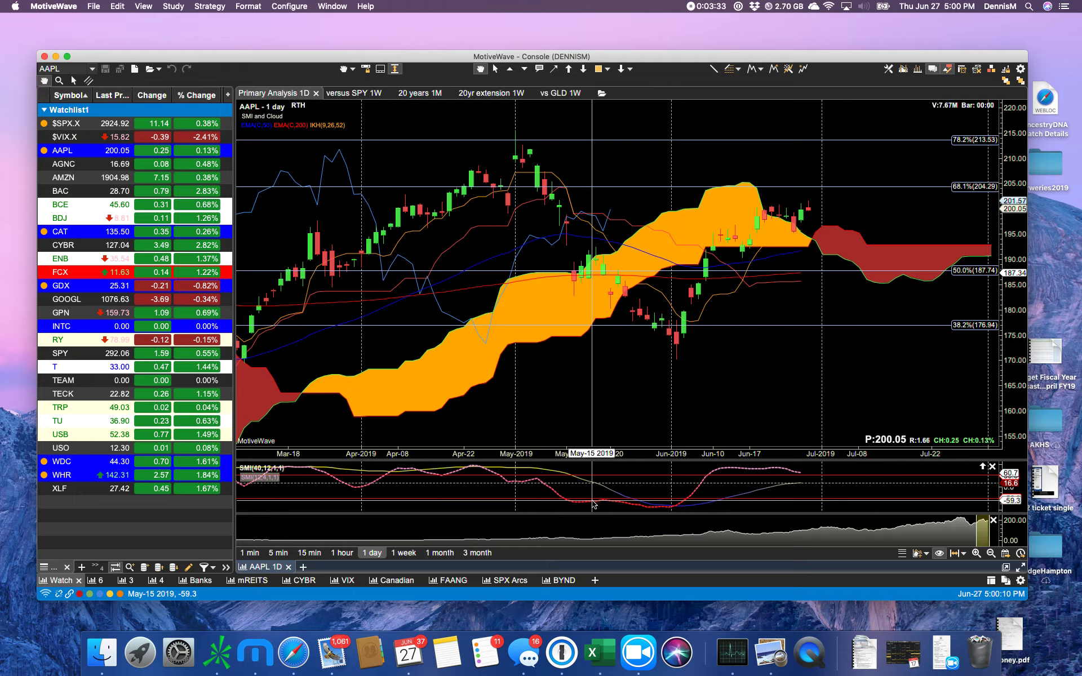
pyautogui.moveTo(595, 502)
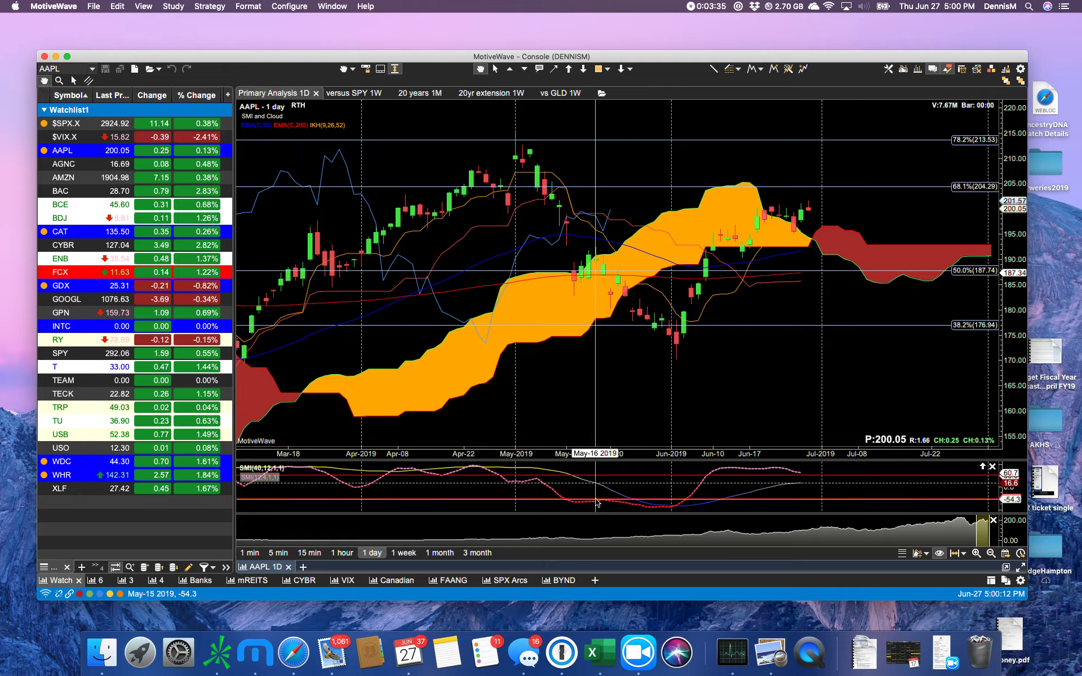
pyautogui.moveTo(512, 467)
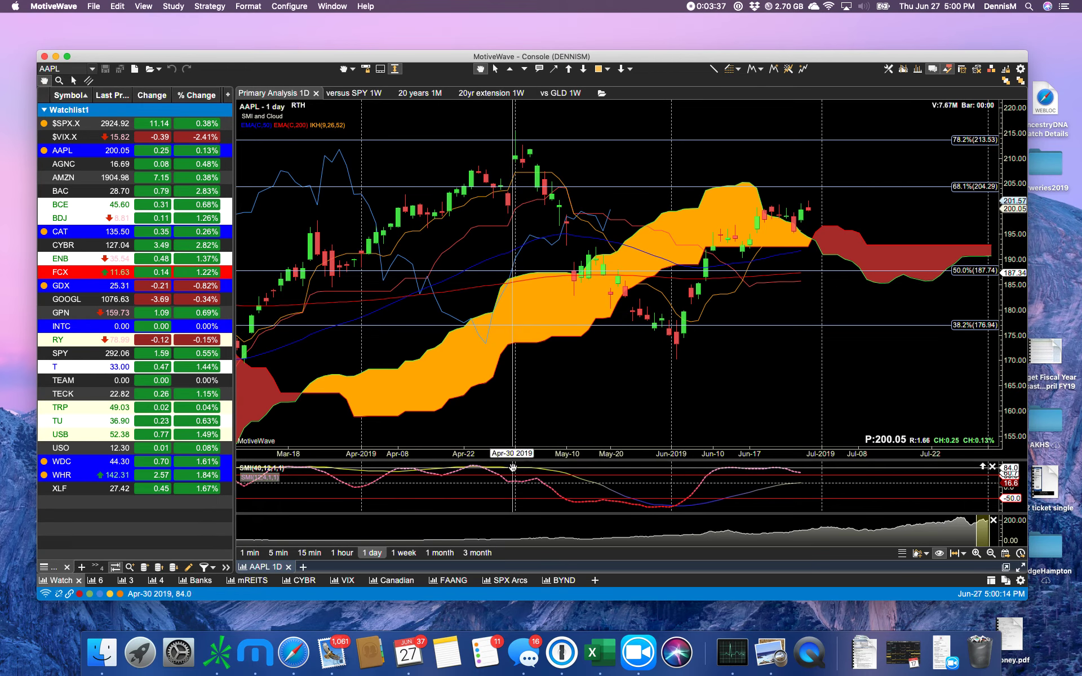
pyautogui.moveTo(475, 470)
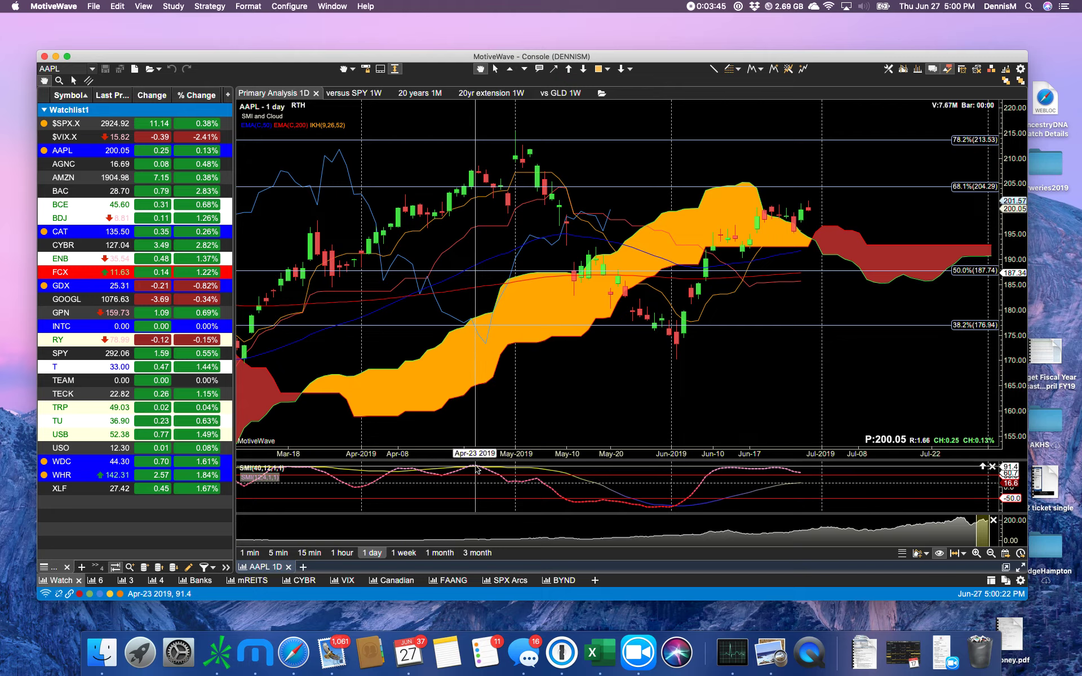
pyautogui.moveTo(511, 471)
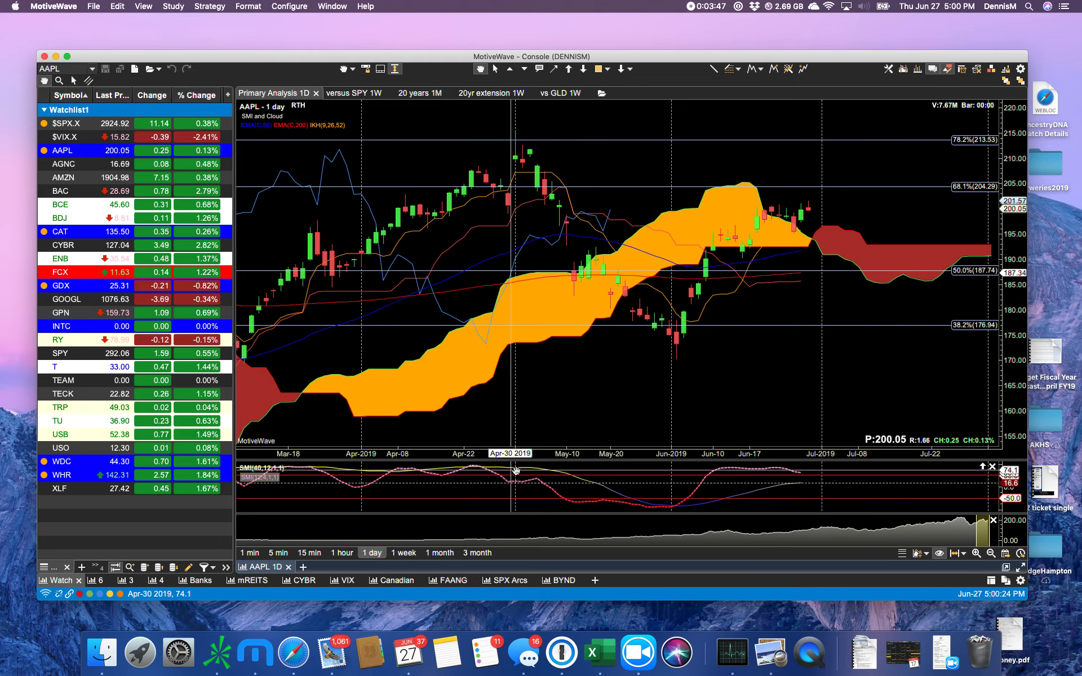
pyautogui.moveTo(600, 490)
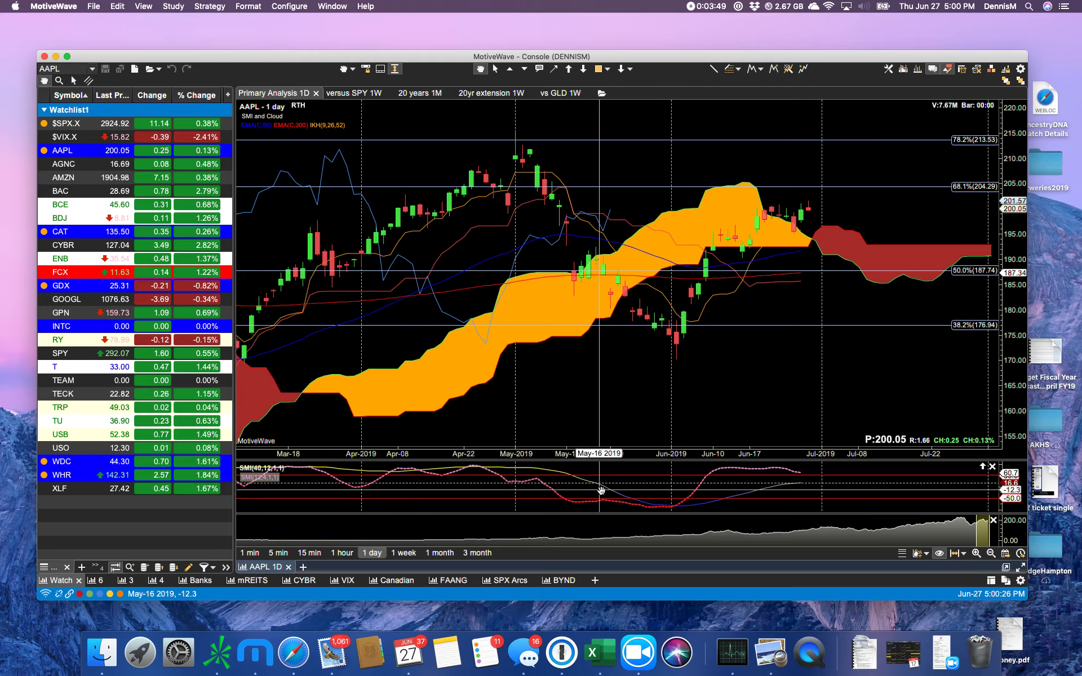
pyautogui.moveTo(616, 494)
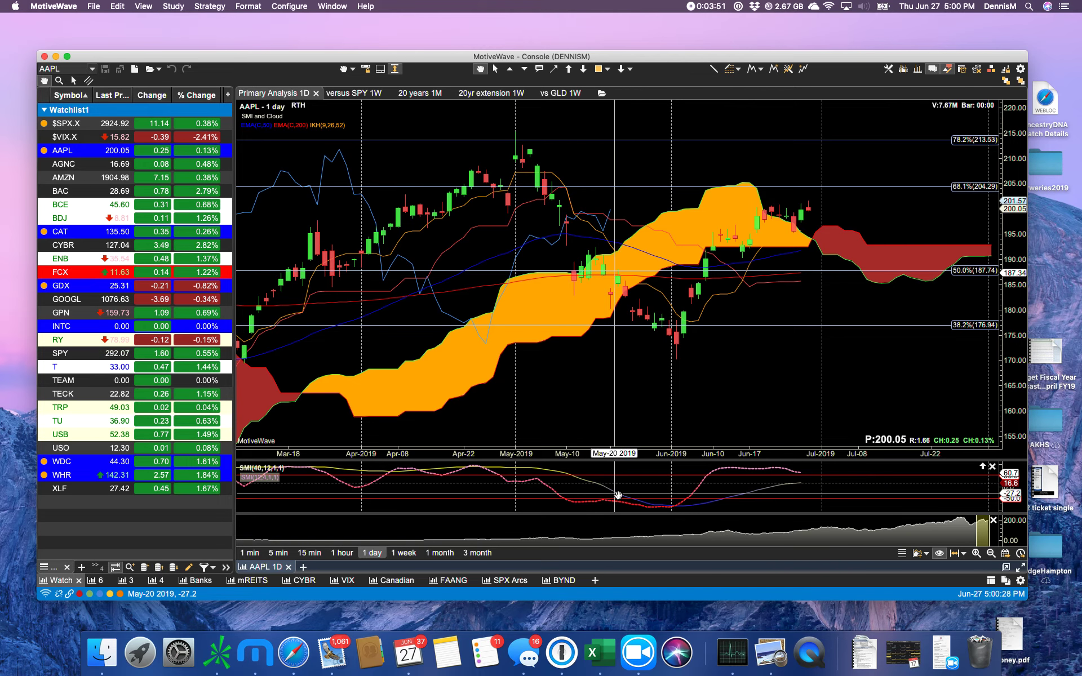
pyautogui.moveTo(676, 508)
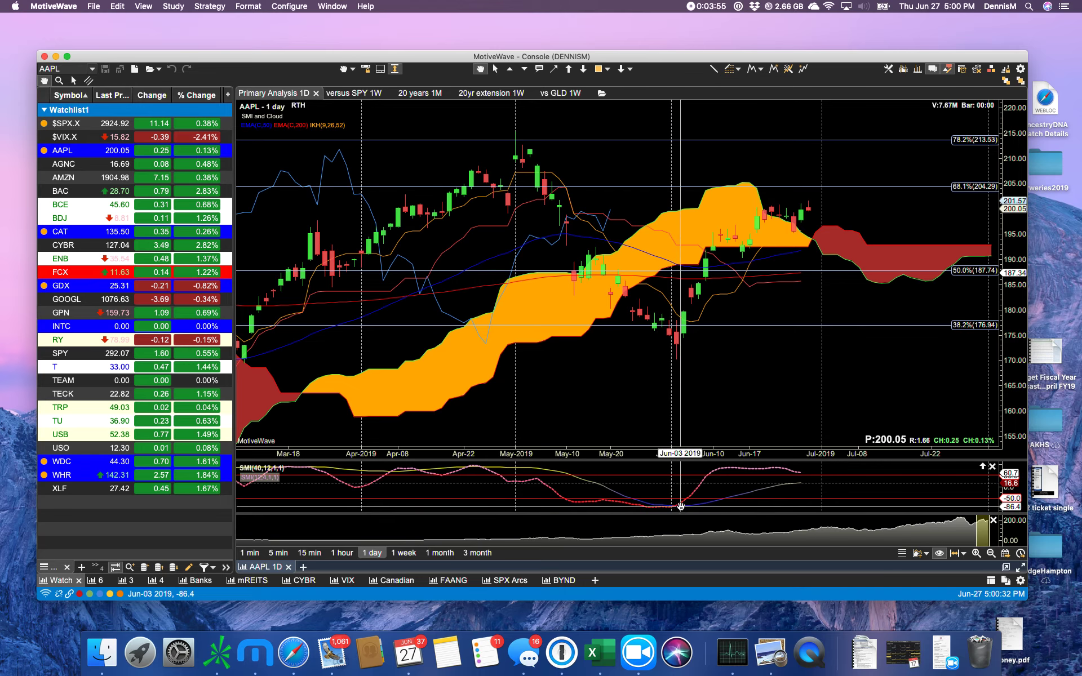
pyautogui.moveTo(692, 492)
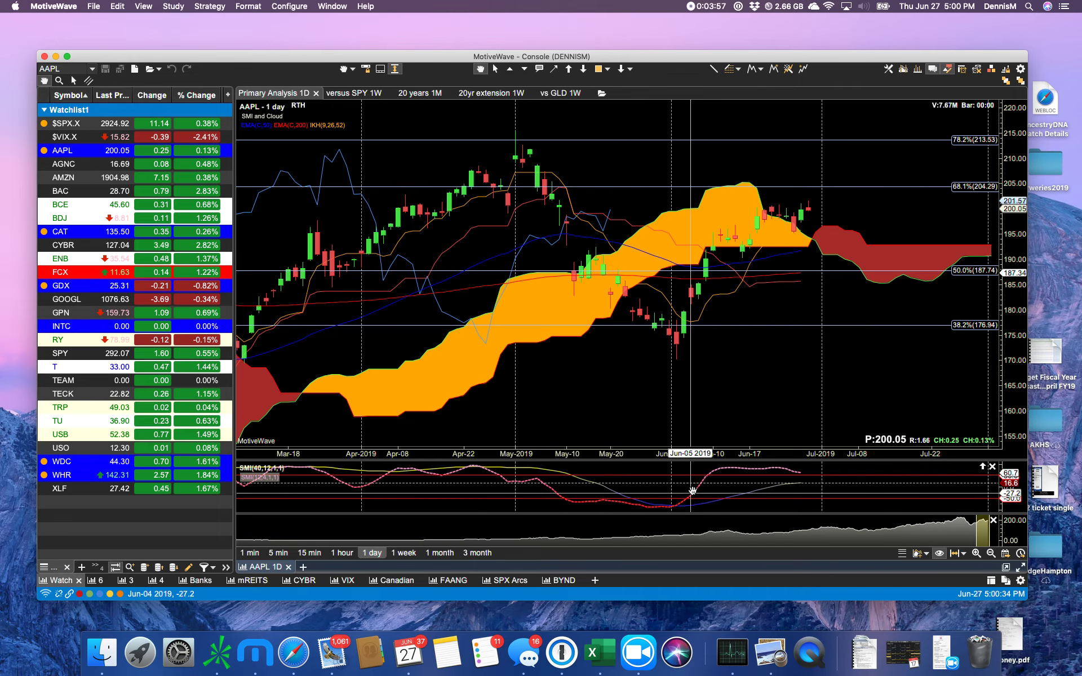
pyautogui.moveTo(688, 507)
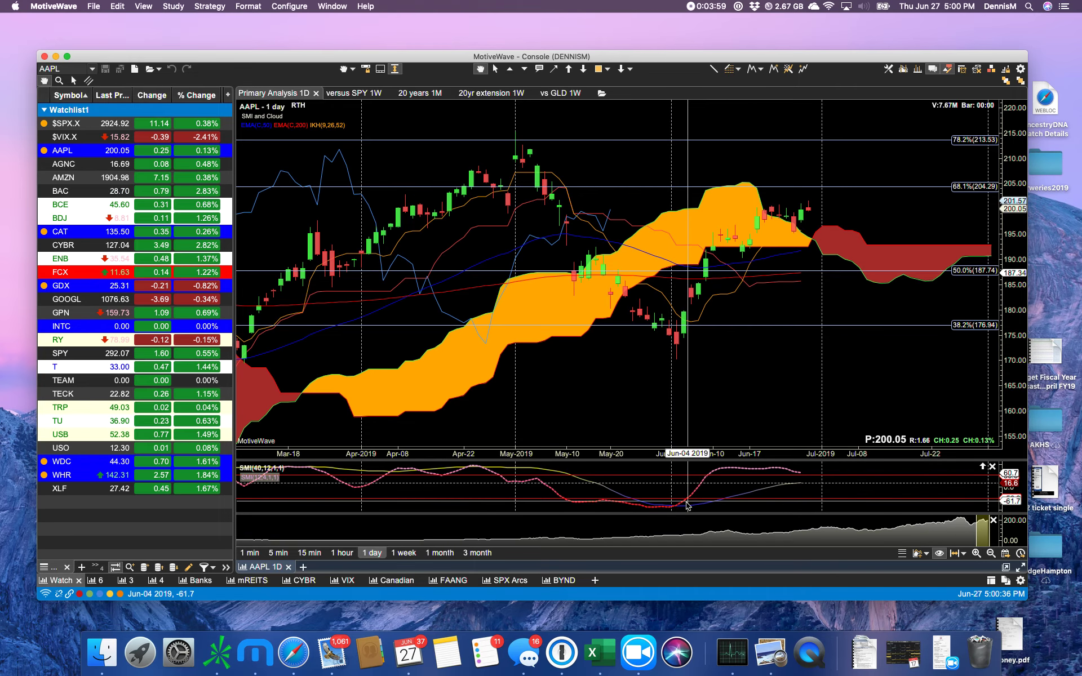
pyautogui.moveTo(680, 506)
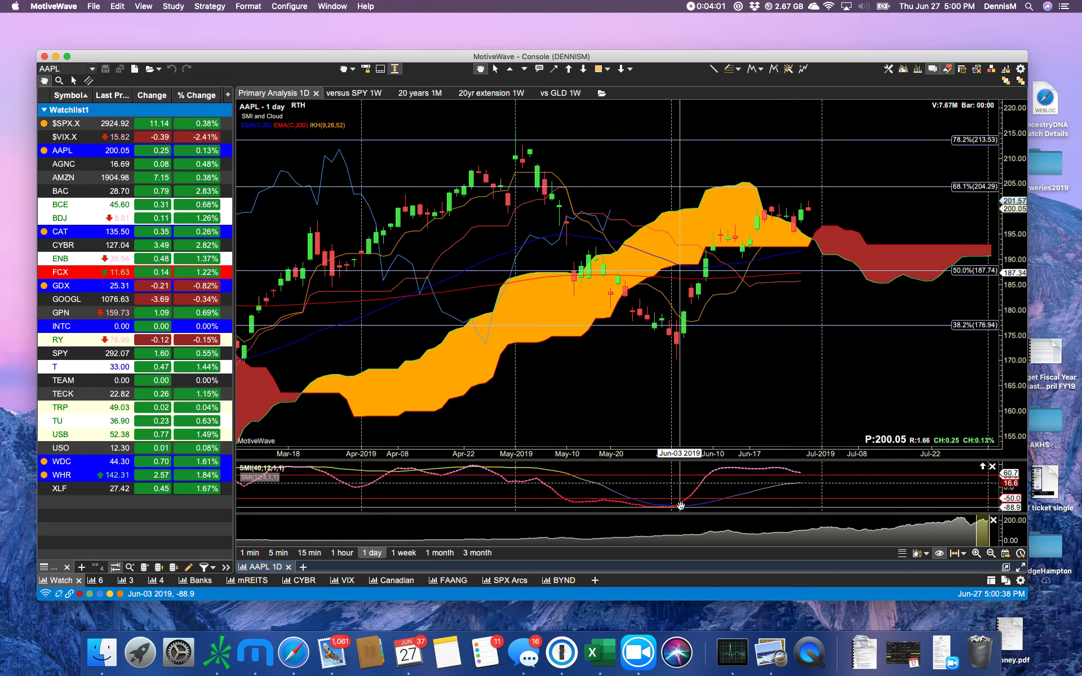
pyautogui.moveTo(255, 259)
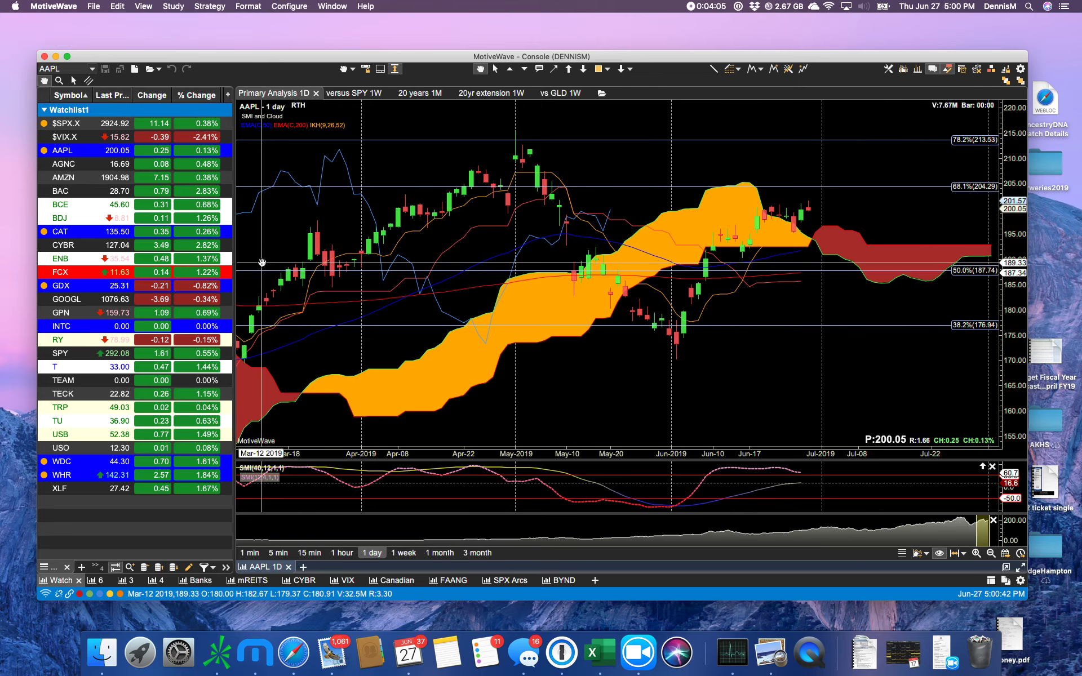
pyautogui.moveTo(262, 262)
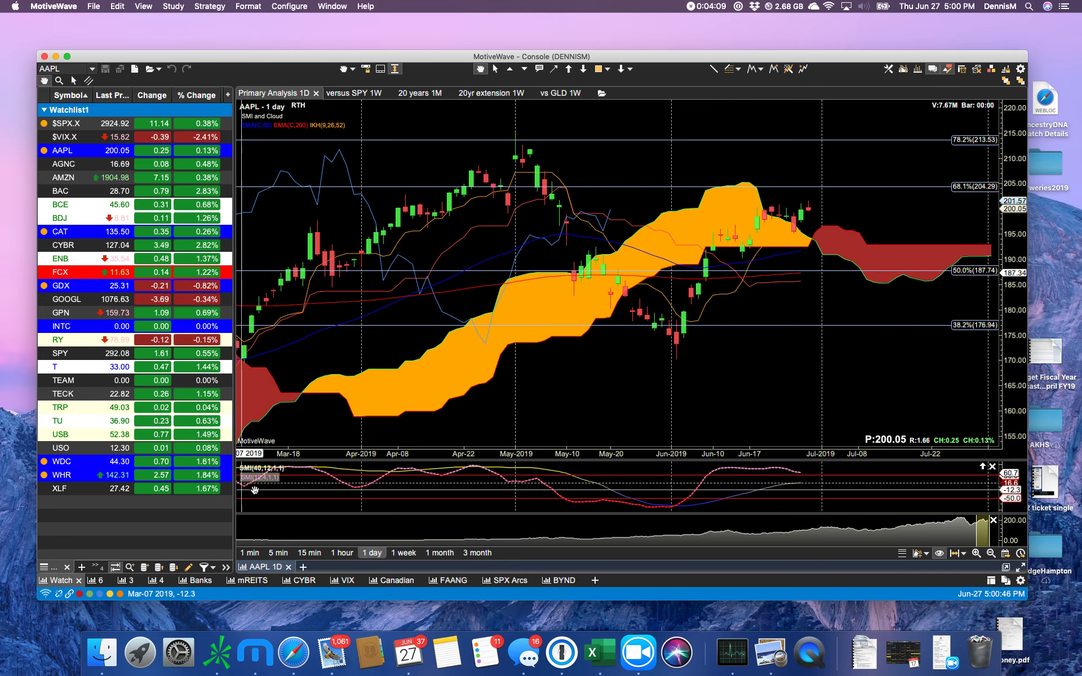
pyautogui.moveTo(264, 489)
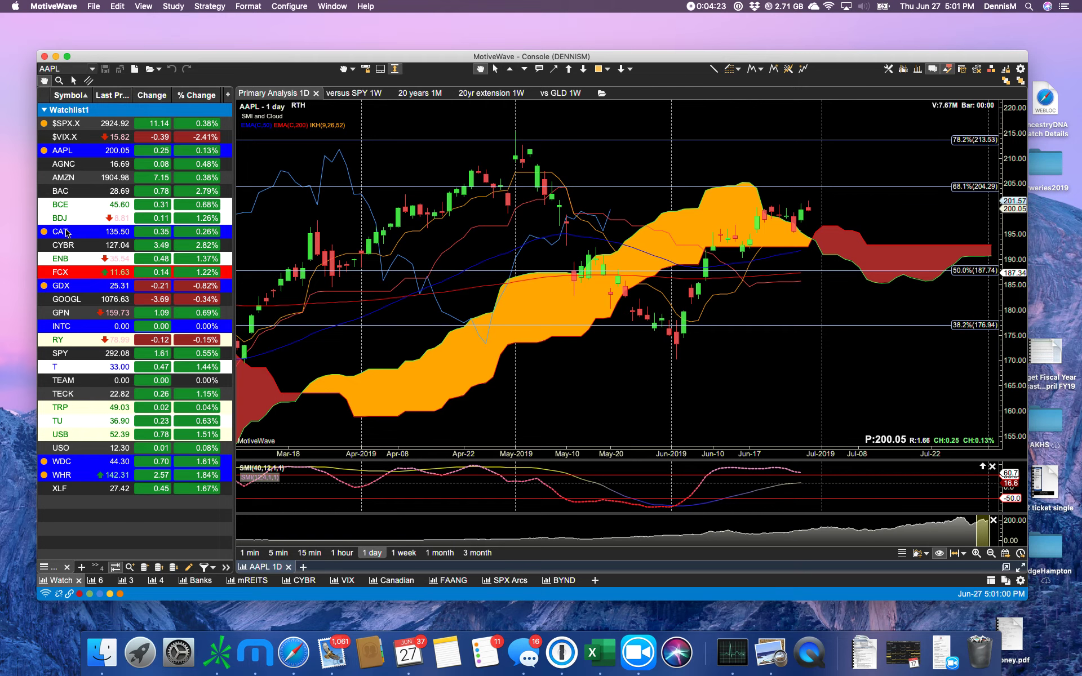
# Load CAT from the watchlist, opening and dismissing its entry's context menu
pyautogui.click(61, 231)
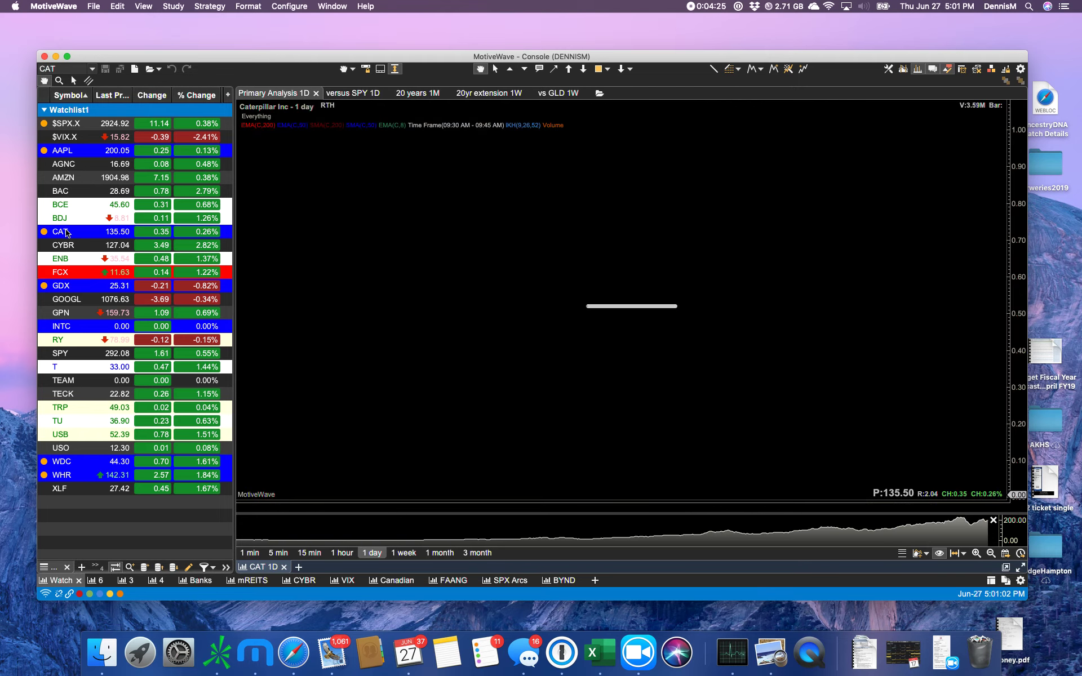
pyautogui.rightClick(62, 231)
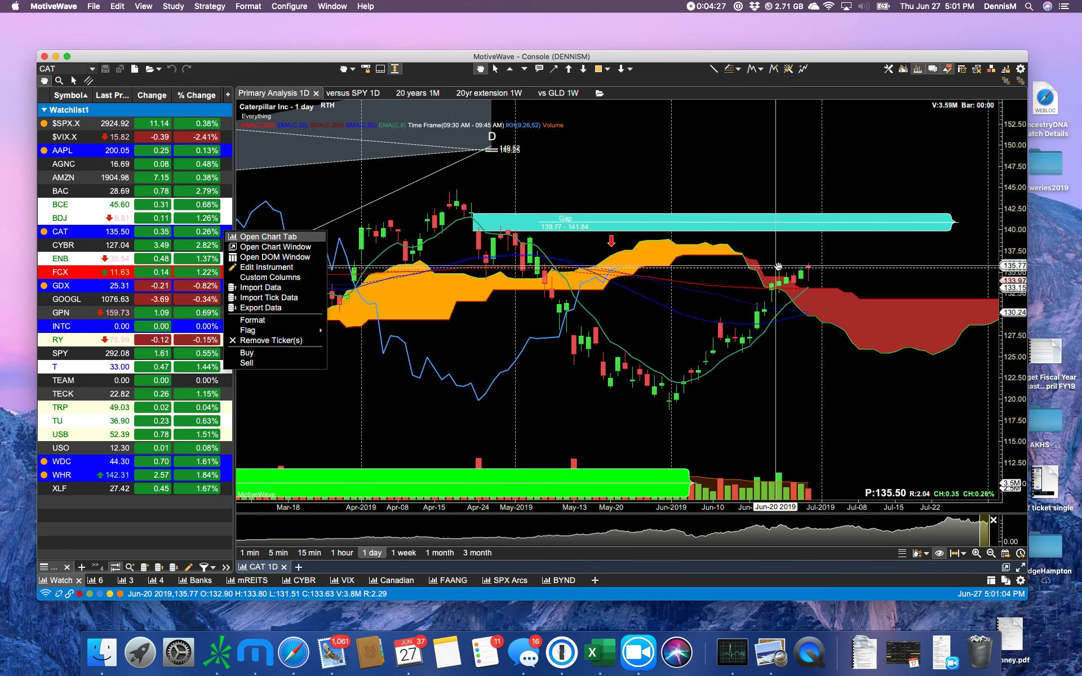
pyautogui.moveTo(810, 267)
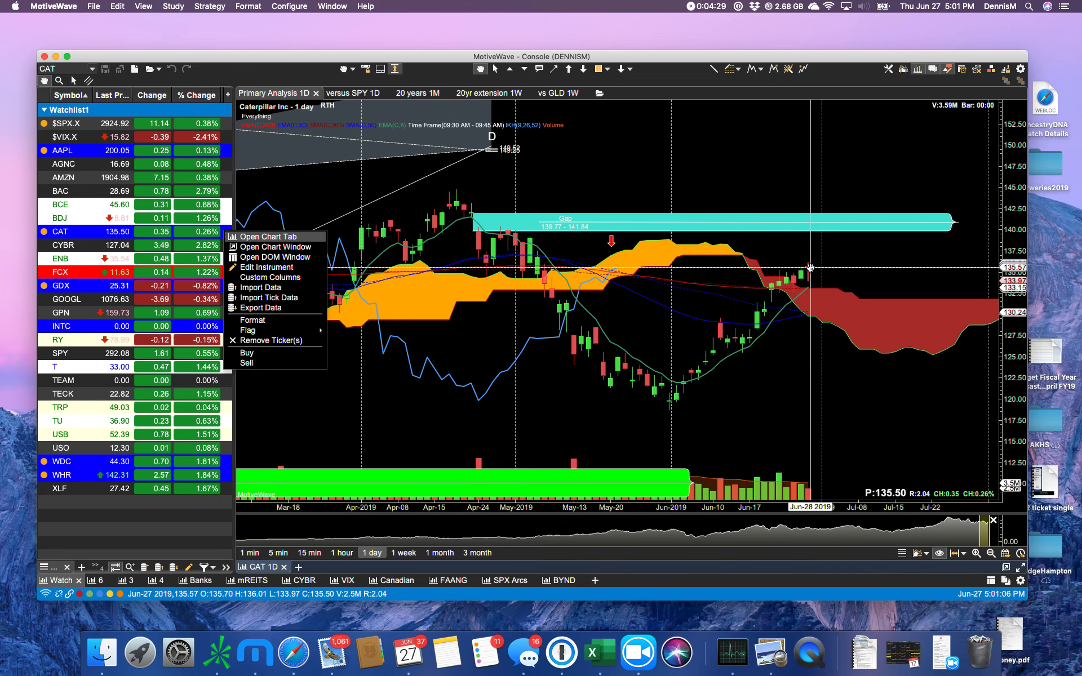
pyautogui.moveTo(637, 281)
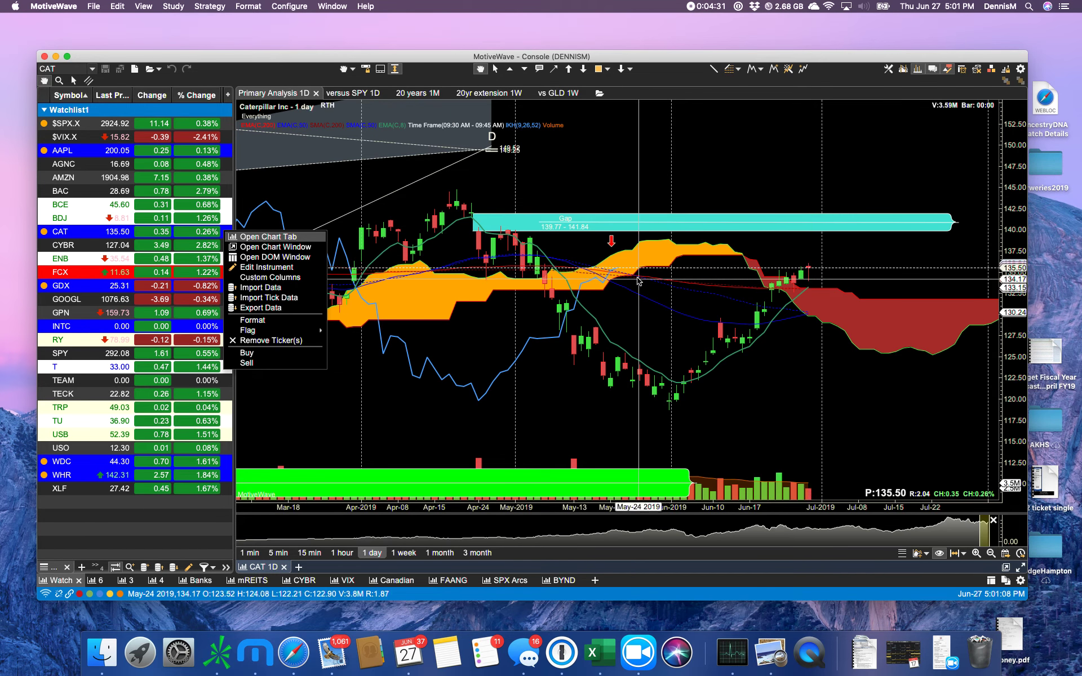
pyautogui.moveTo(605, 271)
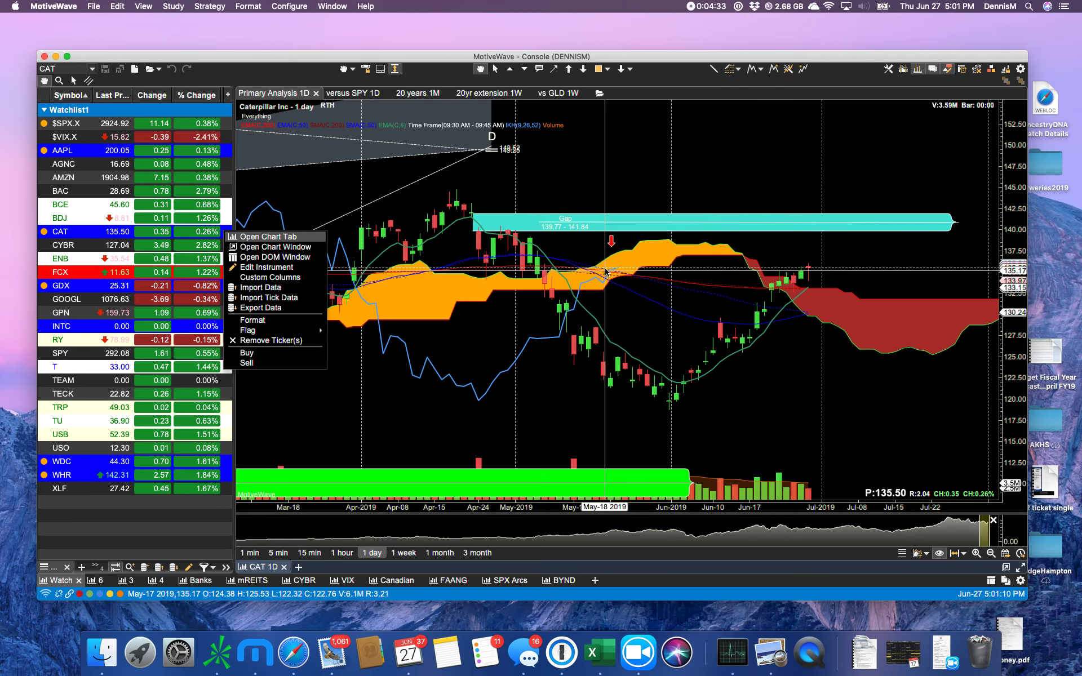
pyautogui.click(594, 307)
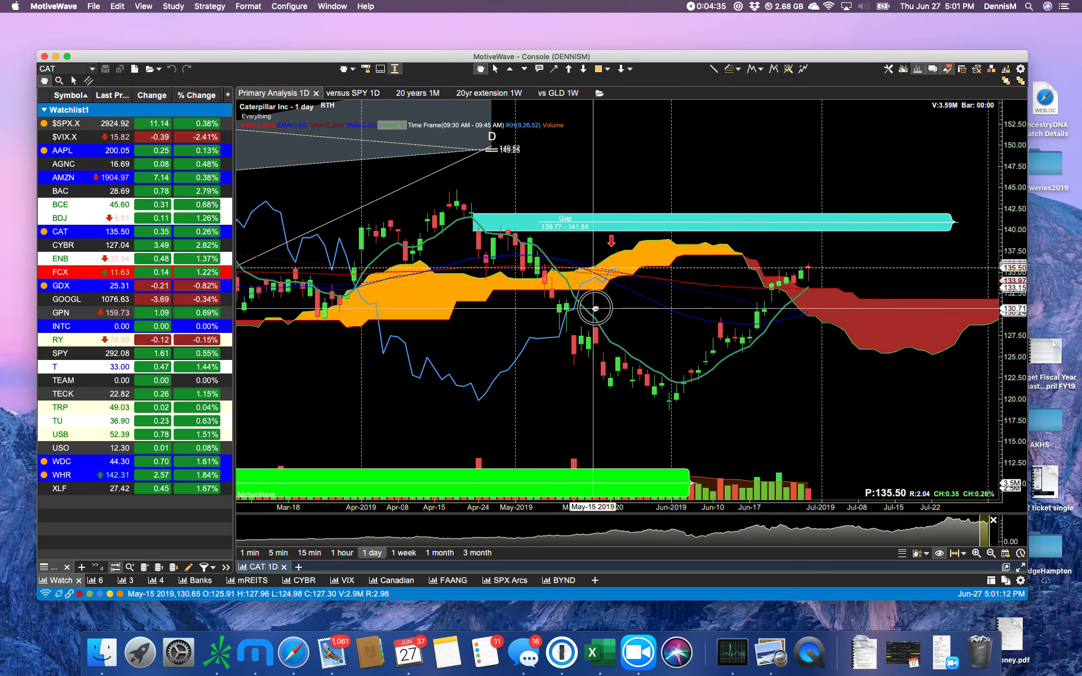
pyautogui.moveTo(611, 272)
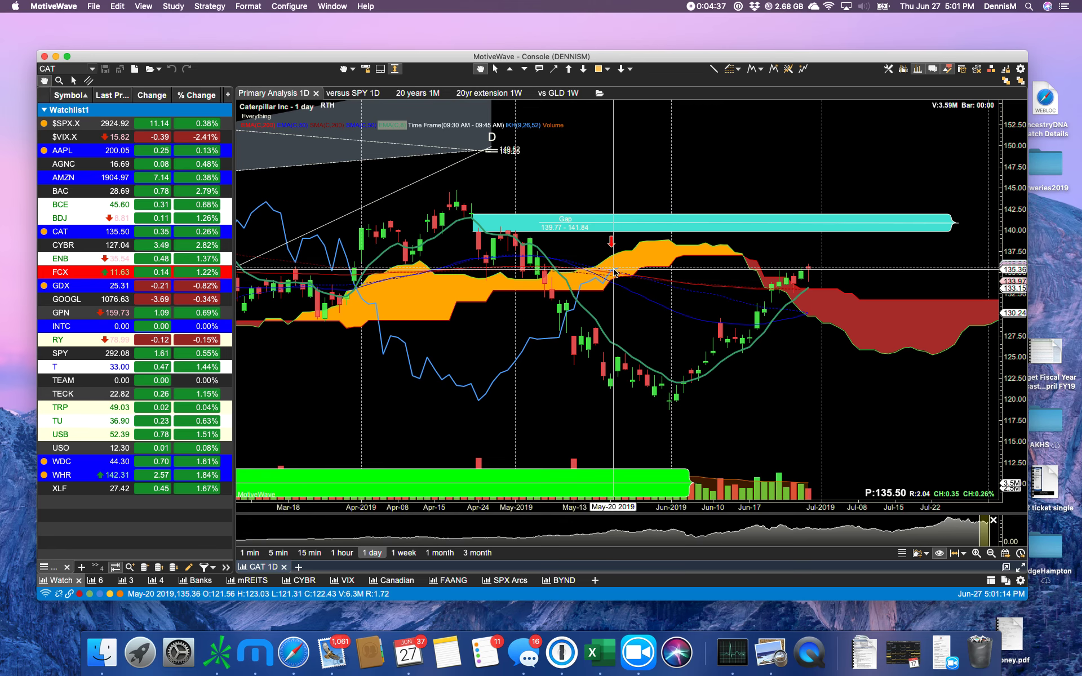
pyautogui.moveTo(793, 276)
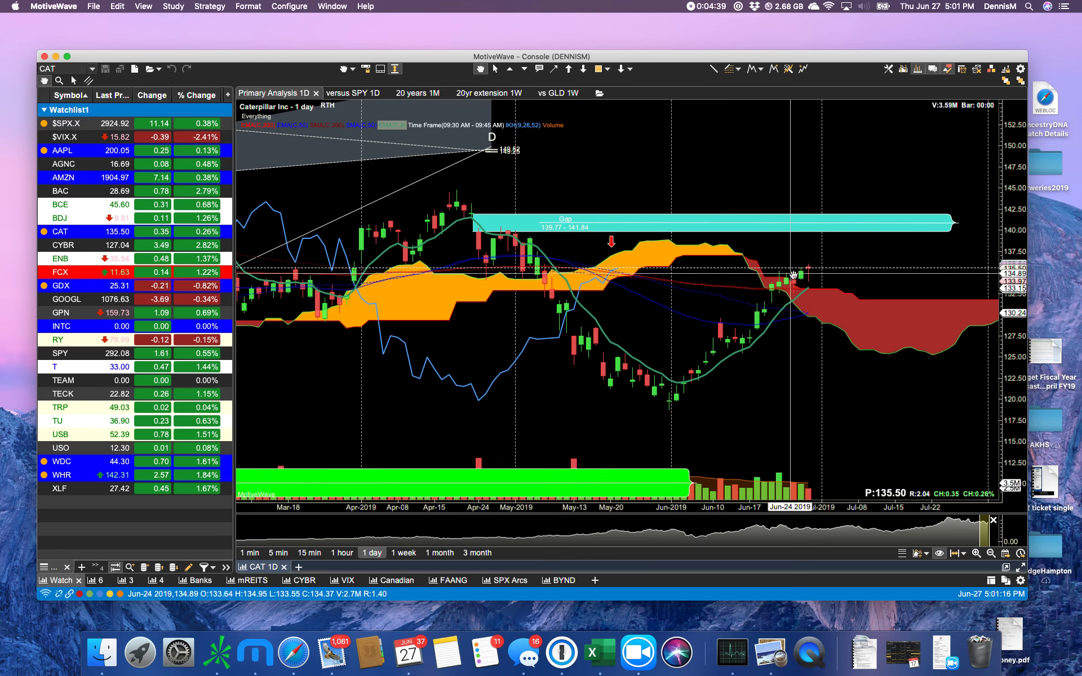
pyautogui.moveTo(802, 272)
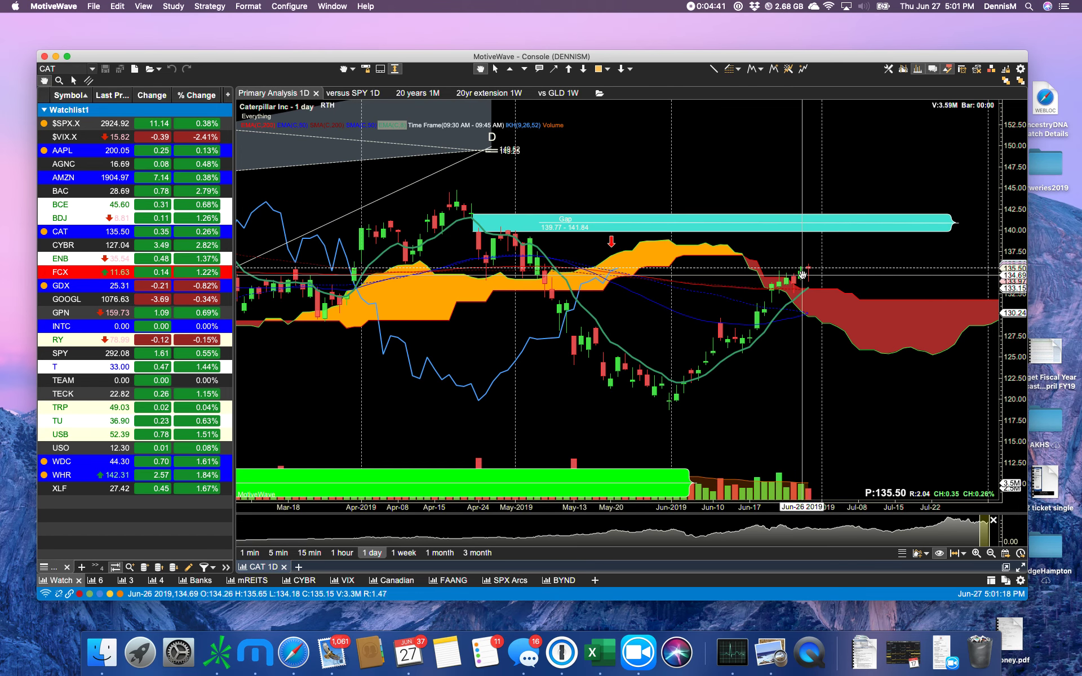
pyautogui.moveTo(811, 500)
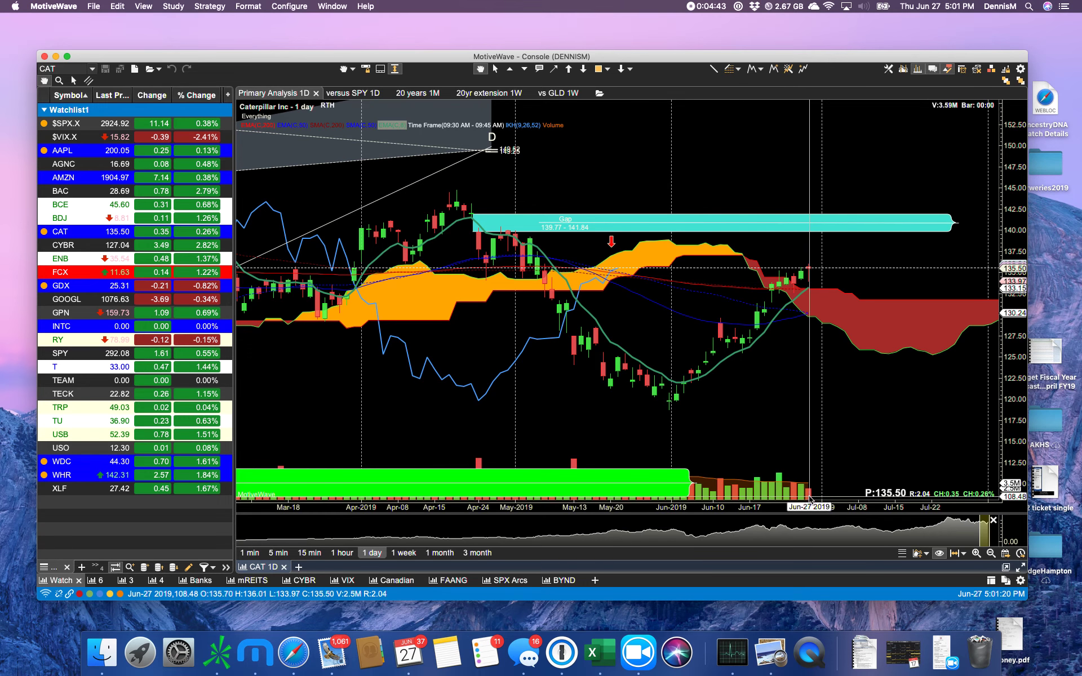
pyautogui.moveTo(803, 497)
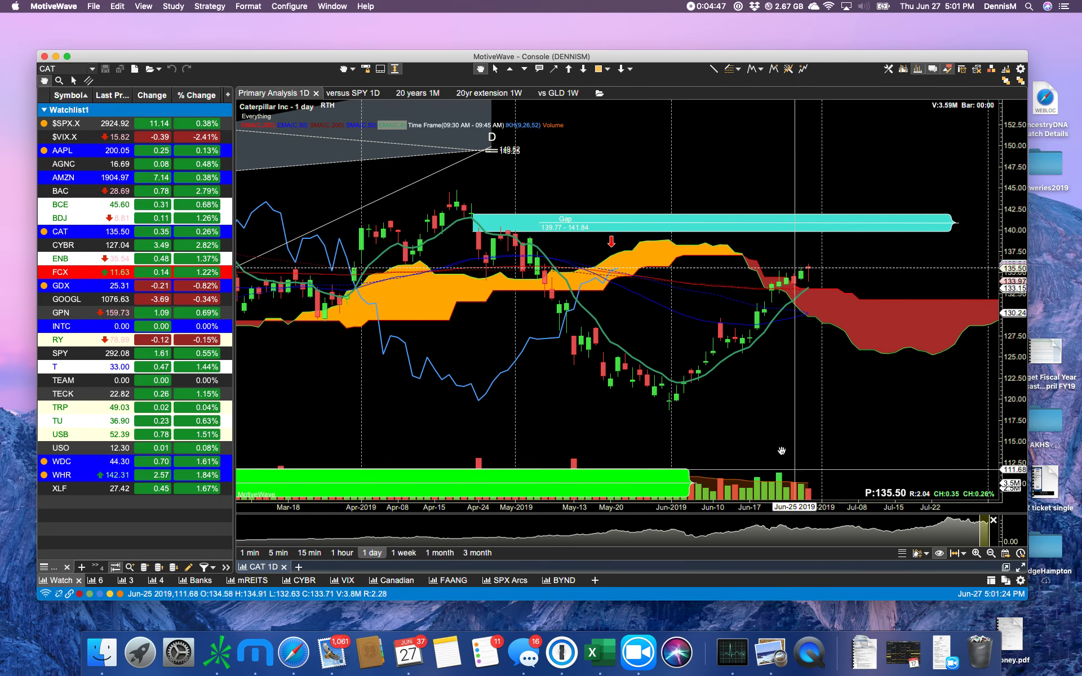
pyautogui.moveTo(808, 269)
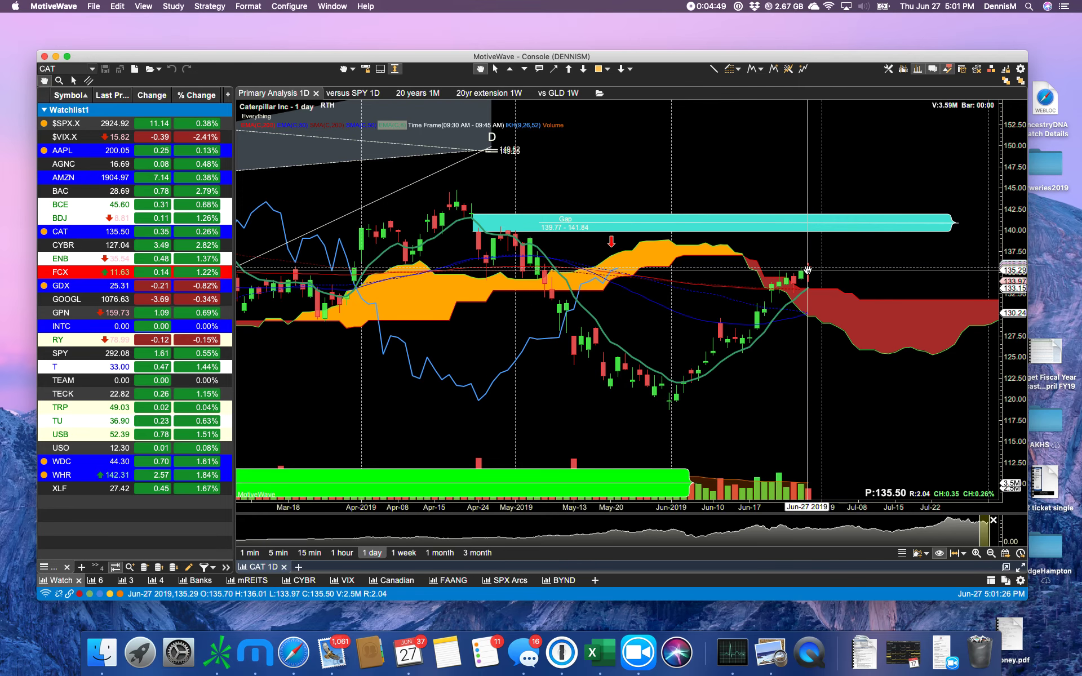
pyautogui.moveTo(470, 310)
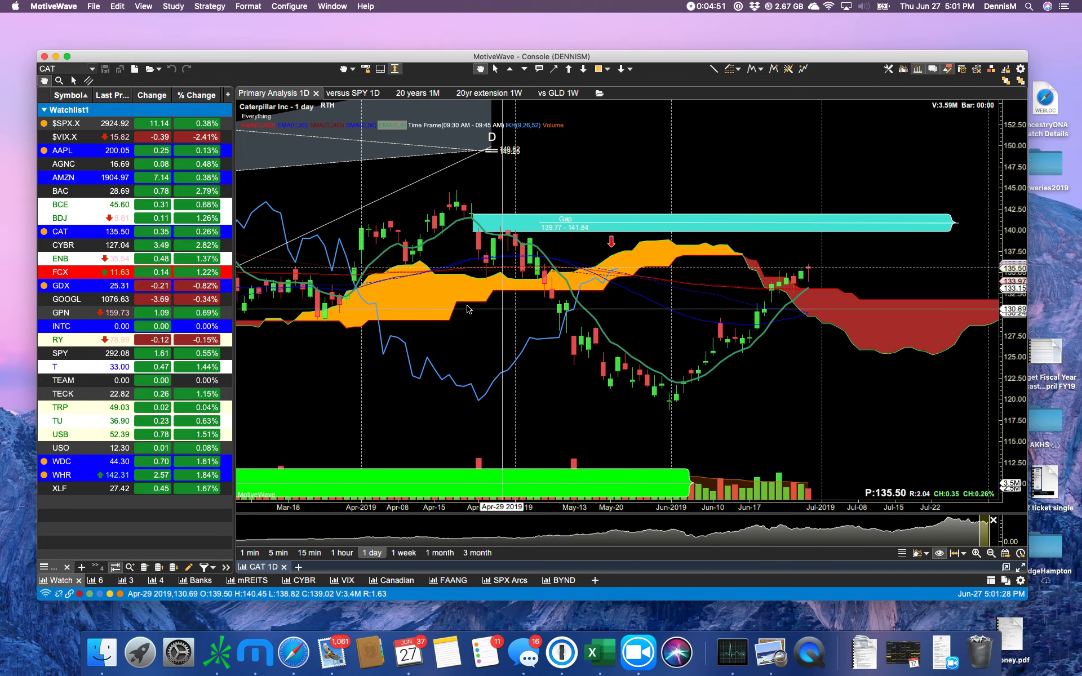
pyautogui.click(61, 285)
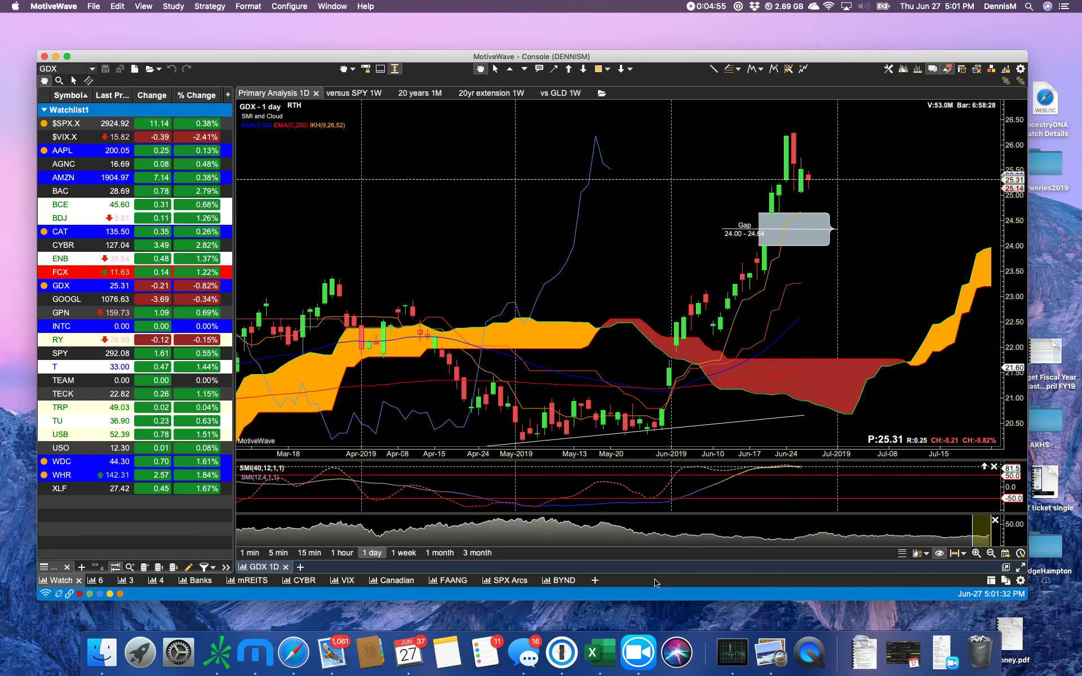
pyautogui.moveTo(71, 282)
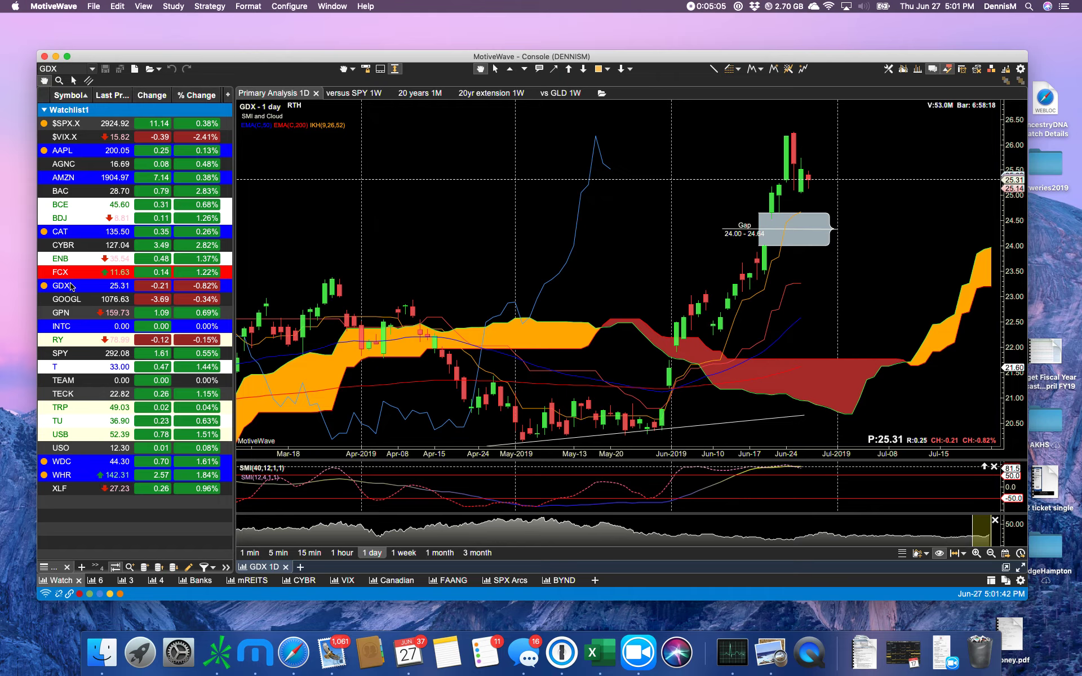
pyautogui.moveTo(809, 181)
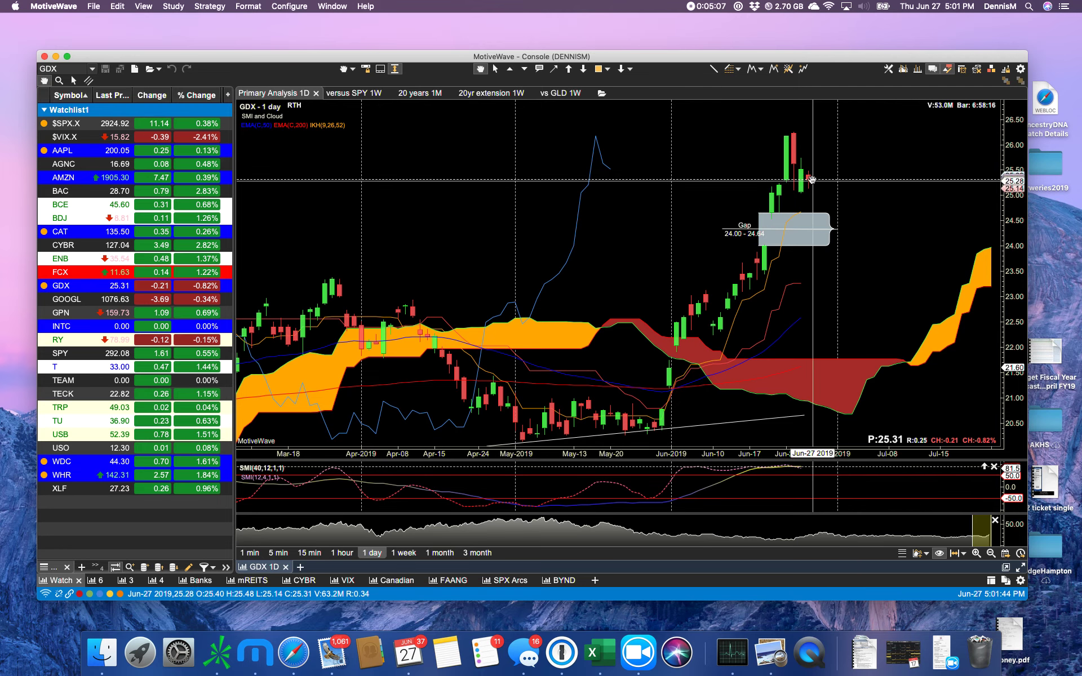
pyautogui.moveTo(749, 433)
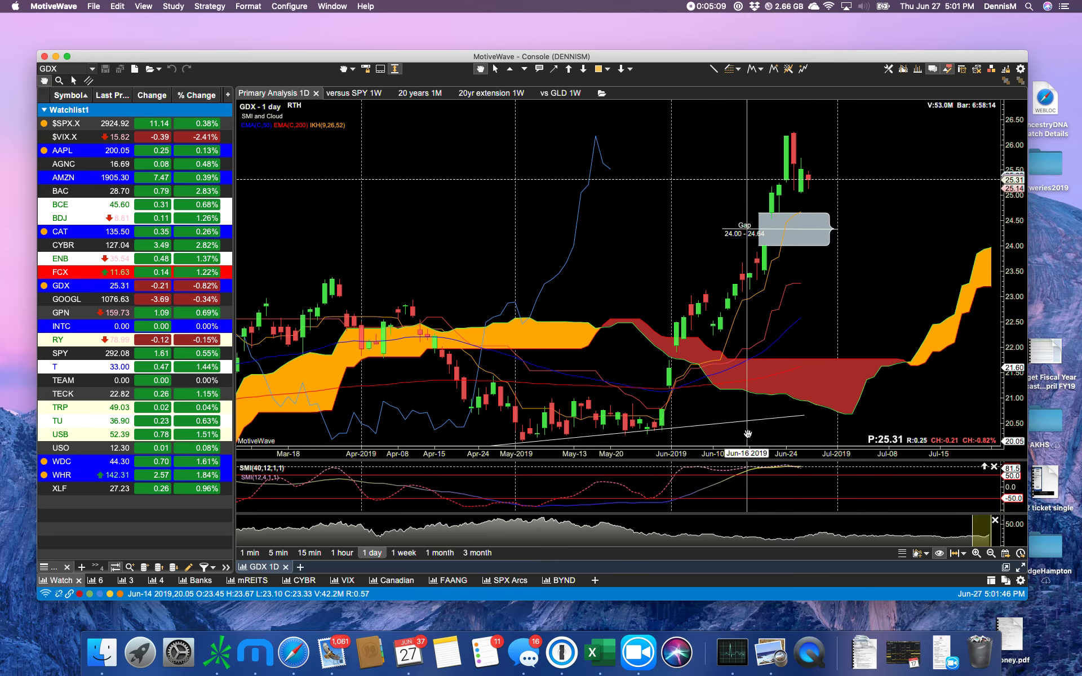
pyautogui.moveTo(749, 474)
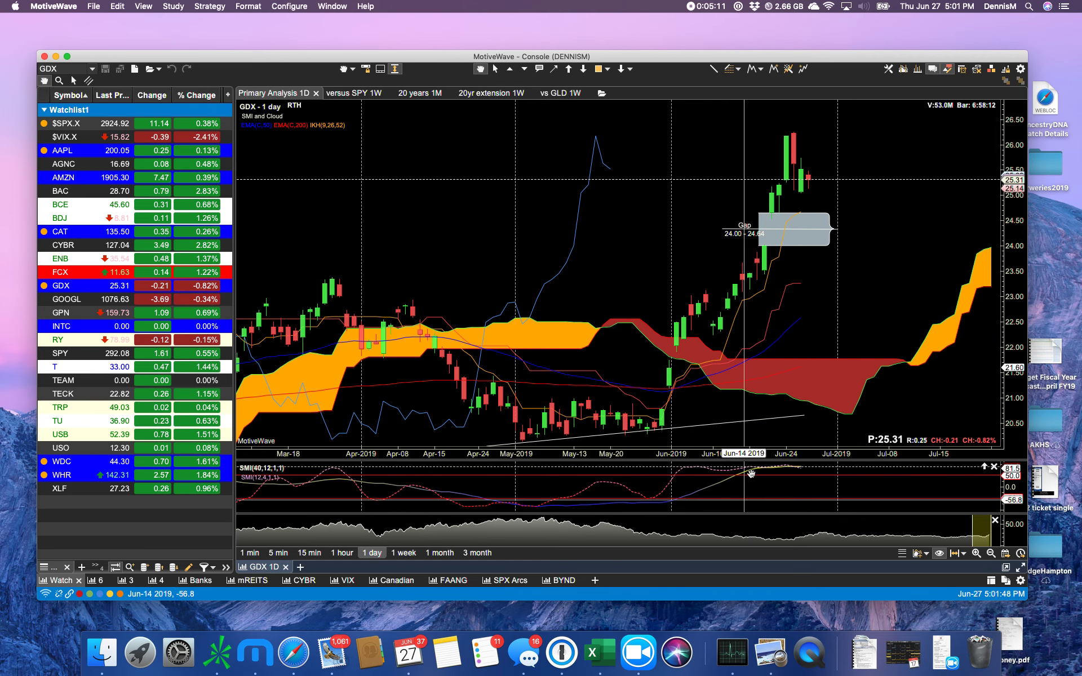
pyautogui.moveTo(792, 471)
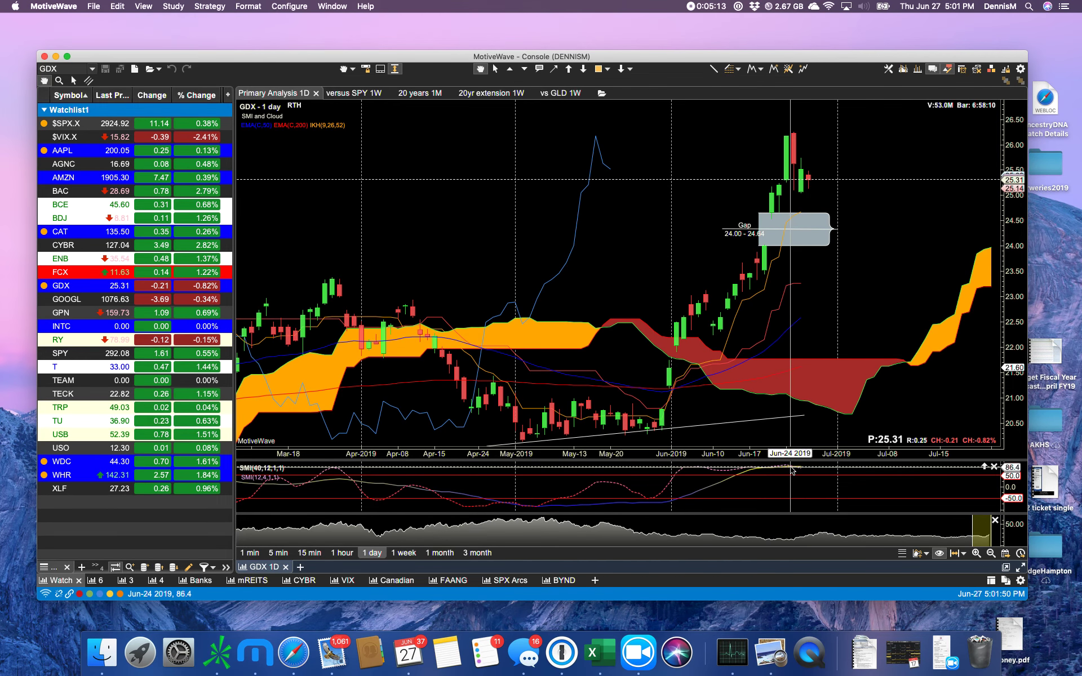
pyautogui.moveTo(783, 472)
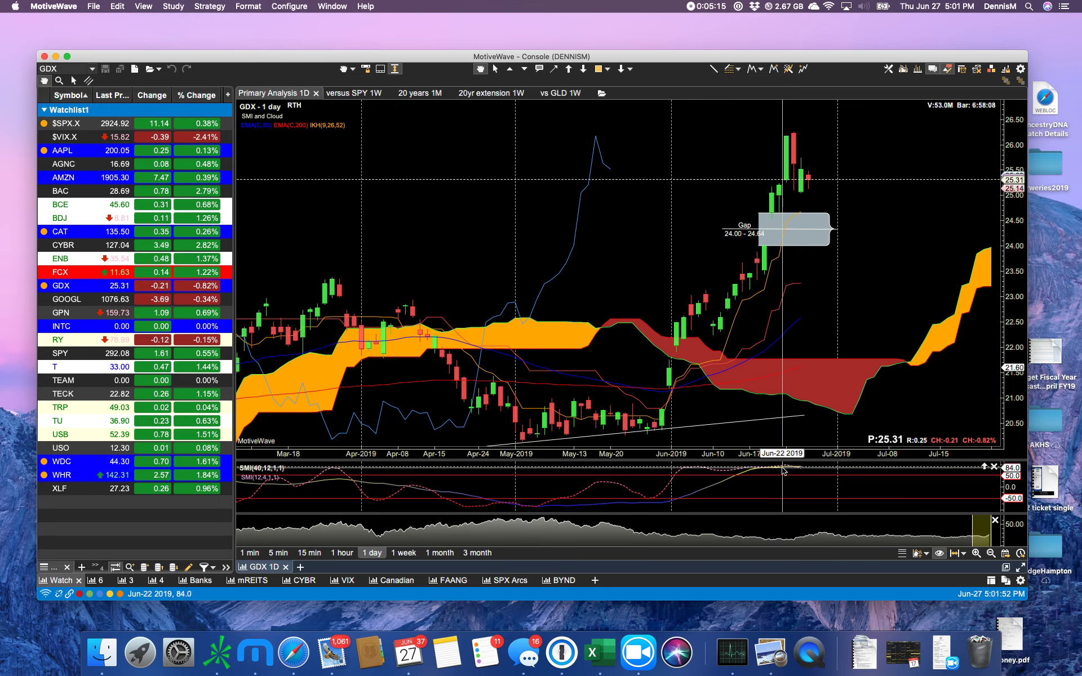
pyautogui.moveTo(649, 504)
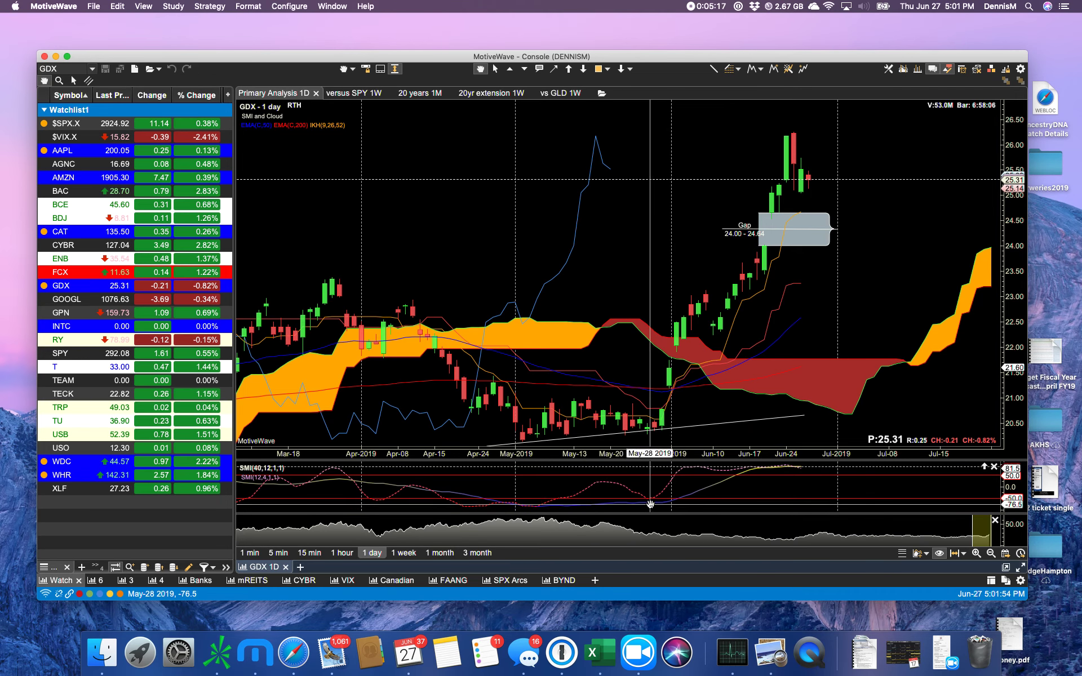
pyautogui.moveTo(741, 472)
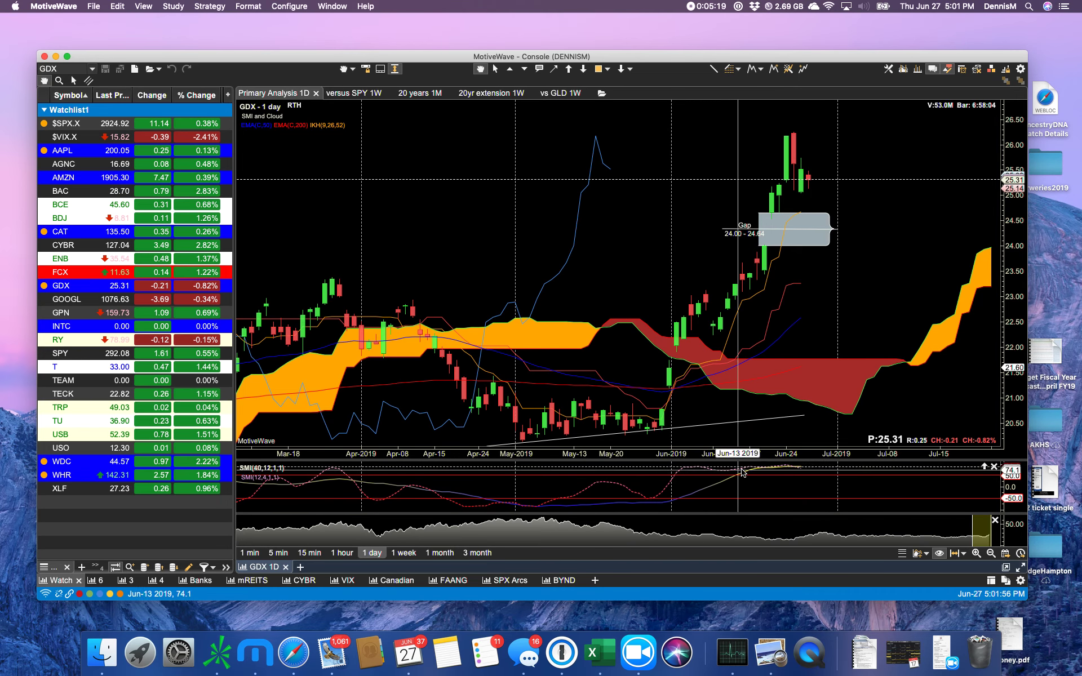
pyautogui.moveTo(688, 473)
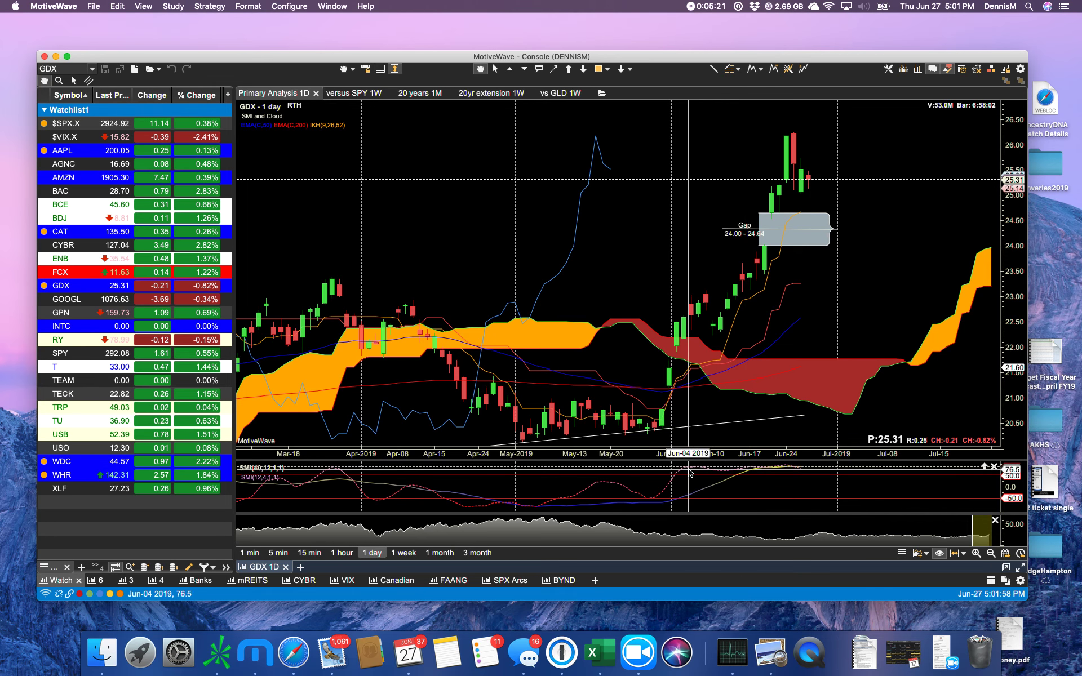
pyautogui.moveTo(716, 472)
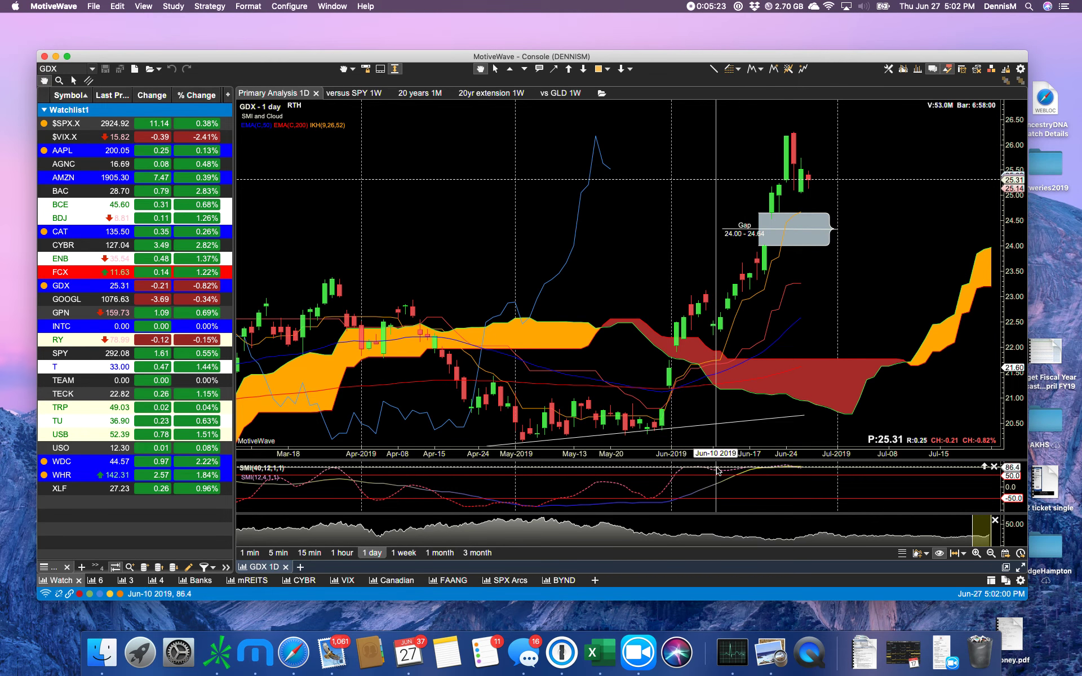
pyautogui.moveTo(745, 471)
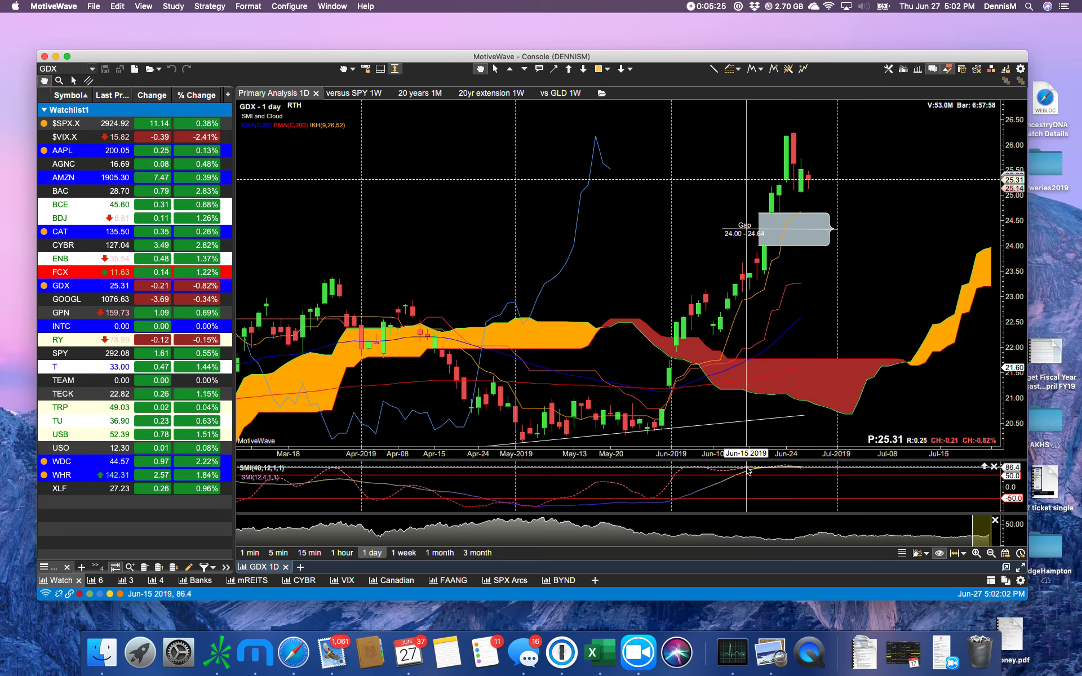
pyautogui.moveTo(784, 466)
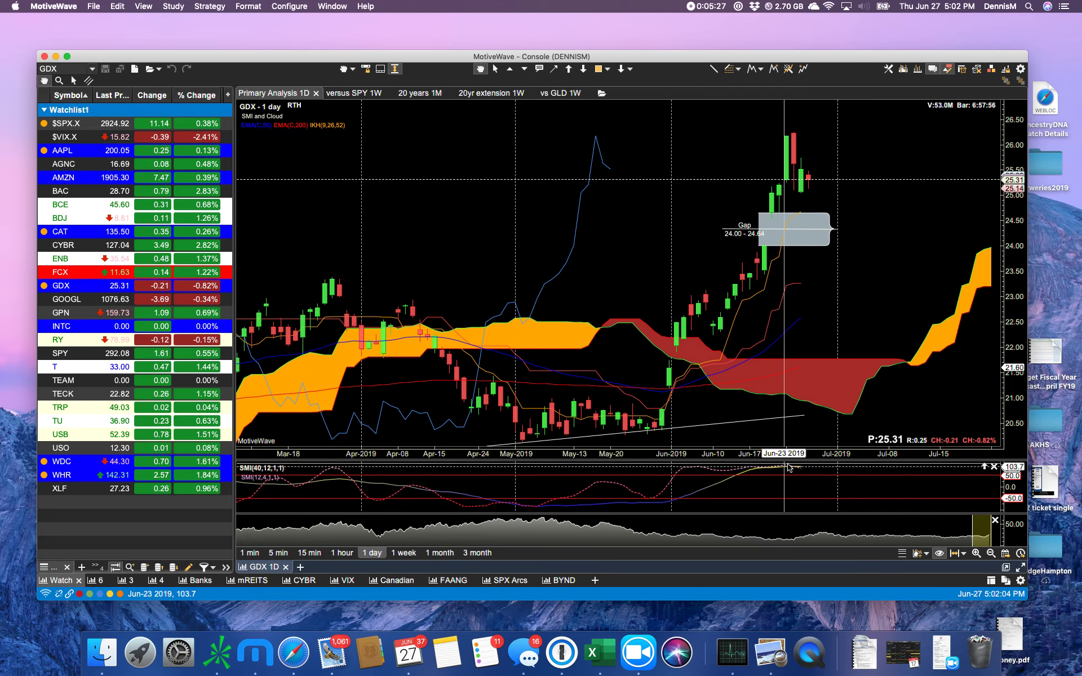
pyautogui.moveTo(789, 473)
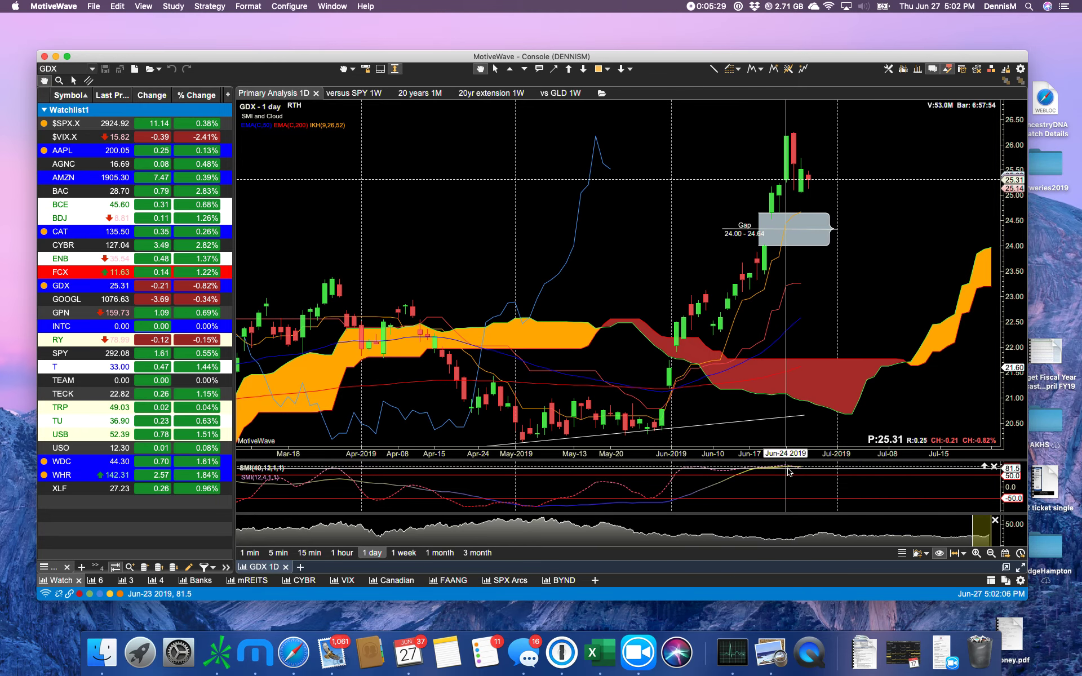
pyautogui.moveTo(797, 473)
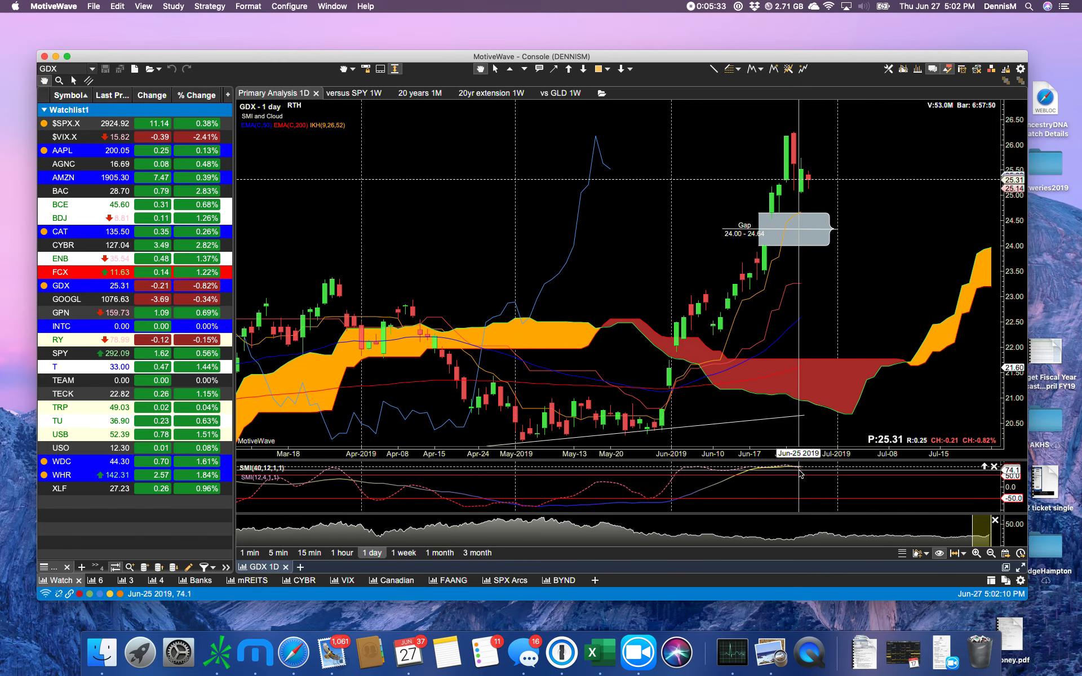
pyautogui.moveTo(664, 189)
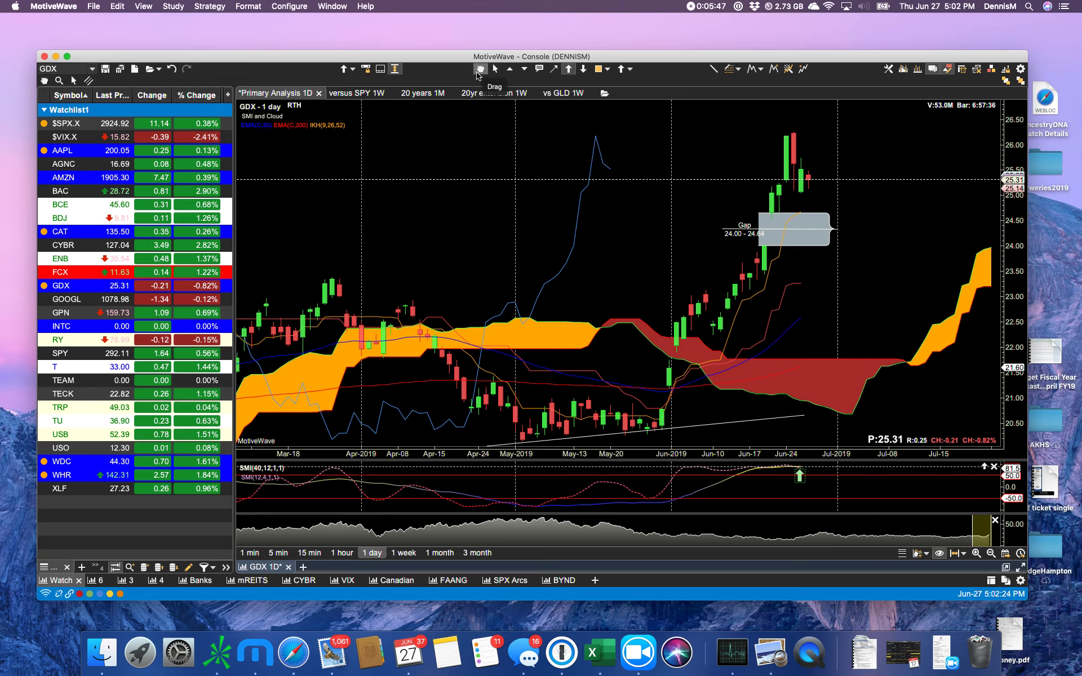
pyautogui.moveTo(479, 169)
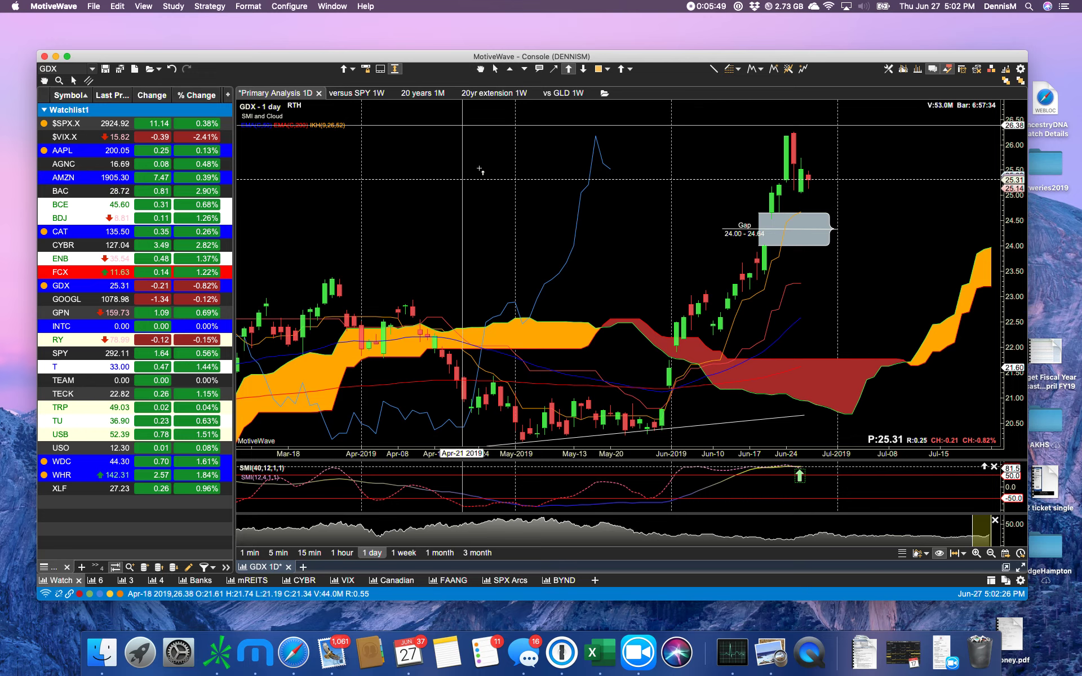
pyautogui.moveTo(483, 171)
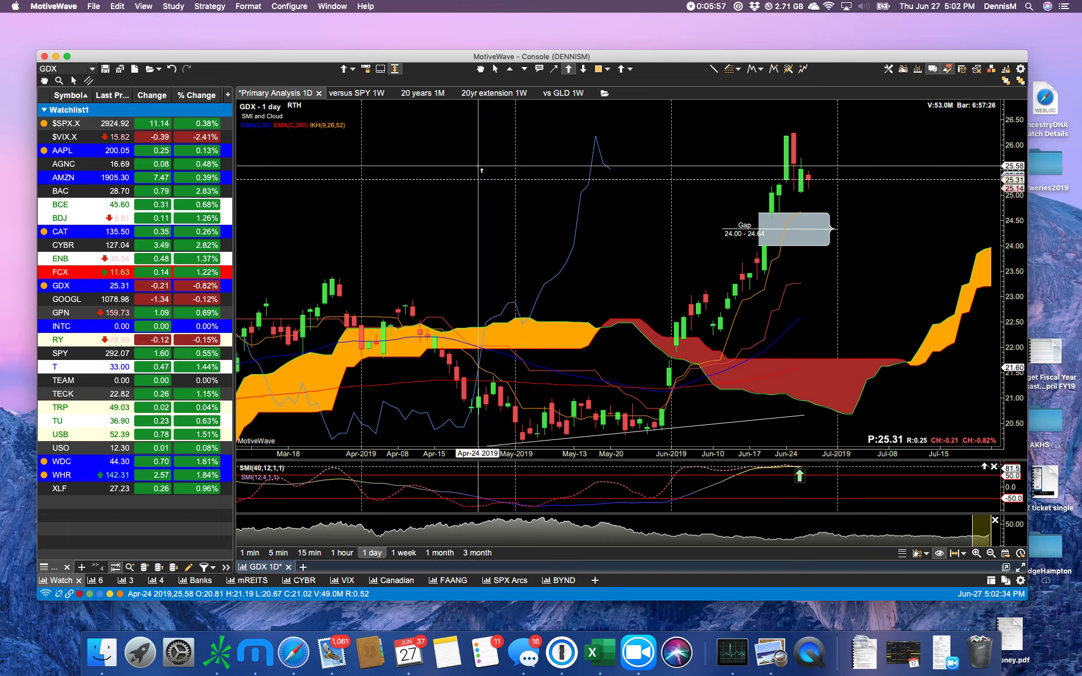
pyautogui.moveTo(357, 220)
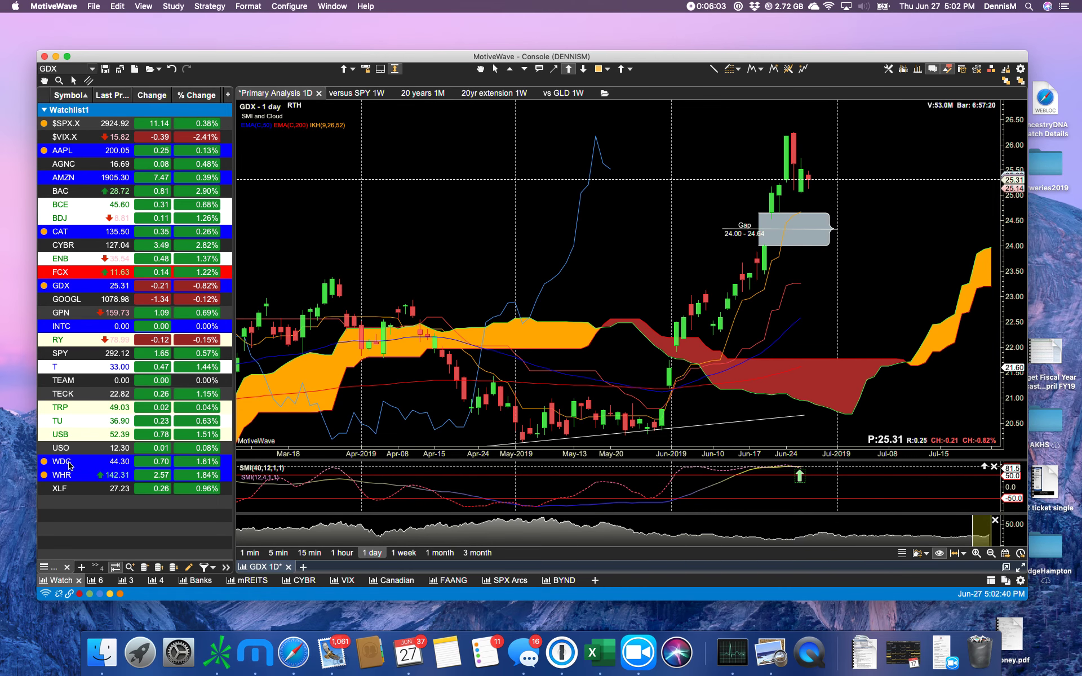
# Load WDC from the watchlist, showing Fibonacci levels between 35.06 and 55.42
pyautogui.click(61, 462)
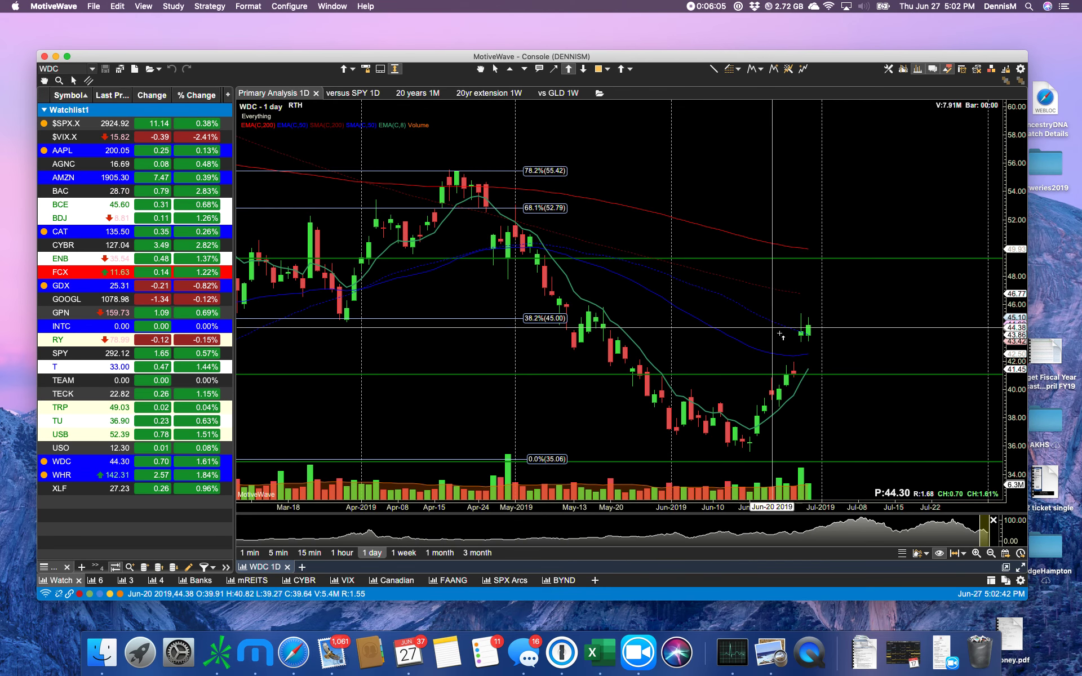
pyautogui.moveTo(769, 328)
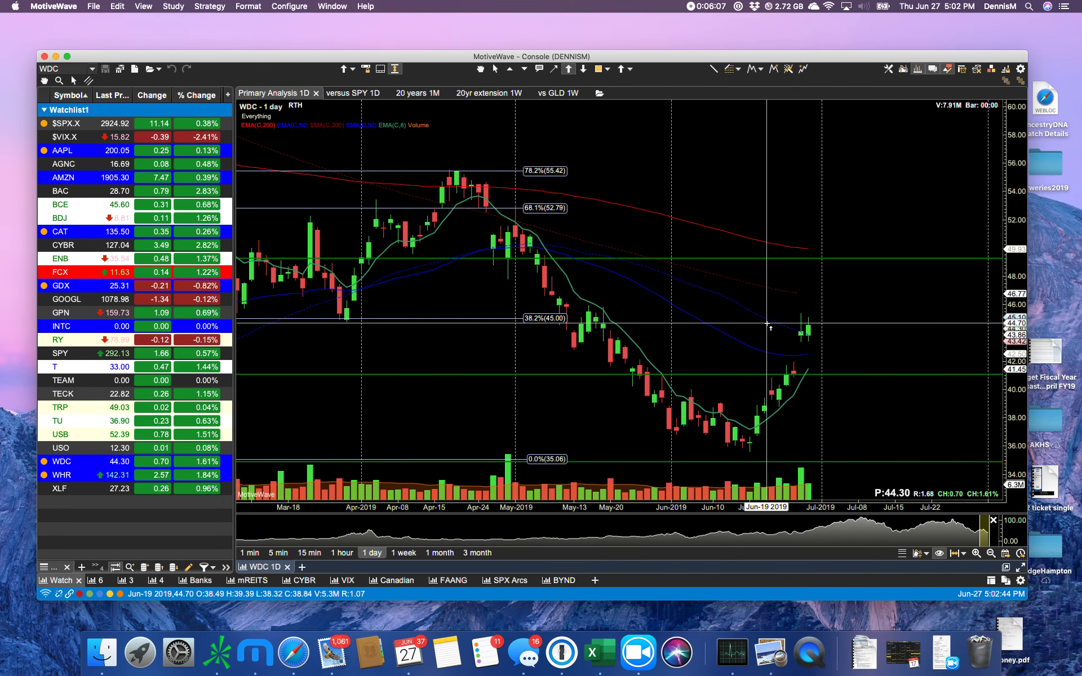
pyautogui.moveTo(805, 359)
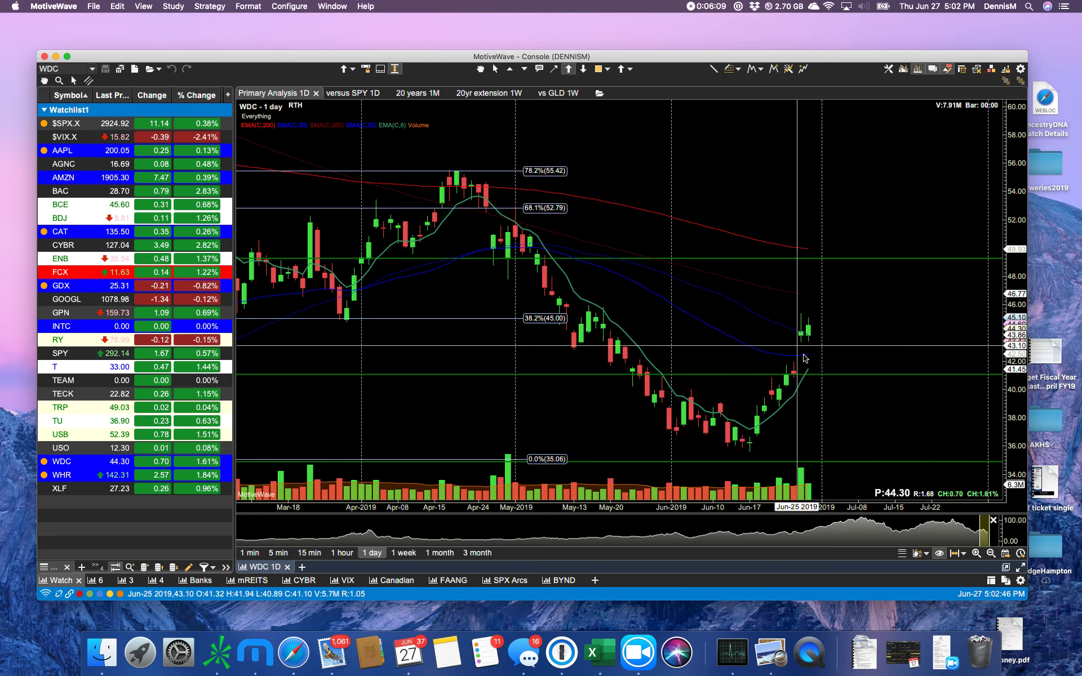
pyautogui.moveTo(806, 358)
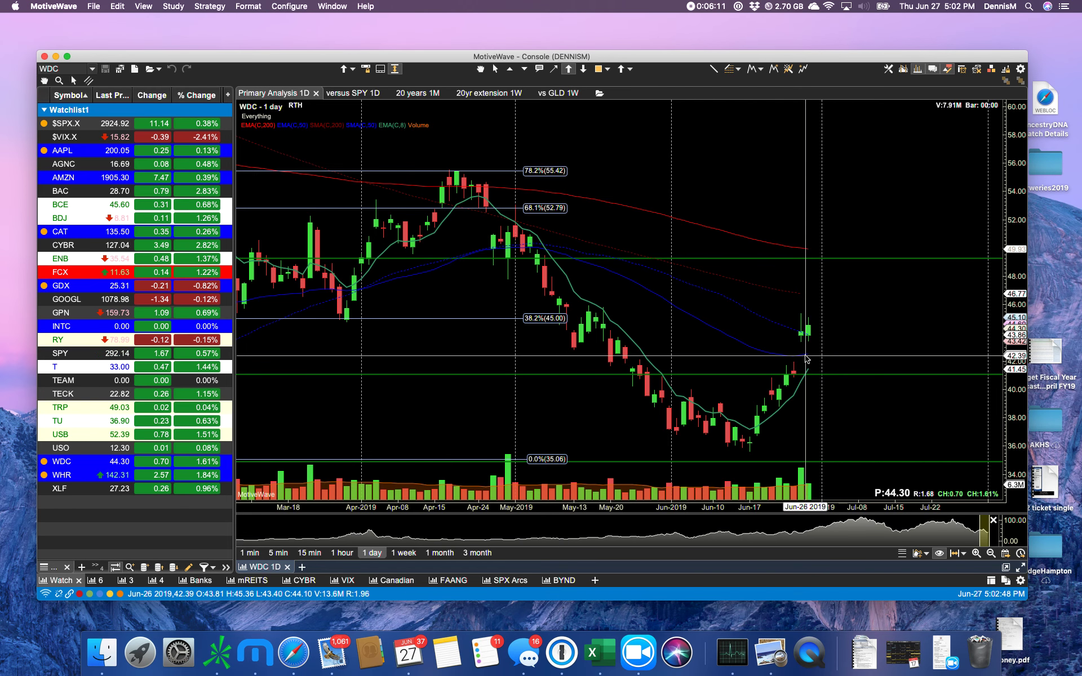
pyautogui.moveTo(785, 233)
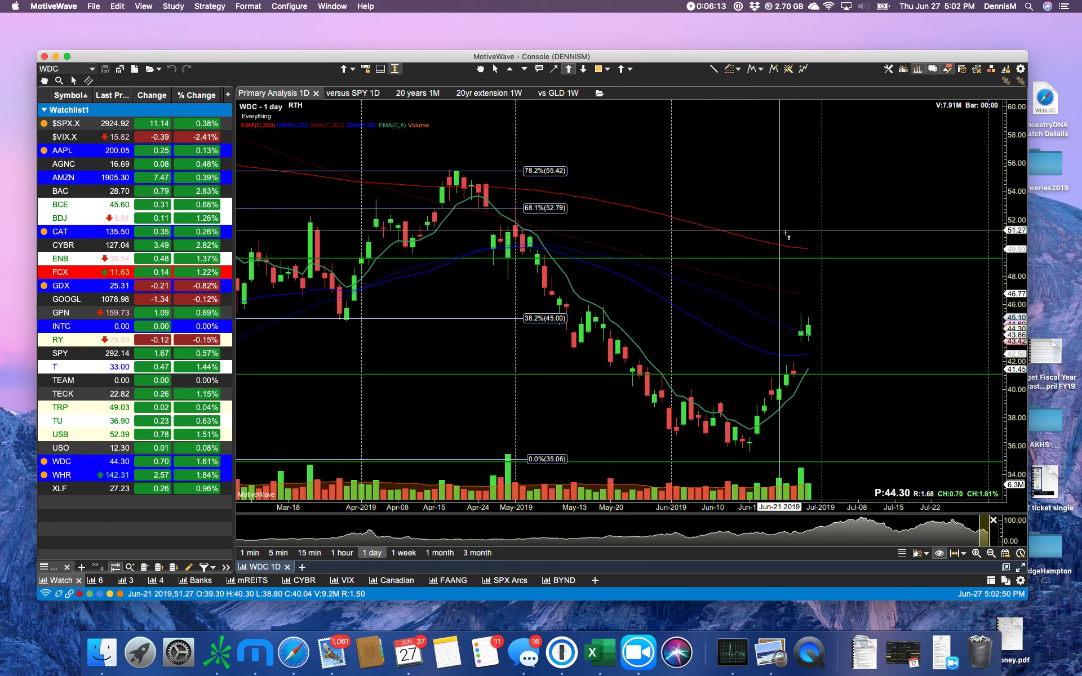
pyautogui.moveTo(785, 297)
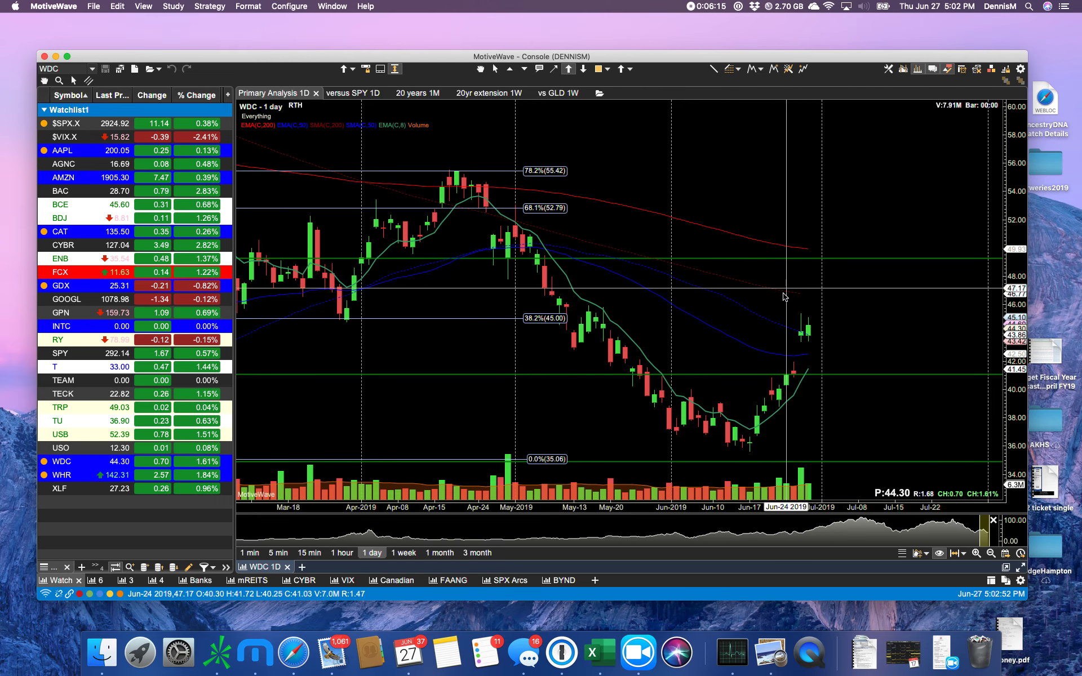
pyautogui.moveTo(792, 360)
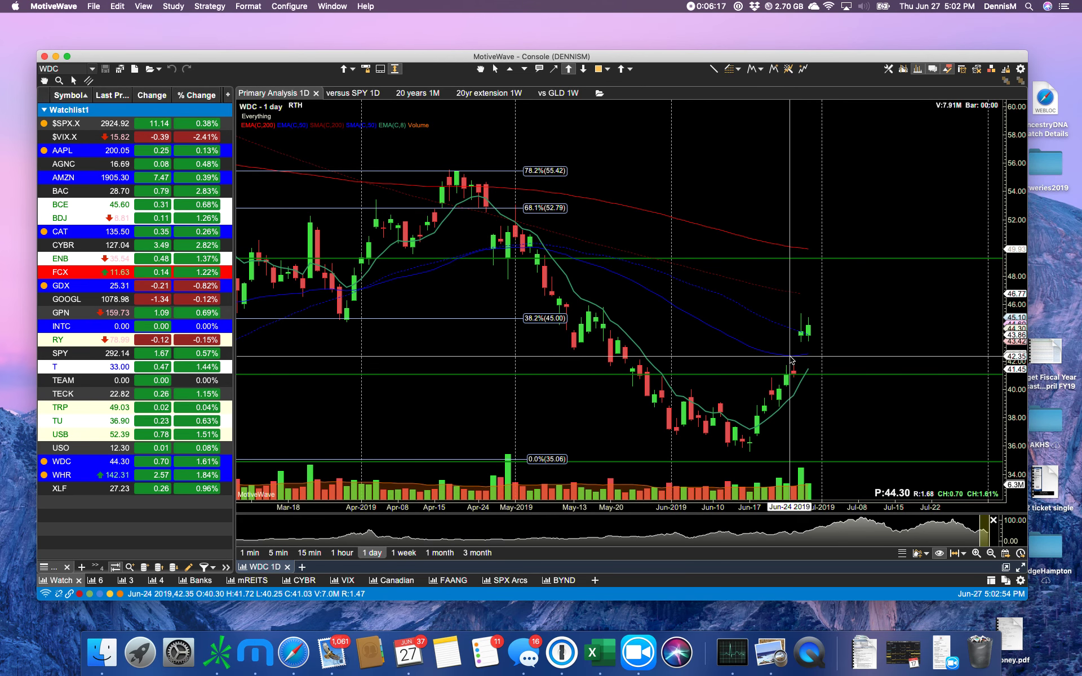
pyautogui.moveTo(790, 328)
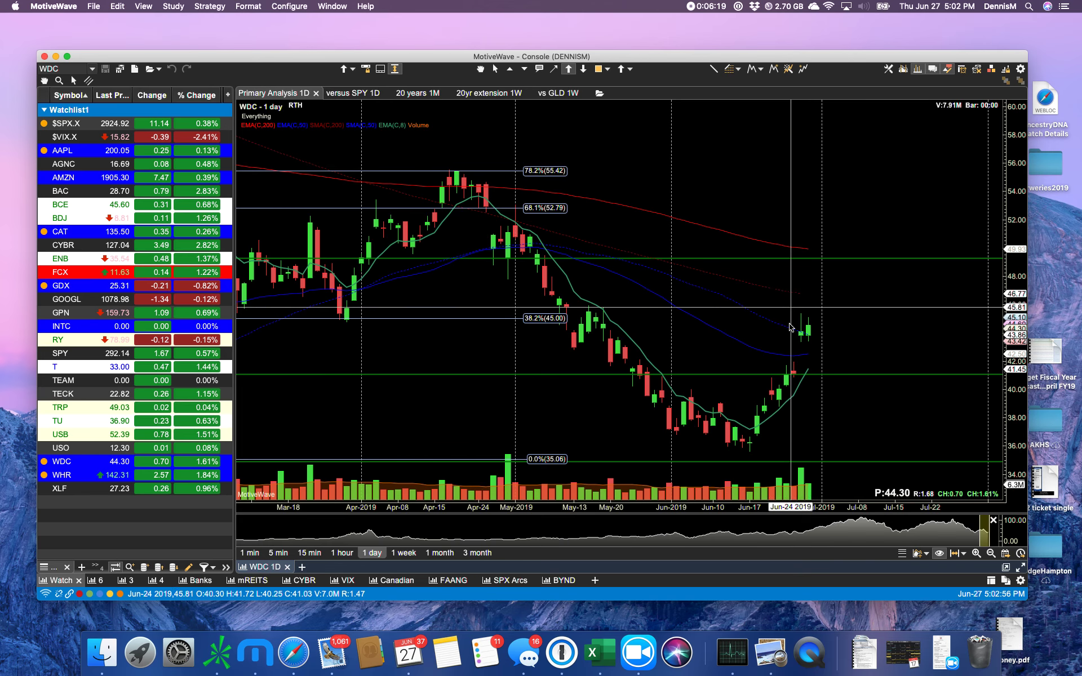
pyautogui.moveTo(794, 310)
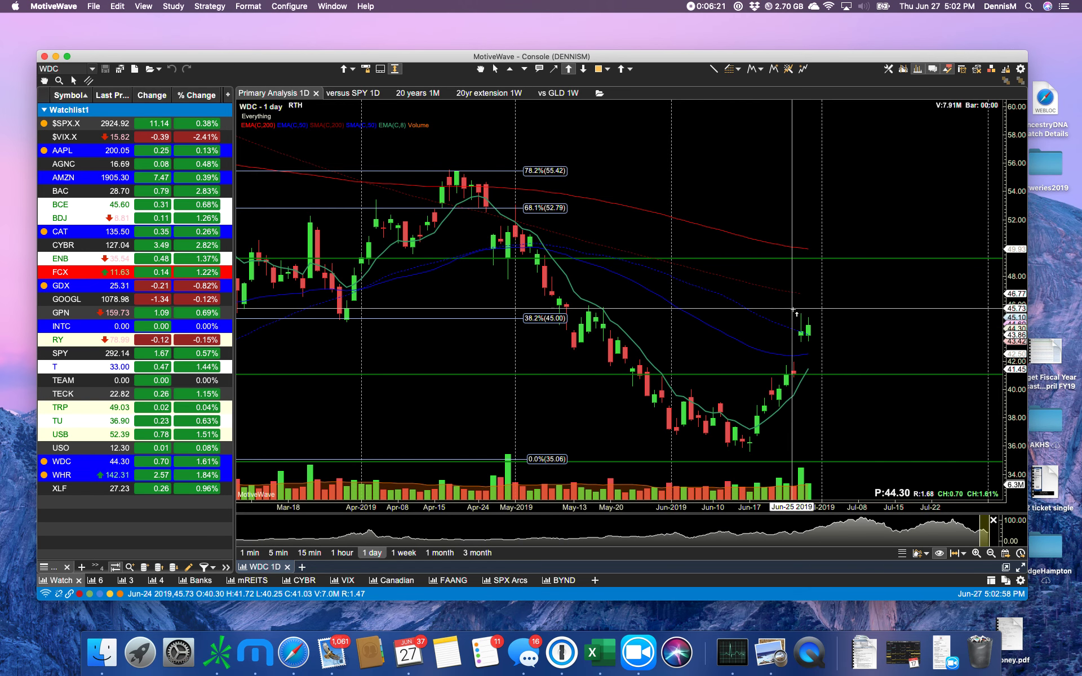
pyautogui.moveTo(797, 333)
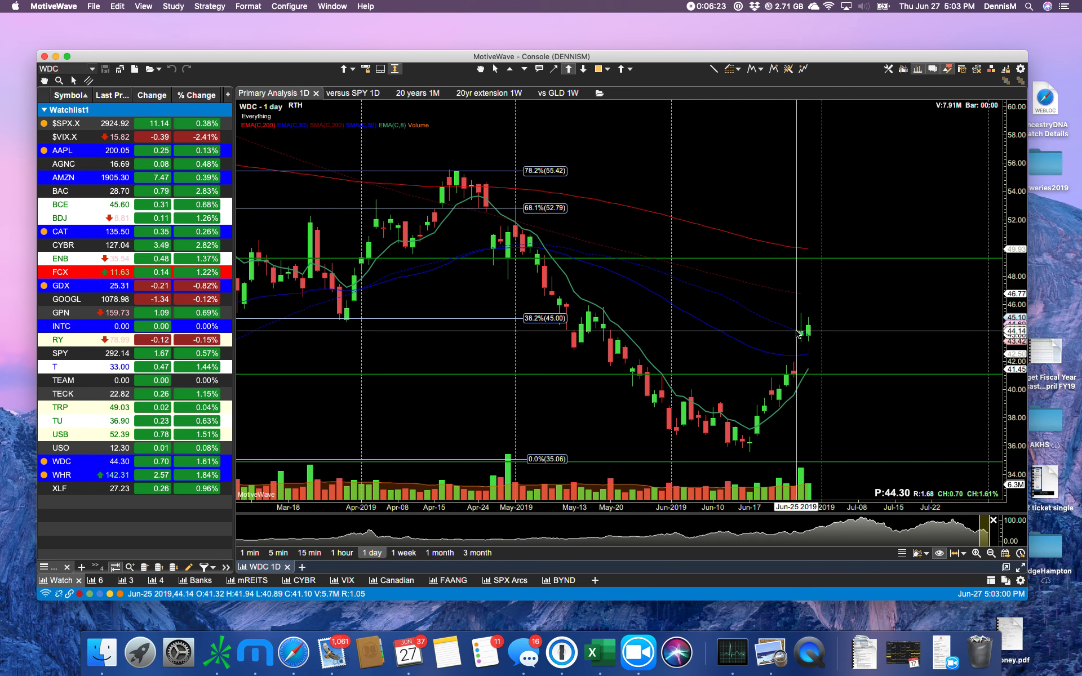
pyautogui.moveTo(290, 333)
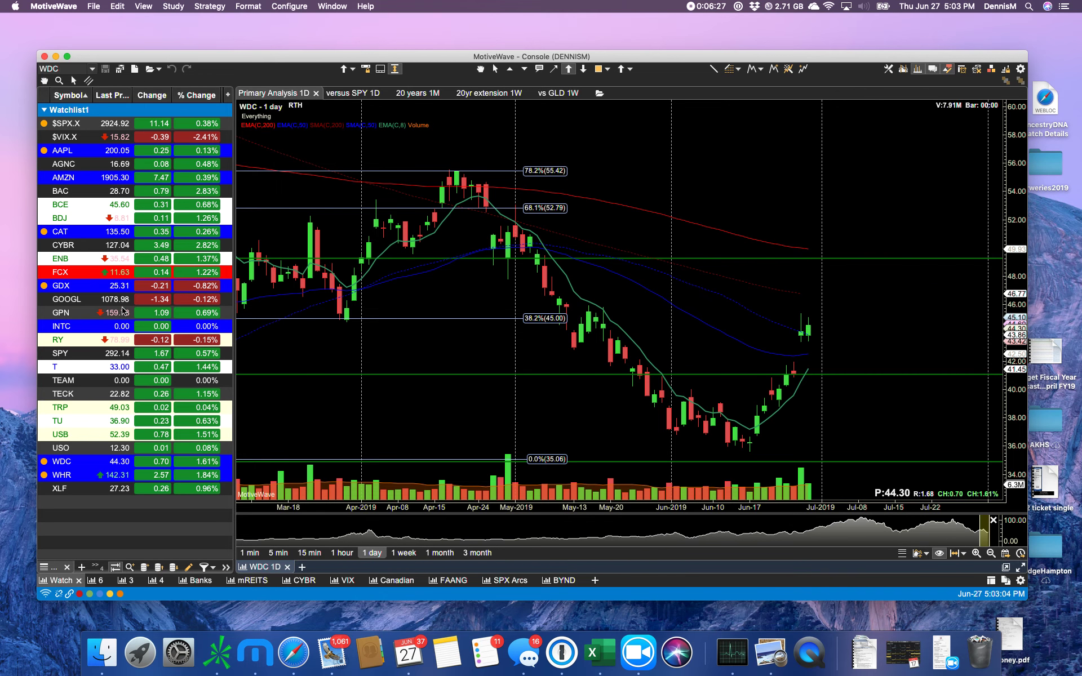
# Load Whirlpool (WHR) from the watchlist to view its daily chart
pyautogui.click(61, 475)
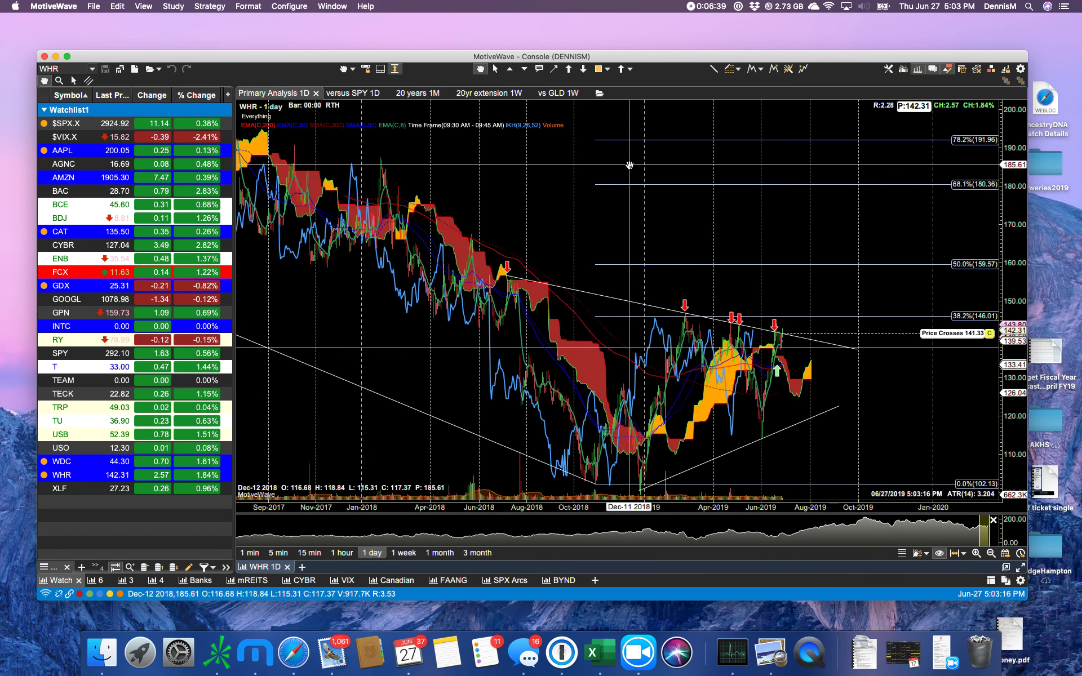
pyautogui.moveTo(504, 278)
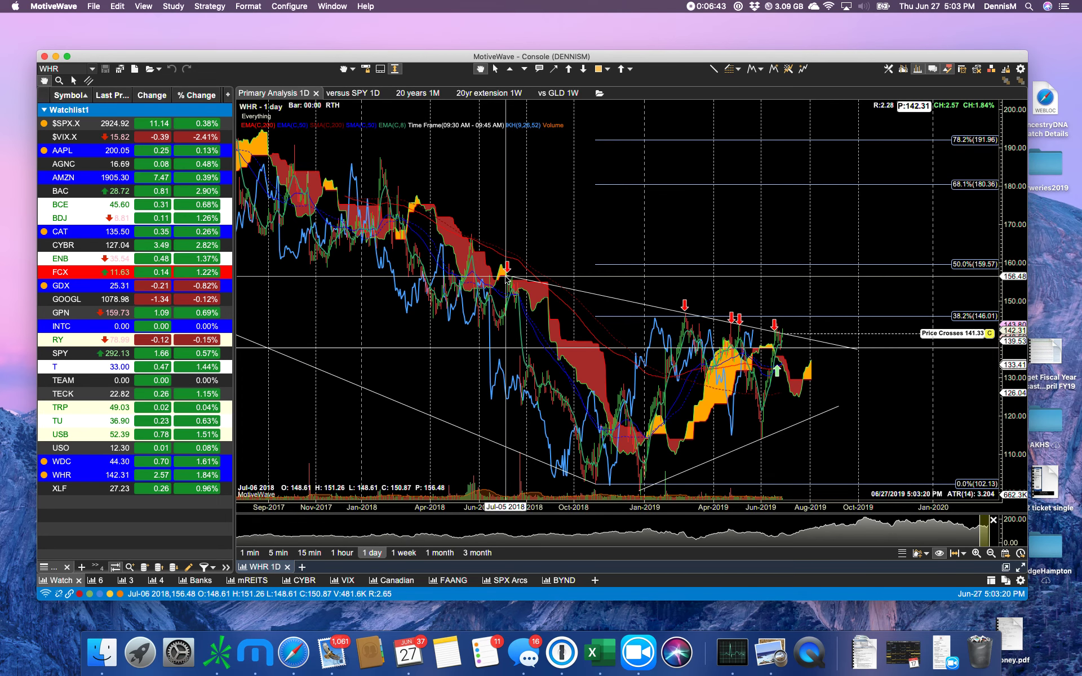
pyautogui.moveTo(683, 305)
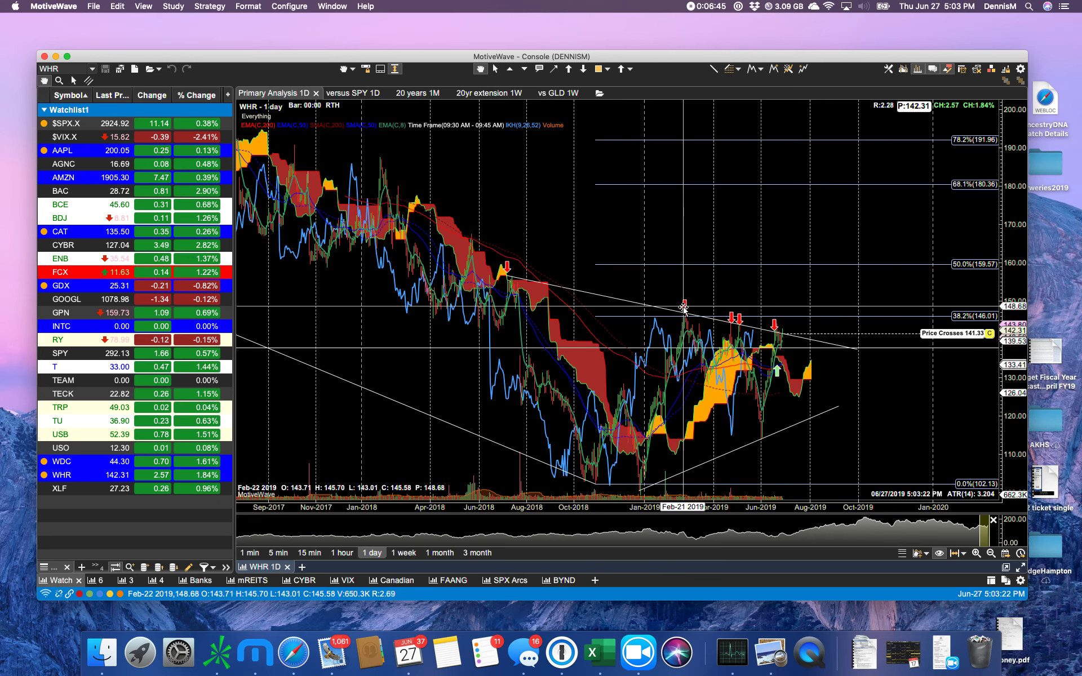
pyautogui.moveTo(683, 311)
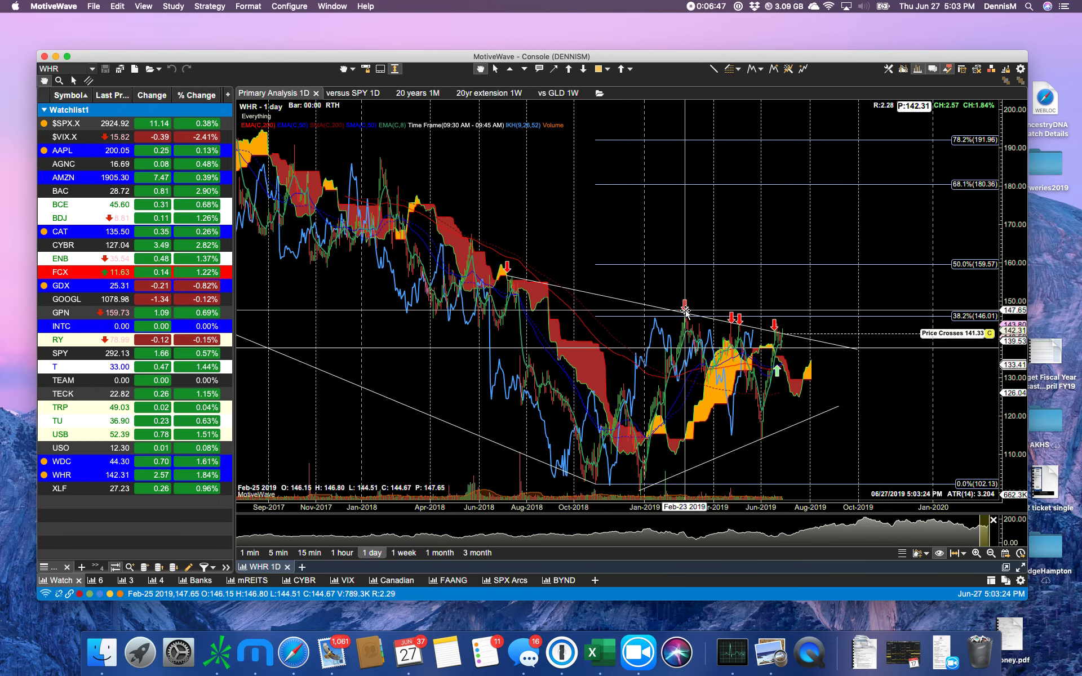
pyautogui.moveTo(644, 307)
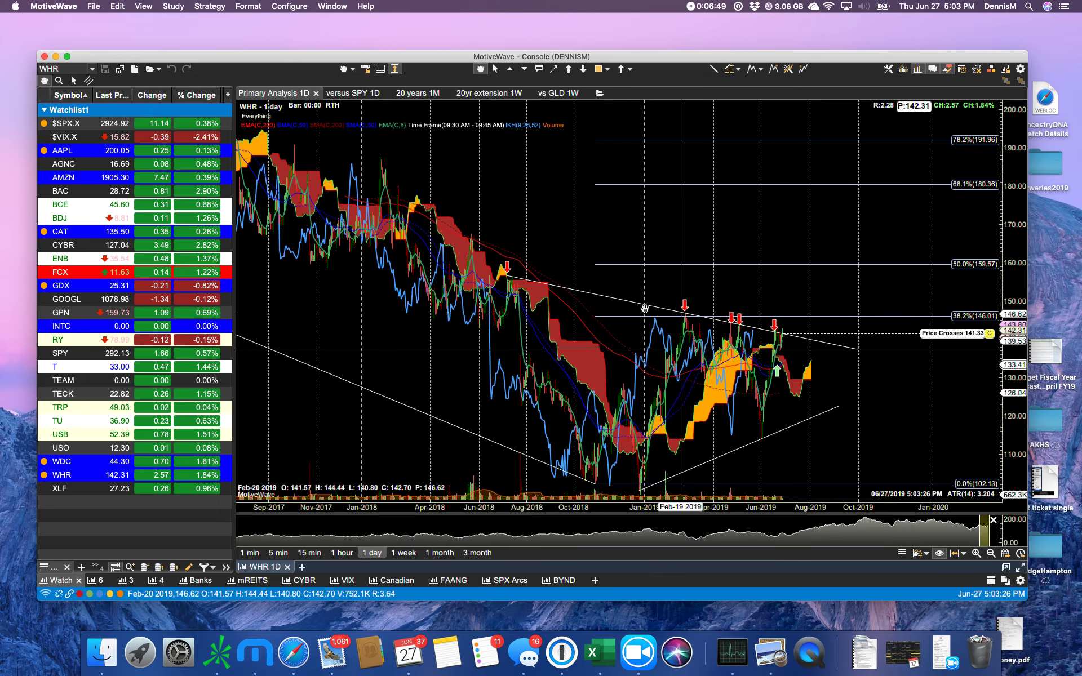
pyautogui.moveTo(695, 308)
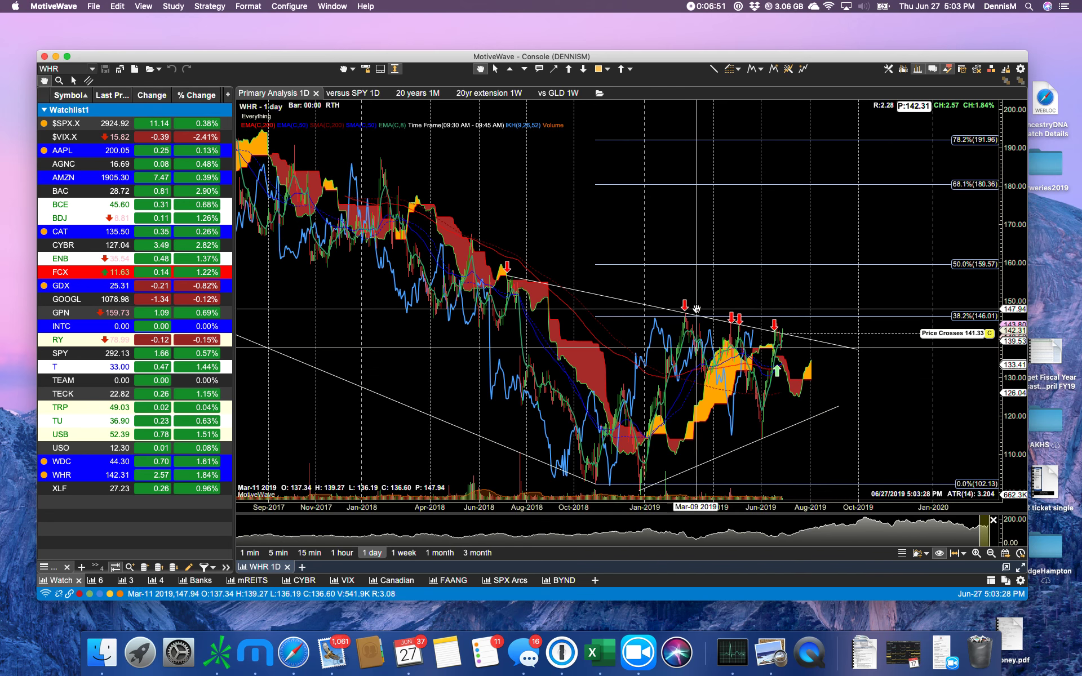
pyautogui.moveTo(688, 313)
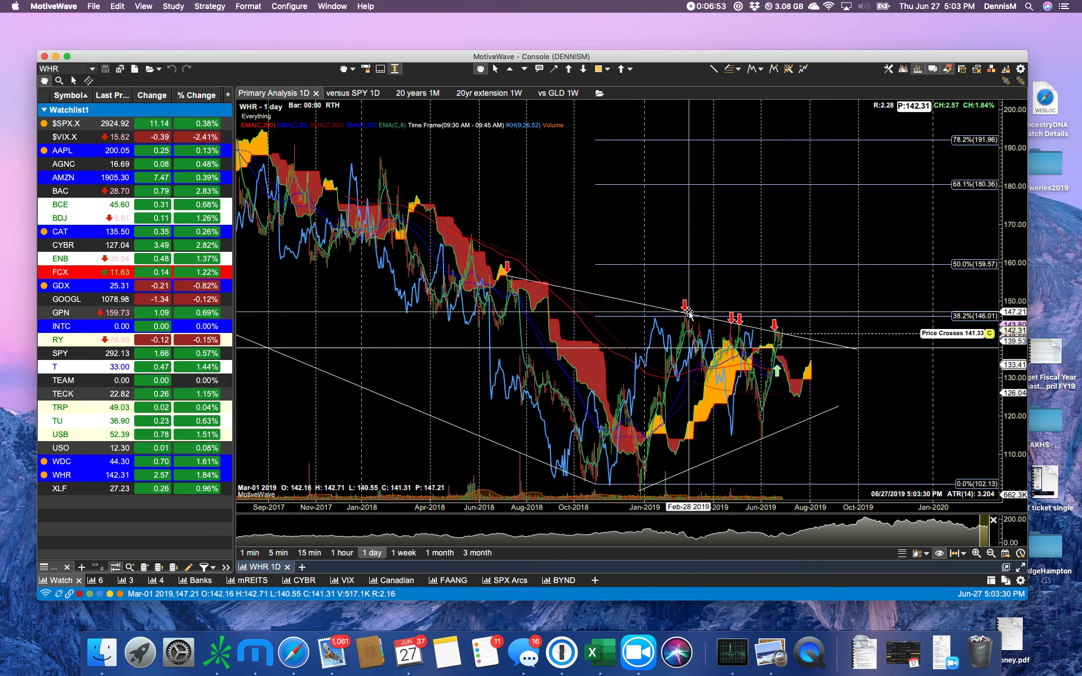
pyautogui.moveTo(734, 308)
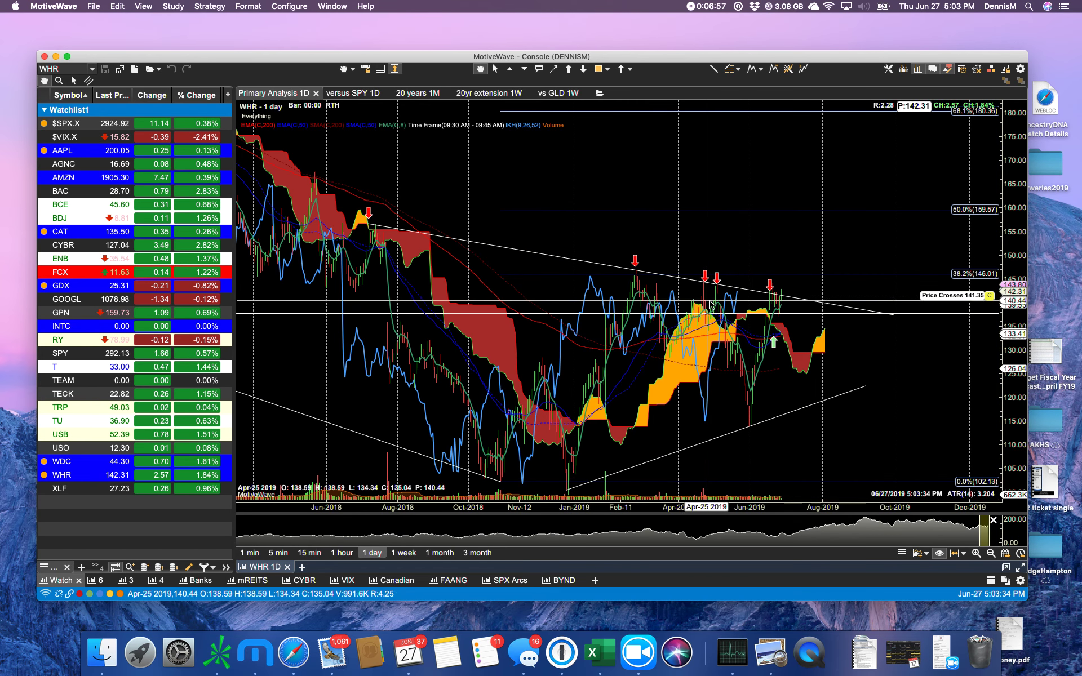
pyautogui.moveTo(715, 288)
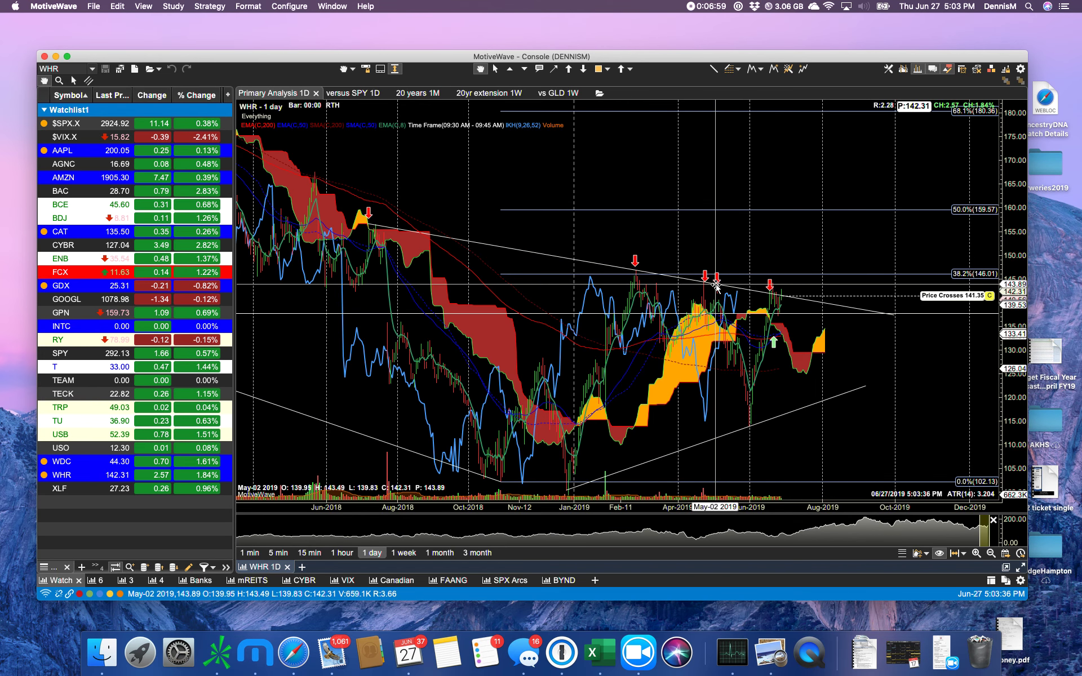
pyautogui.moveTo(717, 279)
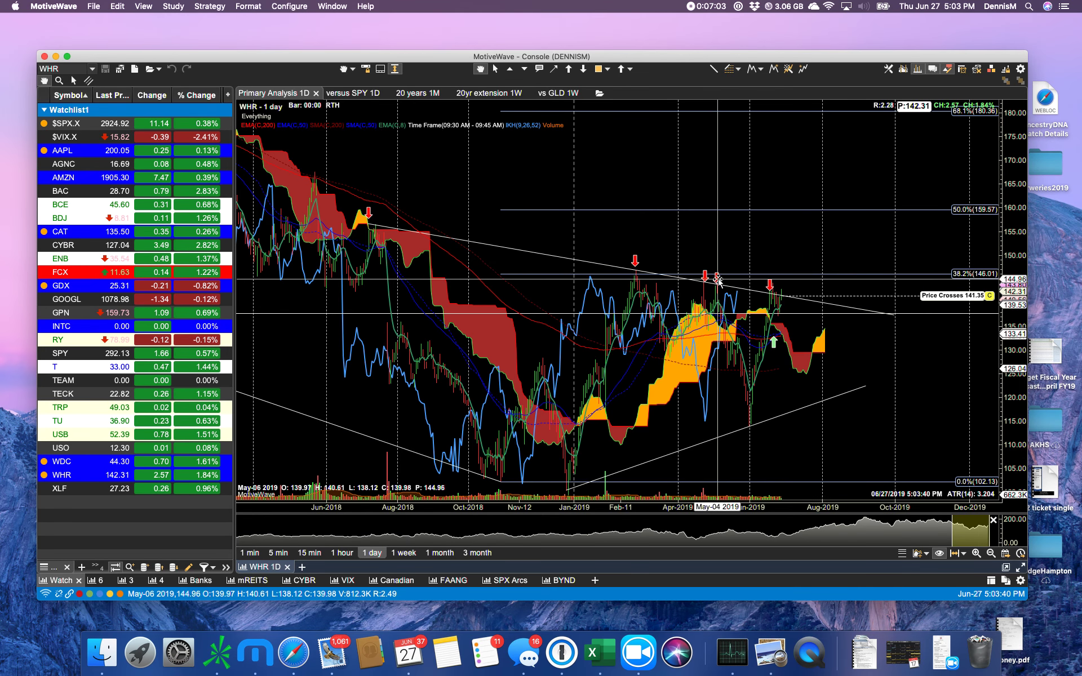
pyautogui.moveTo(720, 301)
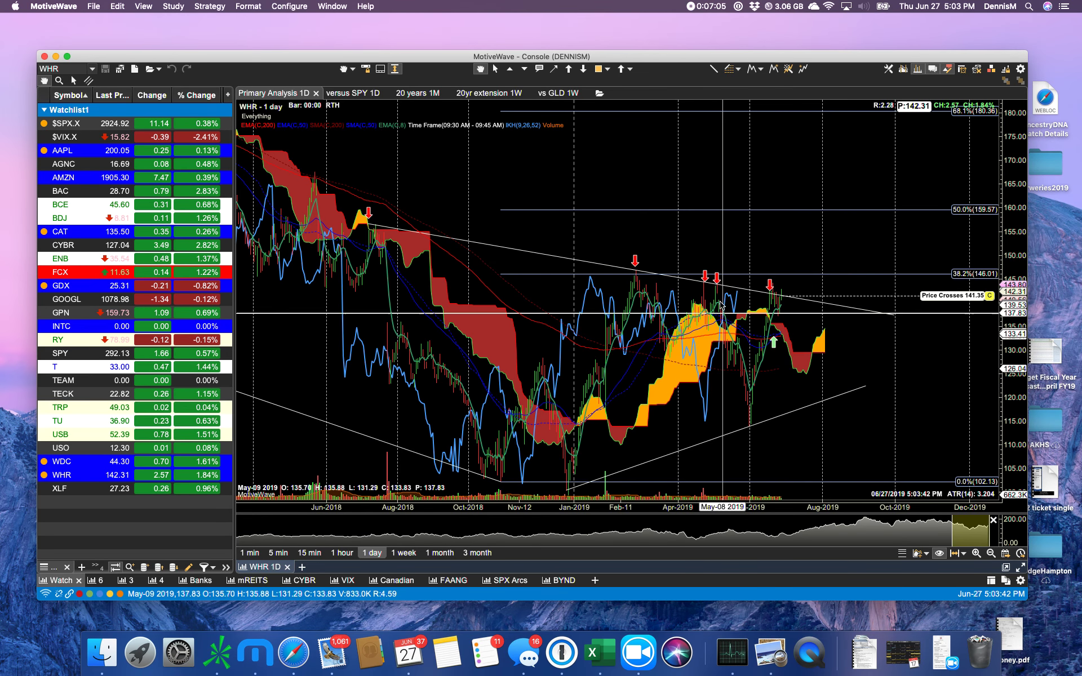
pyautogui.moveTo(742, 382)
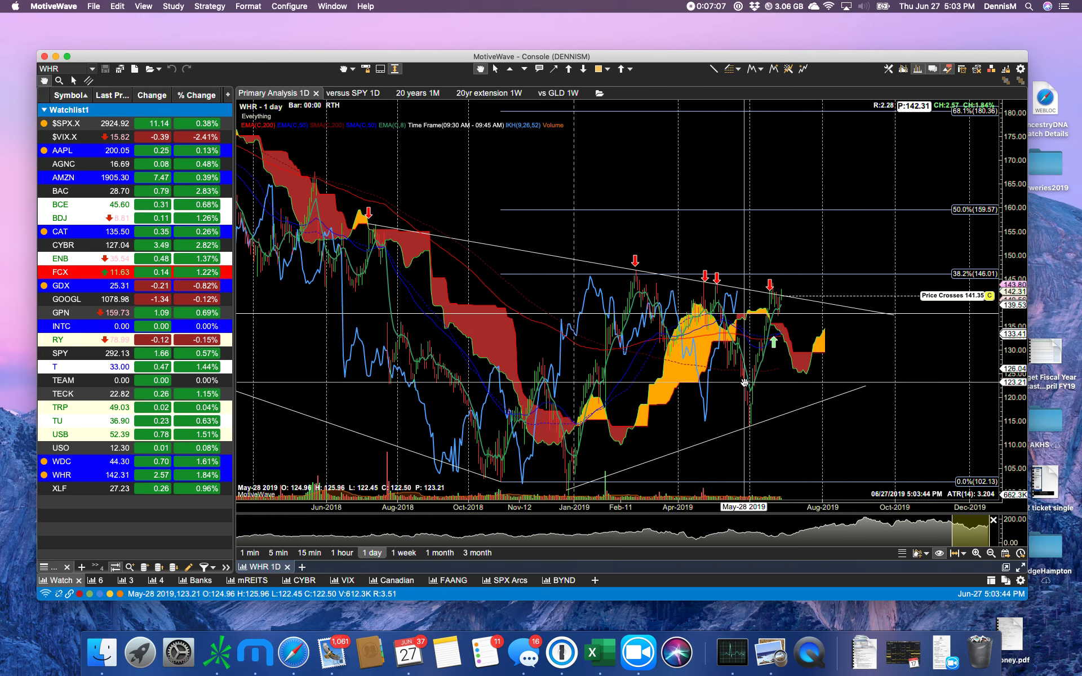
pyautogui.moveTo(755, 376)
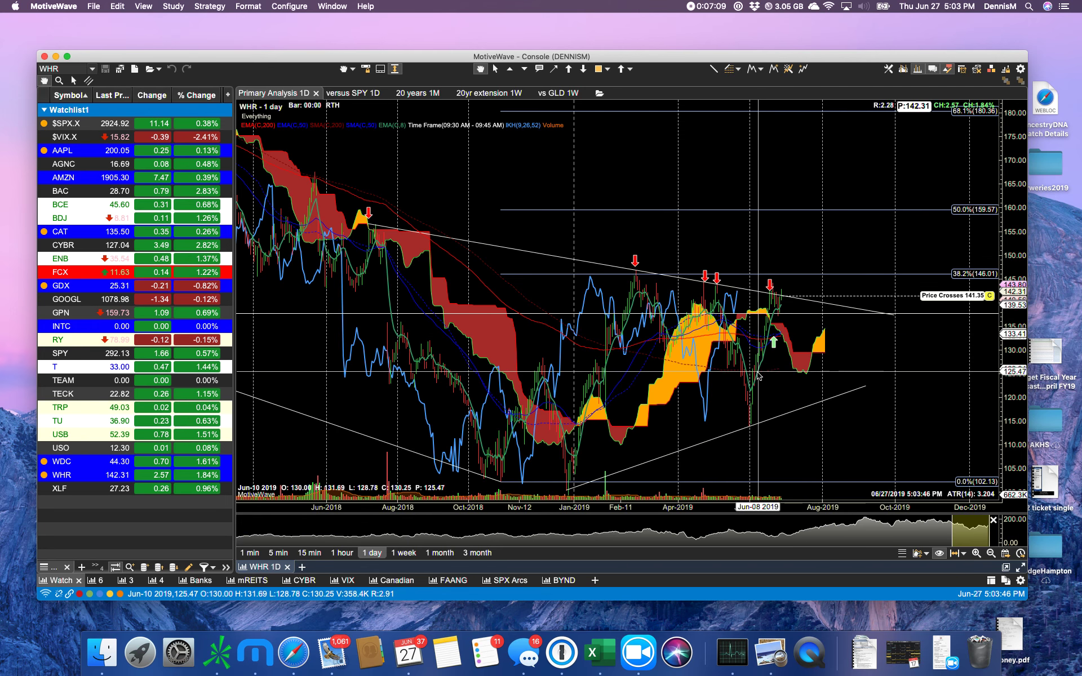
pyautogui.moveTo(769, 298)
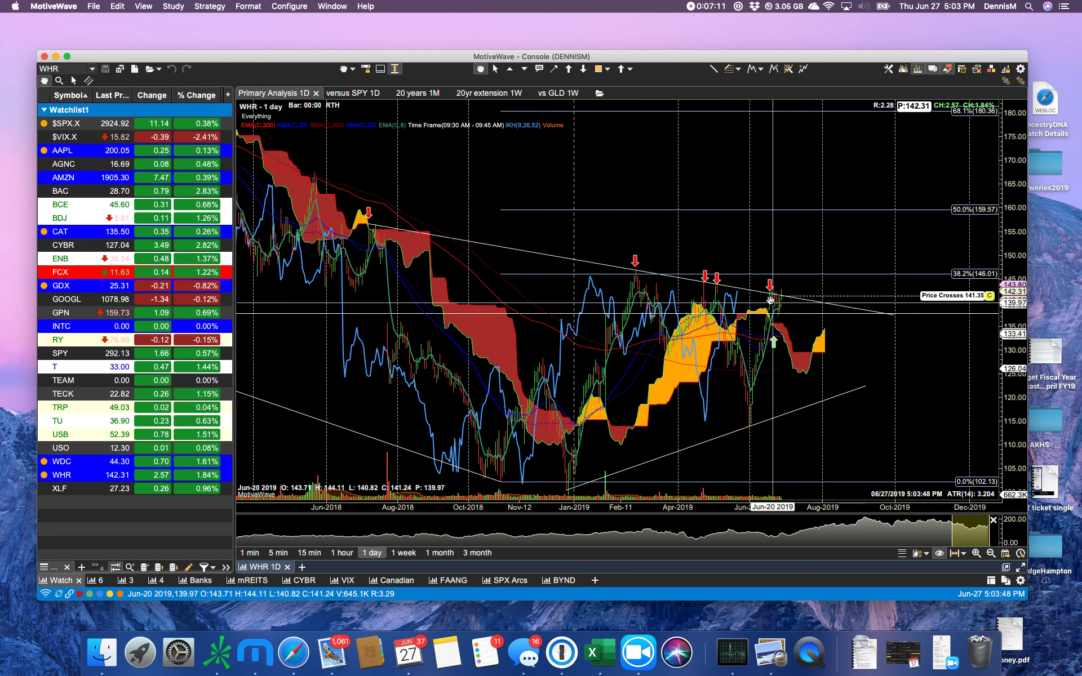
pyautogui.moveTo(772, 298)
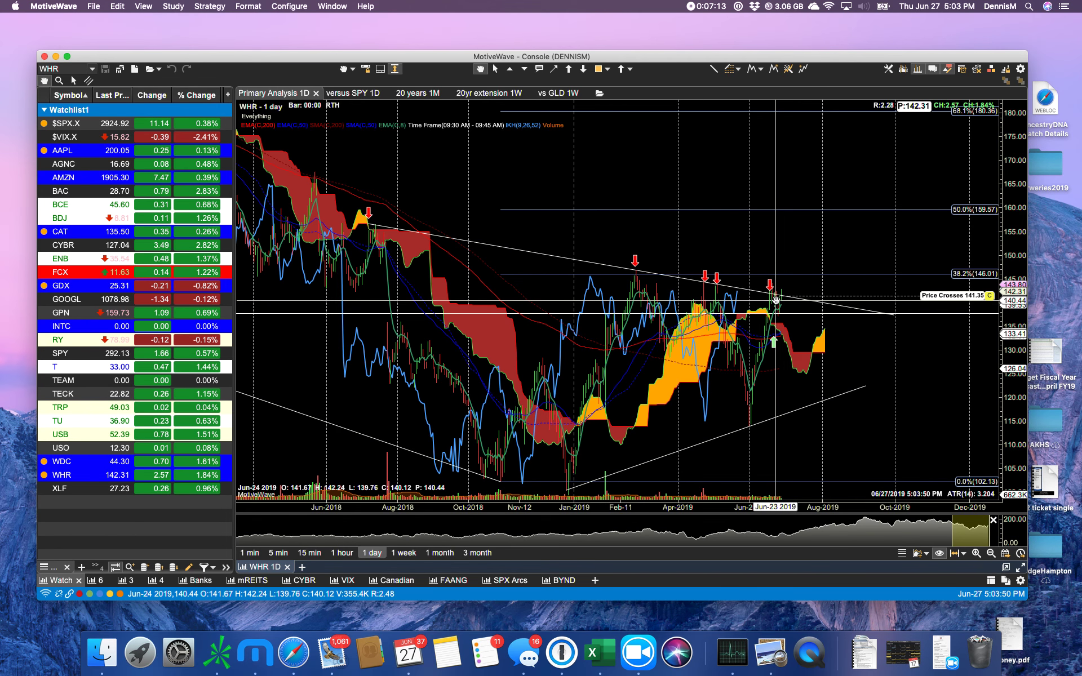
pyautogui.moveTo(773, 297)
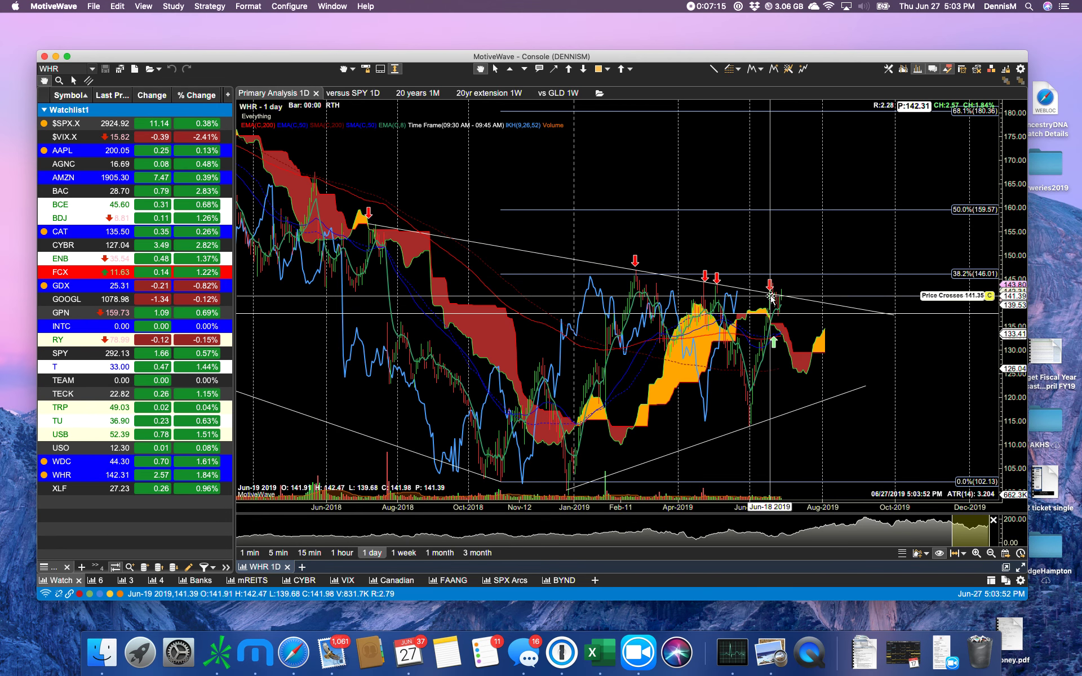
pyautogui.moveTo(773, 307)
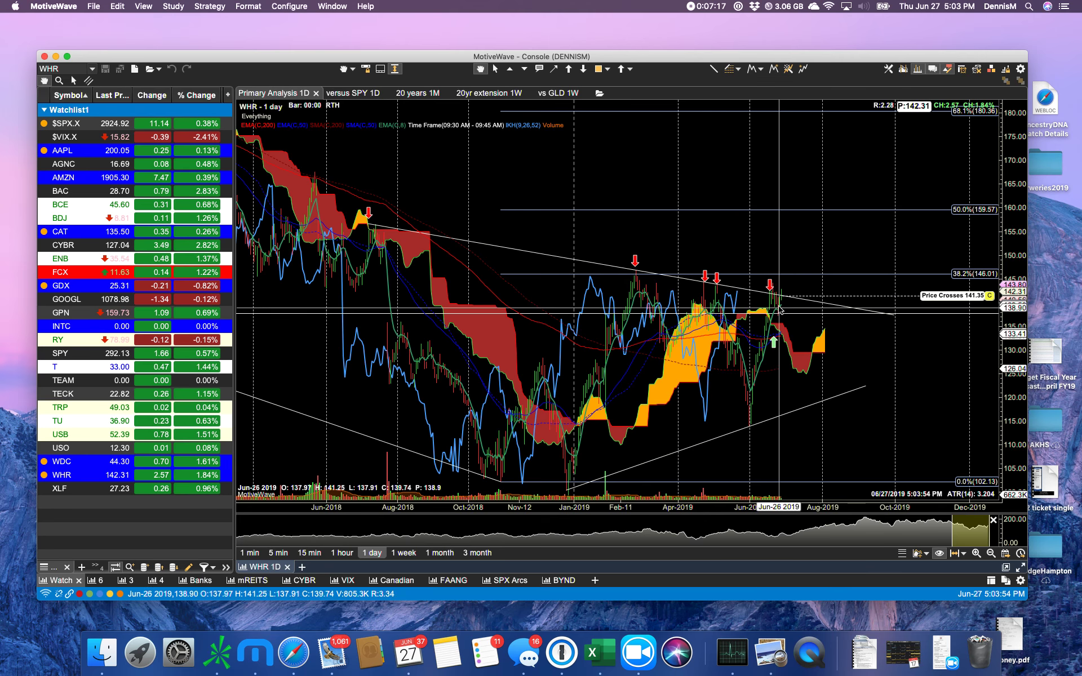
pyautogui.moveTo(786, 302)
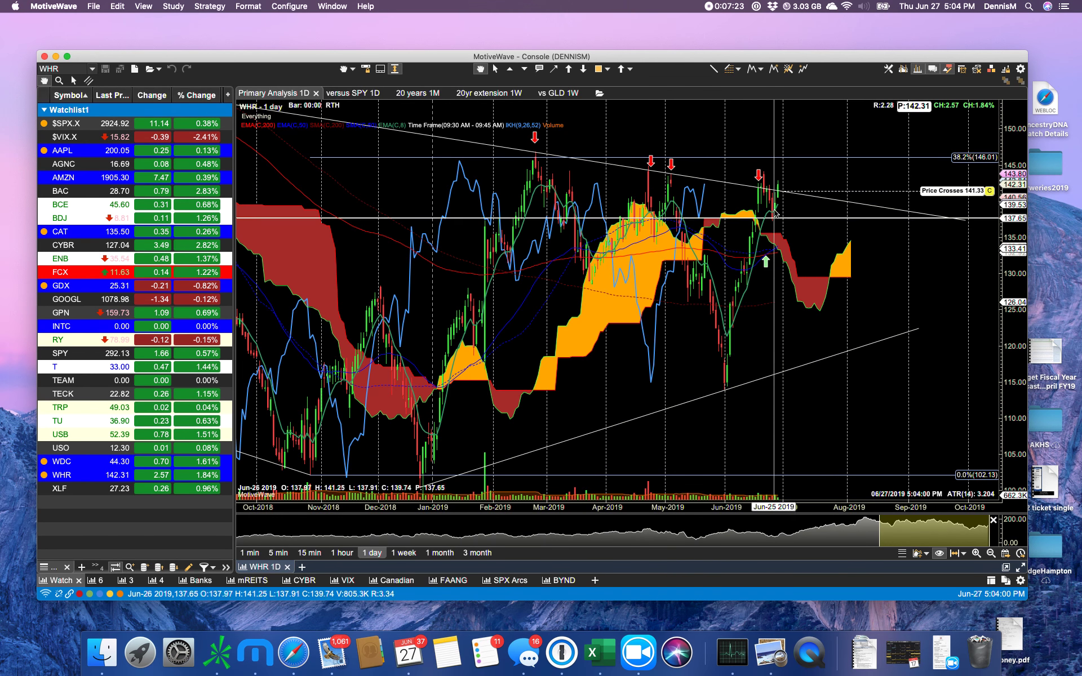
pyautogui.moveTo(765, 189)
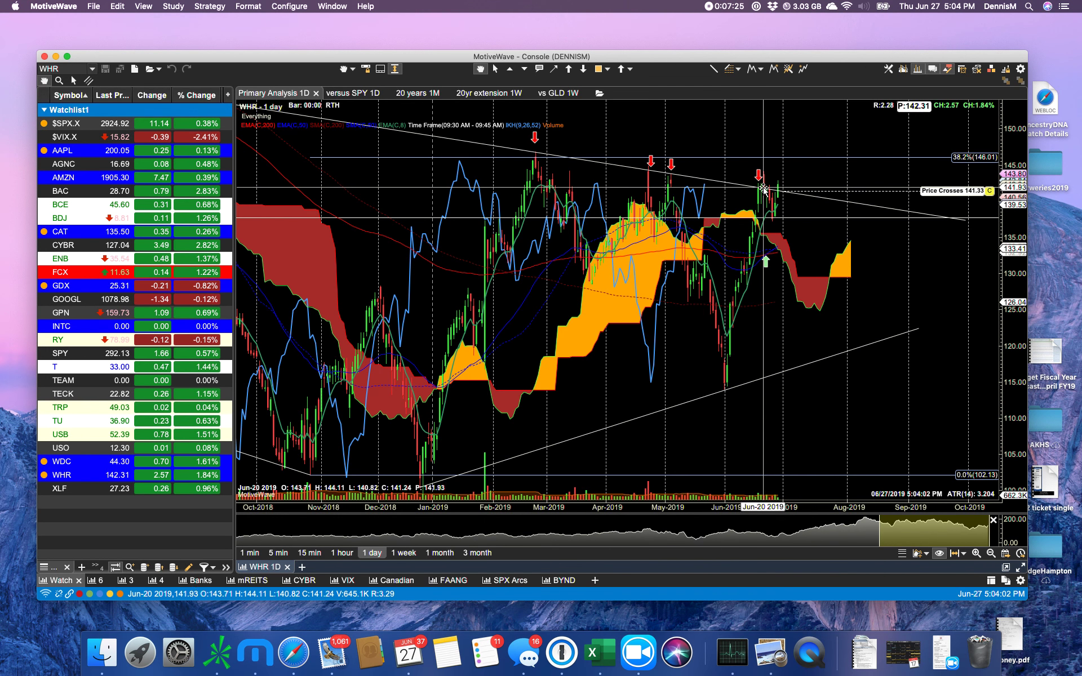
pyautogui.moveTo(765, 190)
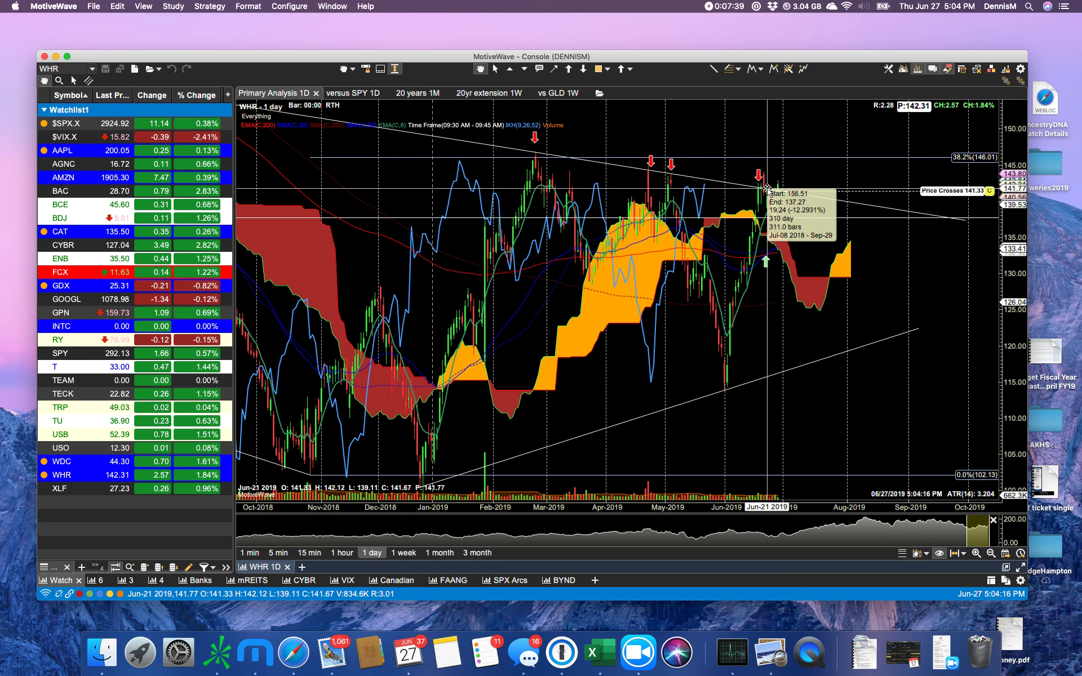
pyautogui.moveTo(786, 193)
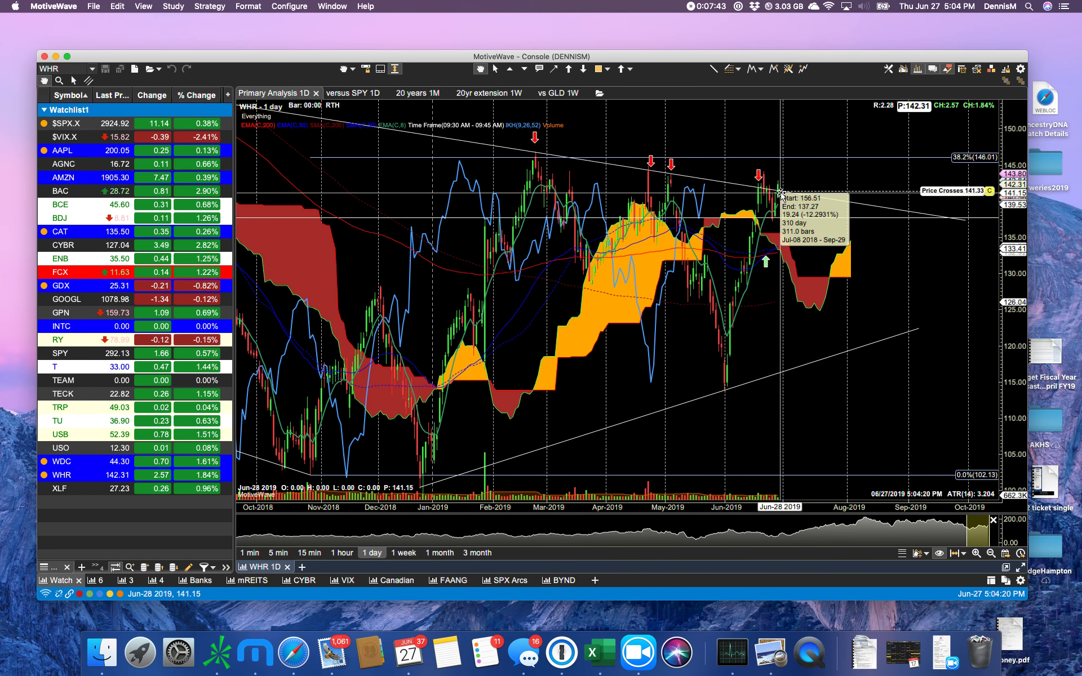
pyautogui.moveTo(784, 191)
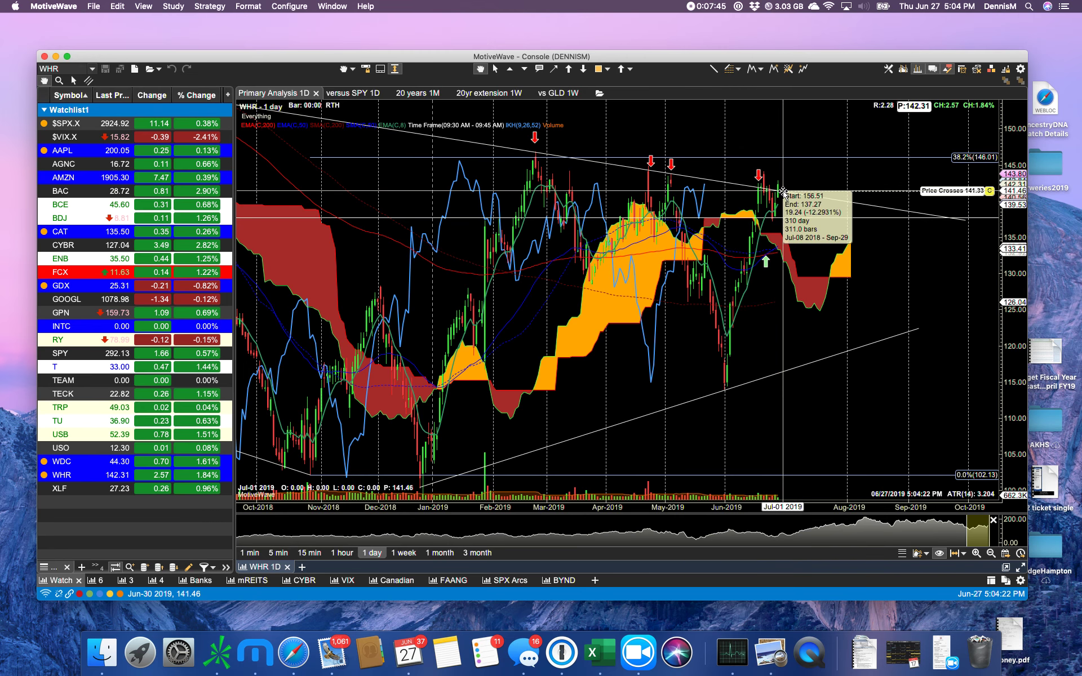
pyautogui.moveTo(757, 262)
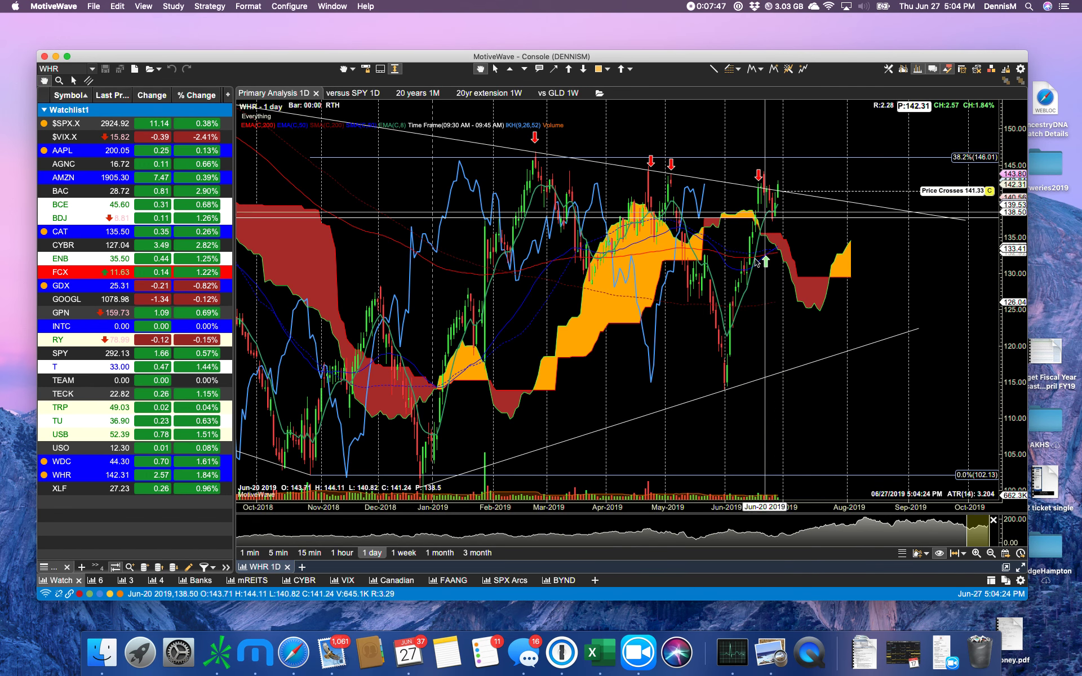
pyautogui.moveTo(779, 194)
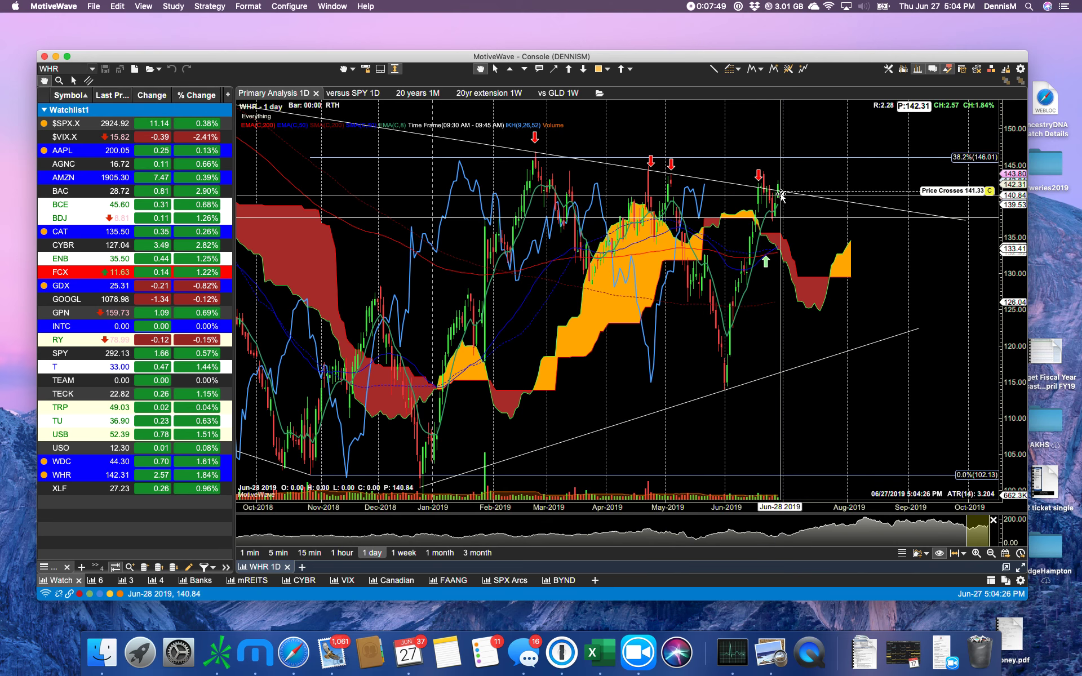
pyautogui.moveTo(780, 194)
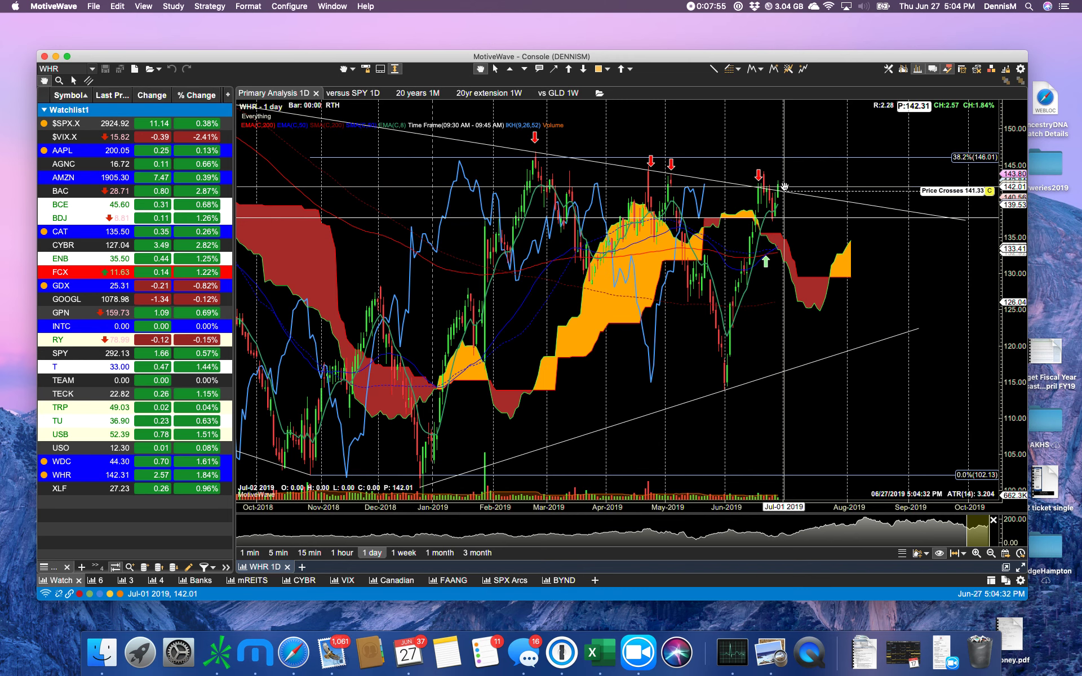
pyautogui.moveTo(783, 191)
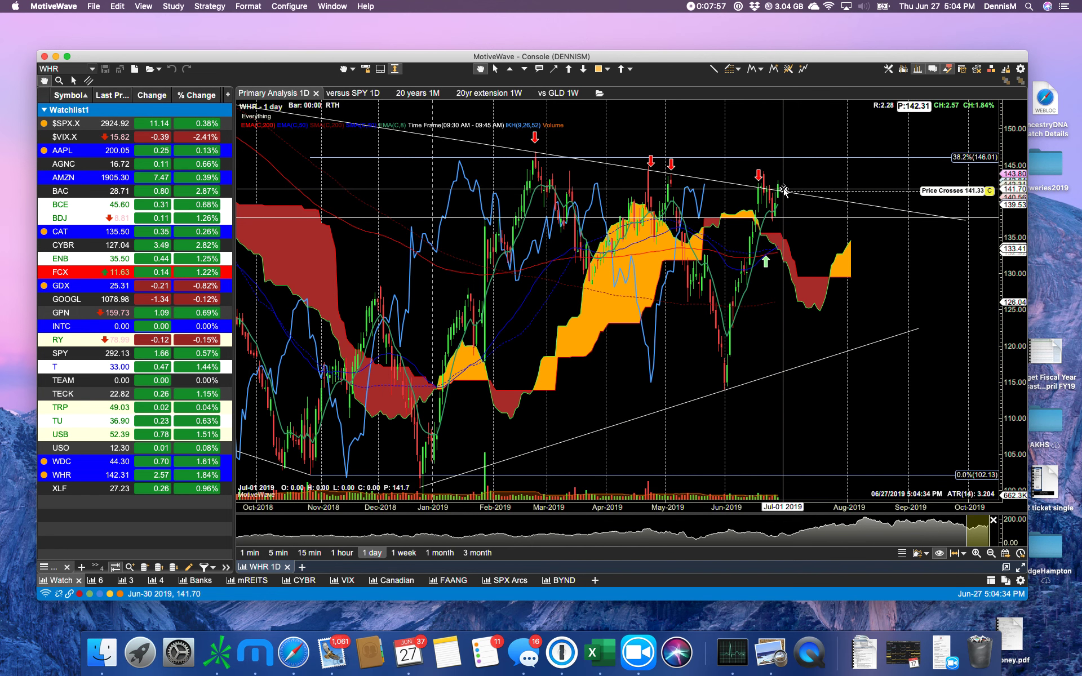
pyautogui.moveTo(781, 189)
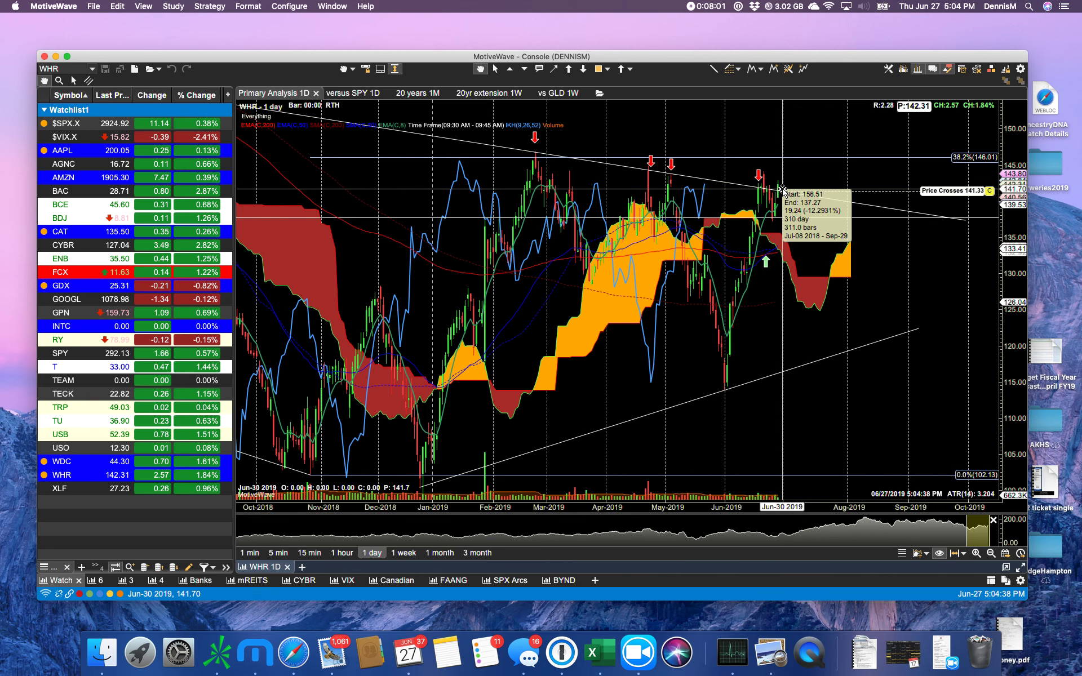
pyautogui.moveTo(783, 181)
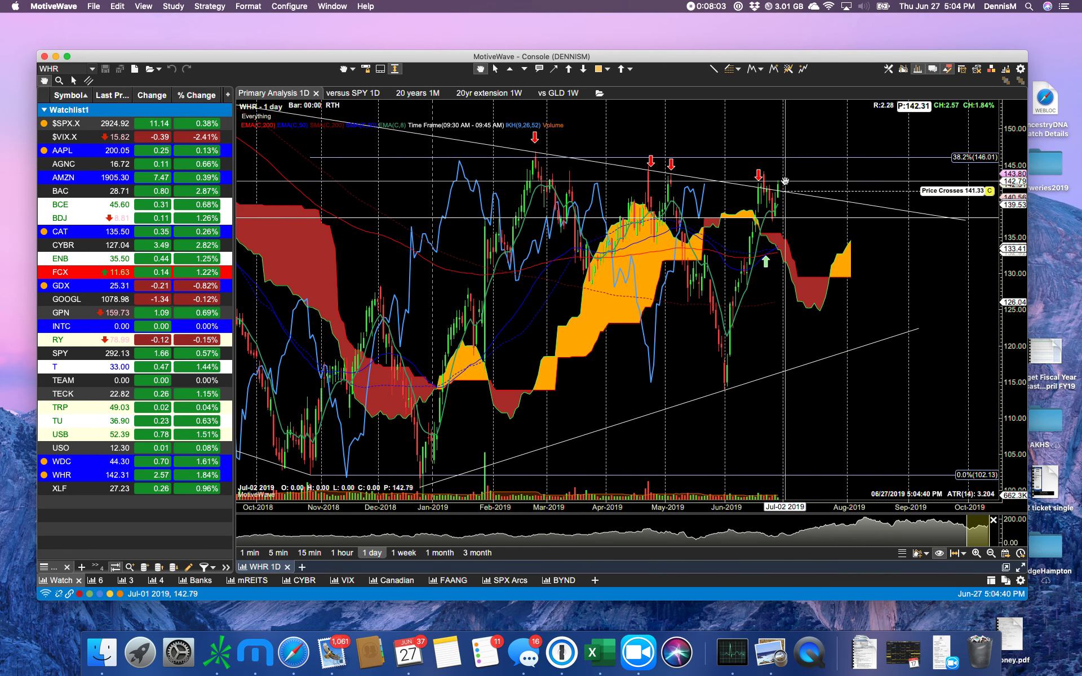
pyautogui.moveTo(785, 194)
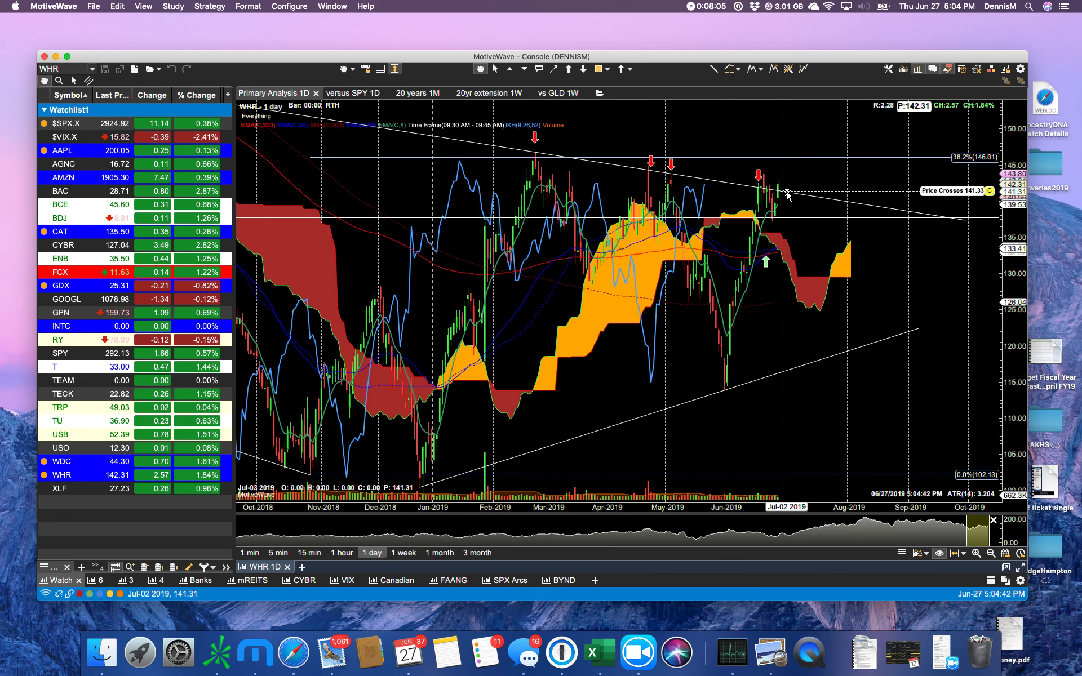
pyautogui.moveTo(787, 186)
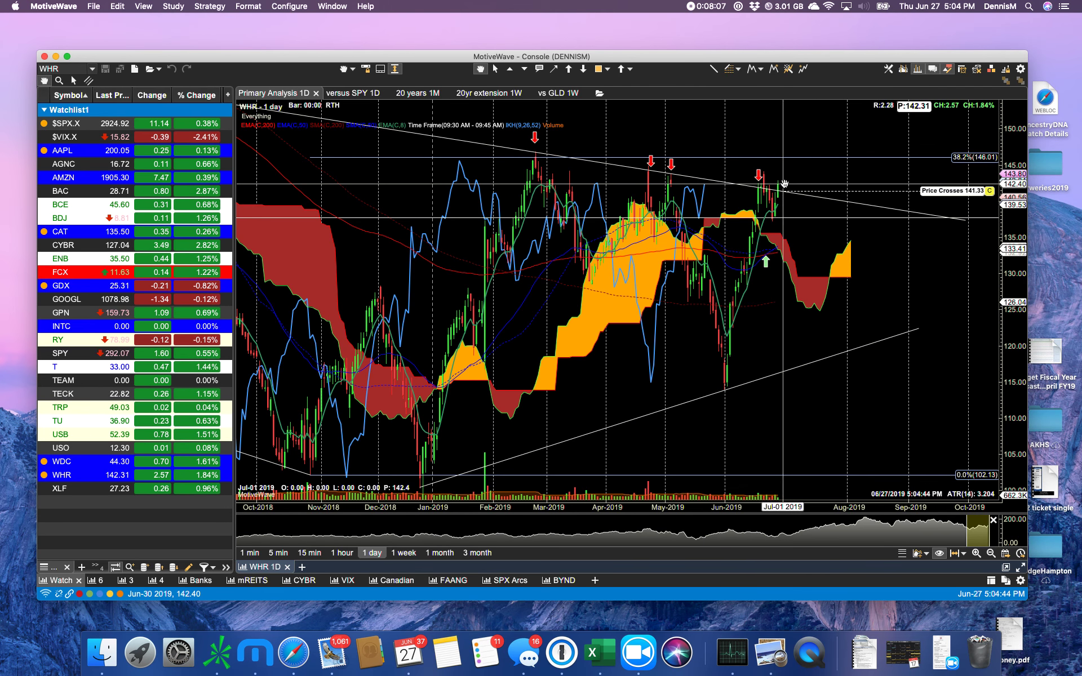
pyautogui.moveTo(782, 183)
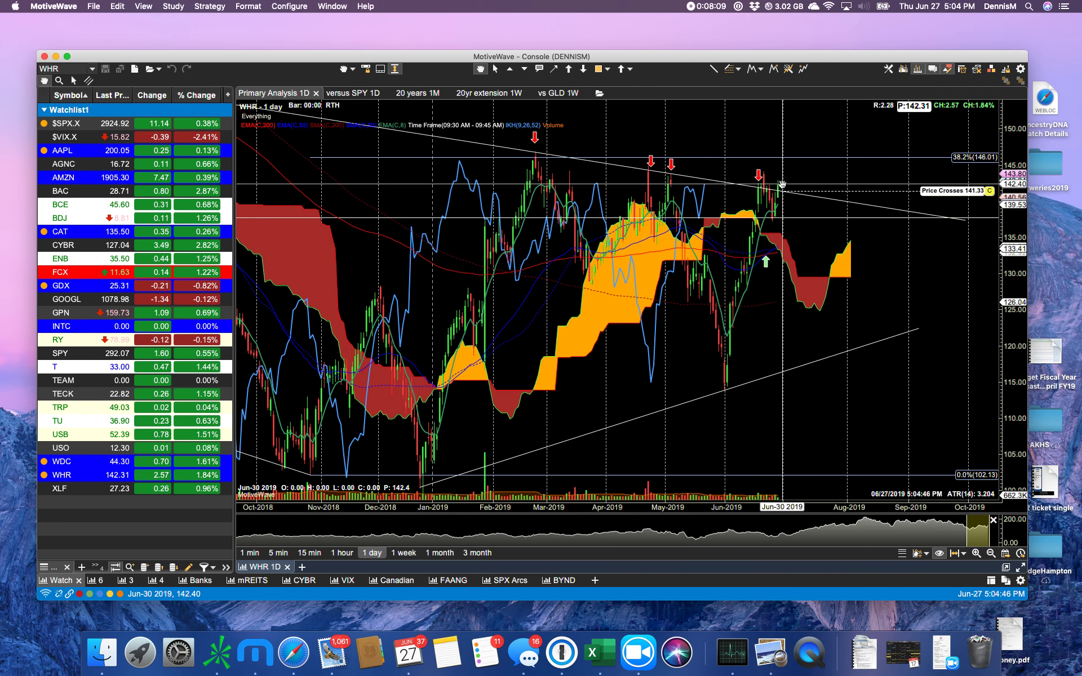
pyautogui.moveTo(787, 193)
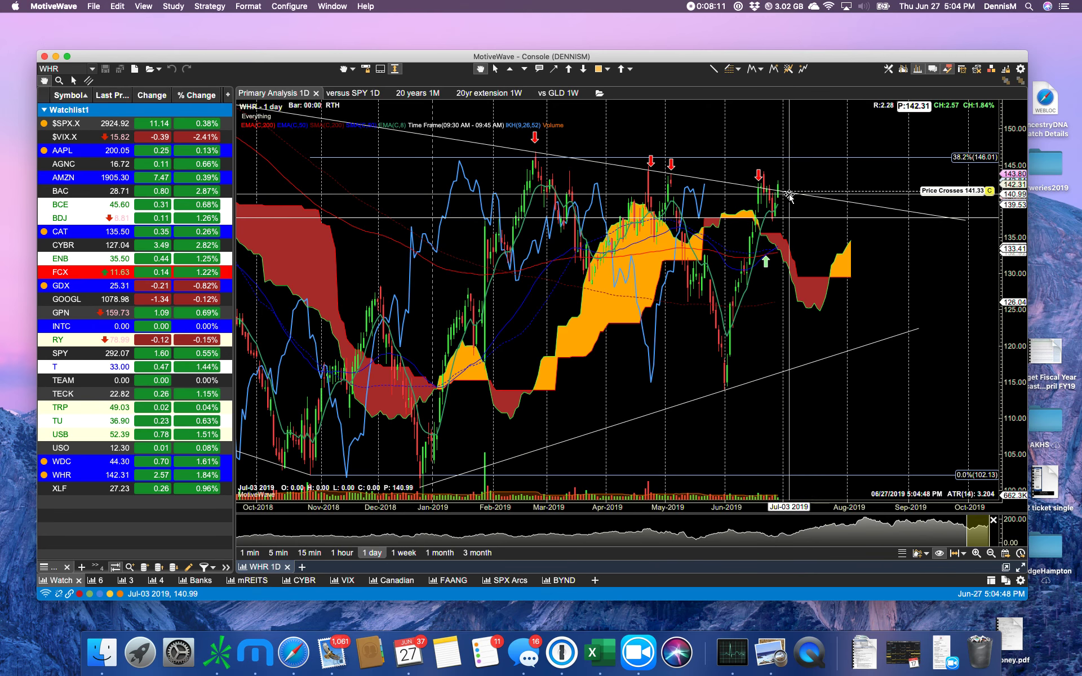
pyautogui.moveTo(797, 181)
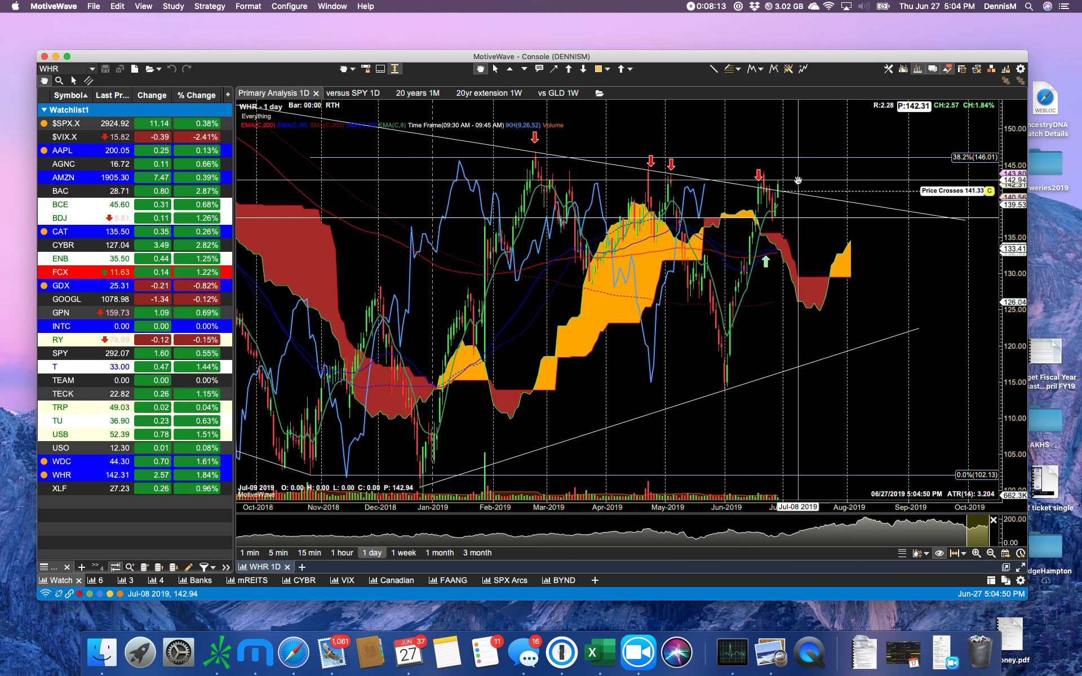
pyautogui.moveTo(576, 219)
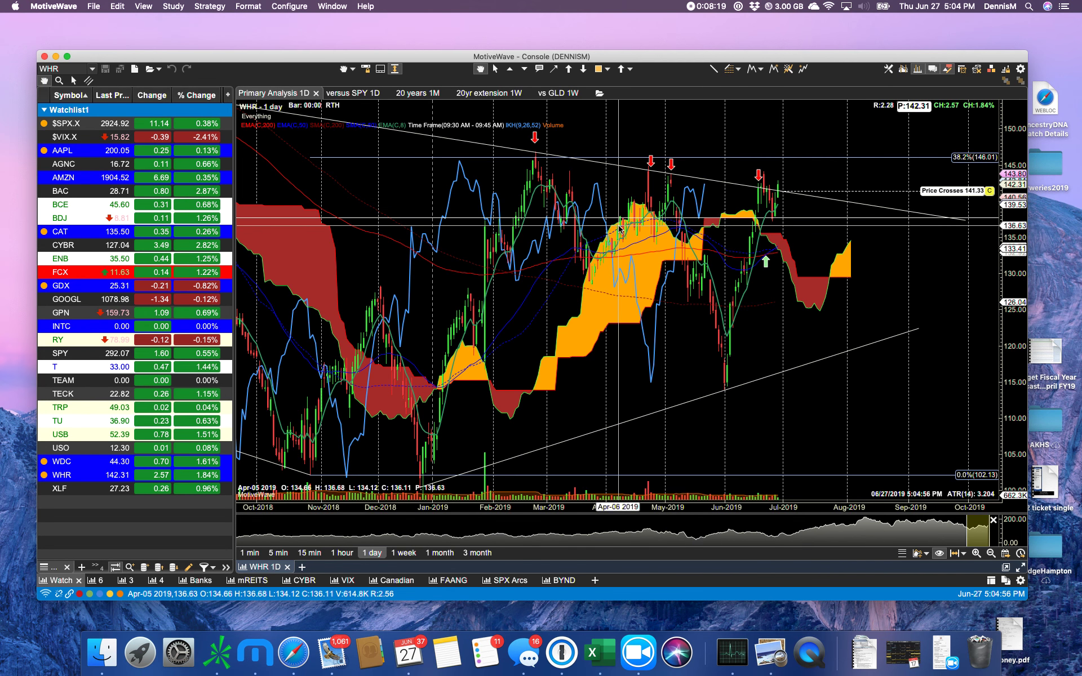
pyautogui.moveTo(603, 268)
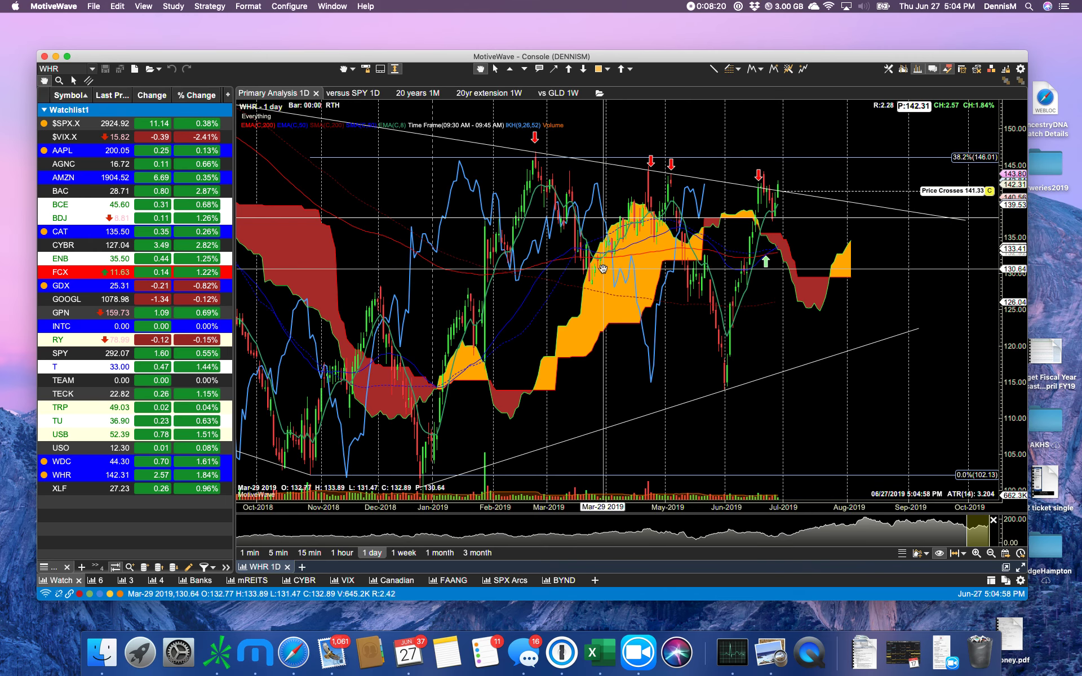
pyautogui.moveTo(605, 267)
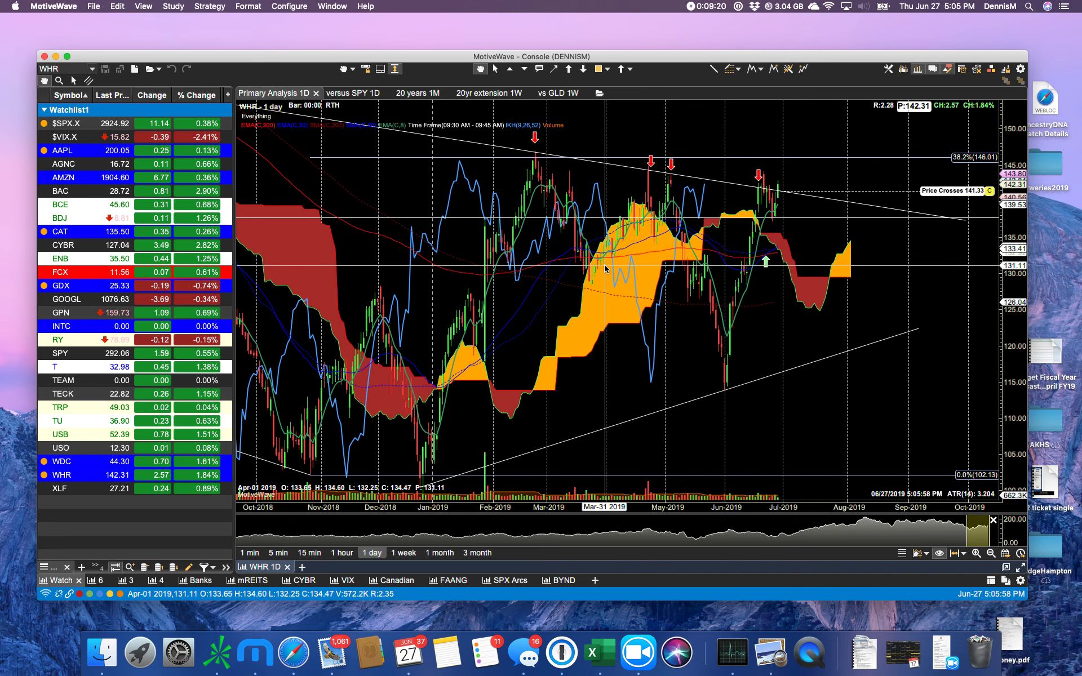
pyautogui.moveTo(757, 173)
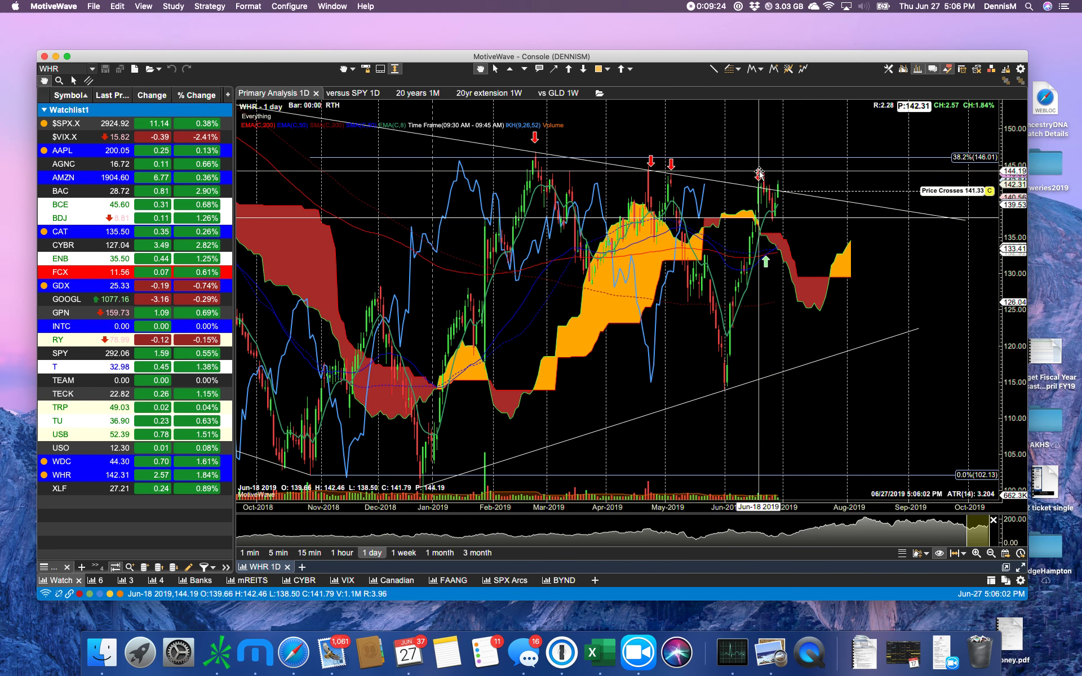
pyautogui.moveTo(808, 176)
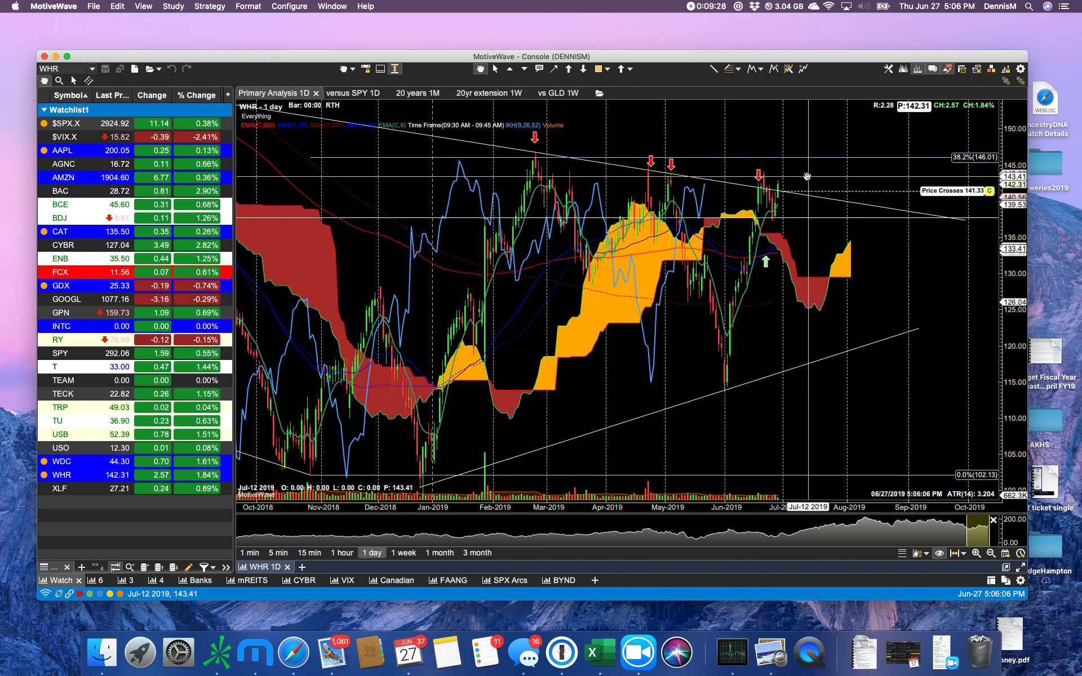
pyautogui.moveTo(808, 175)
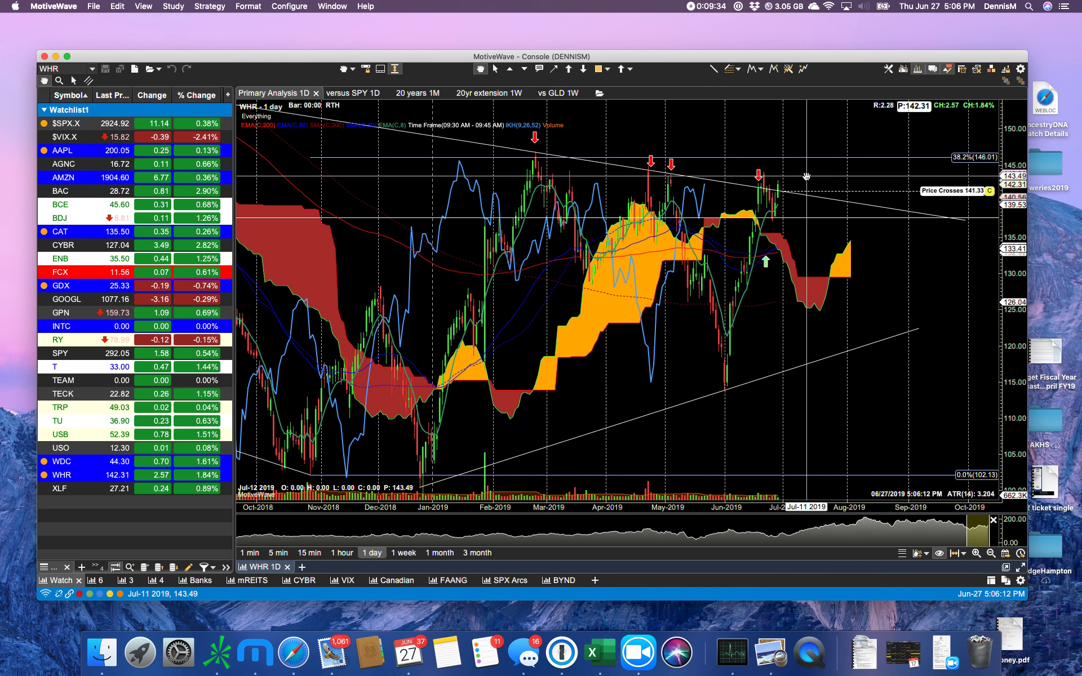
pyautogui.moveTo(808, 178)
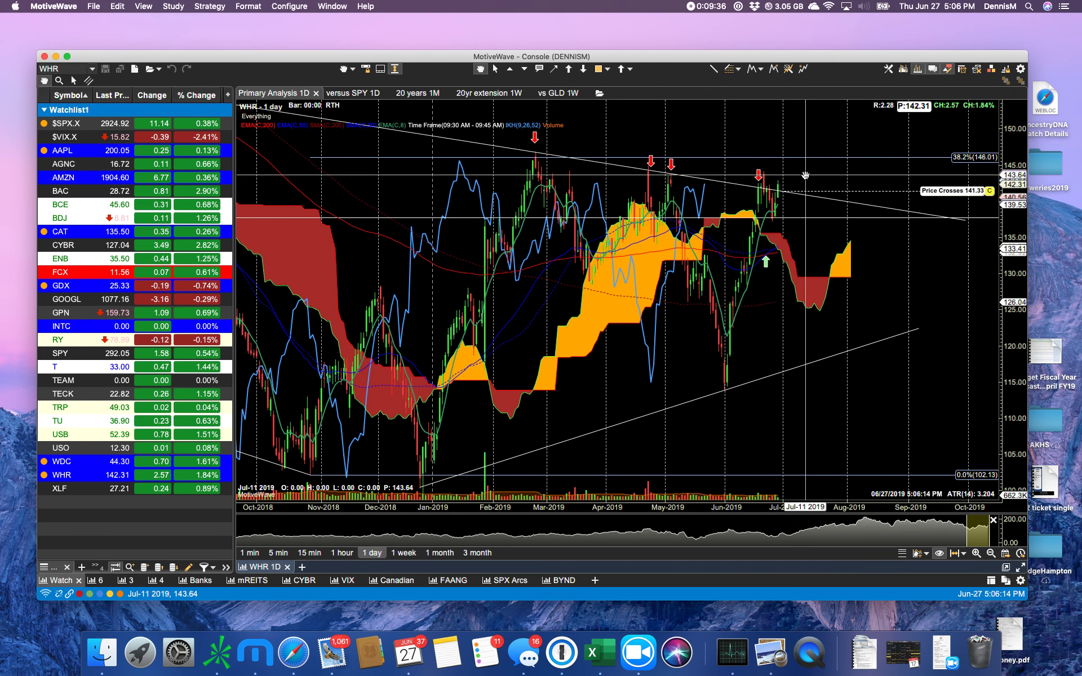